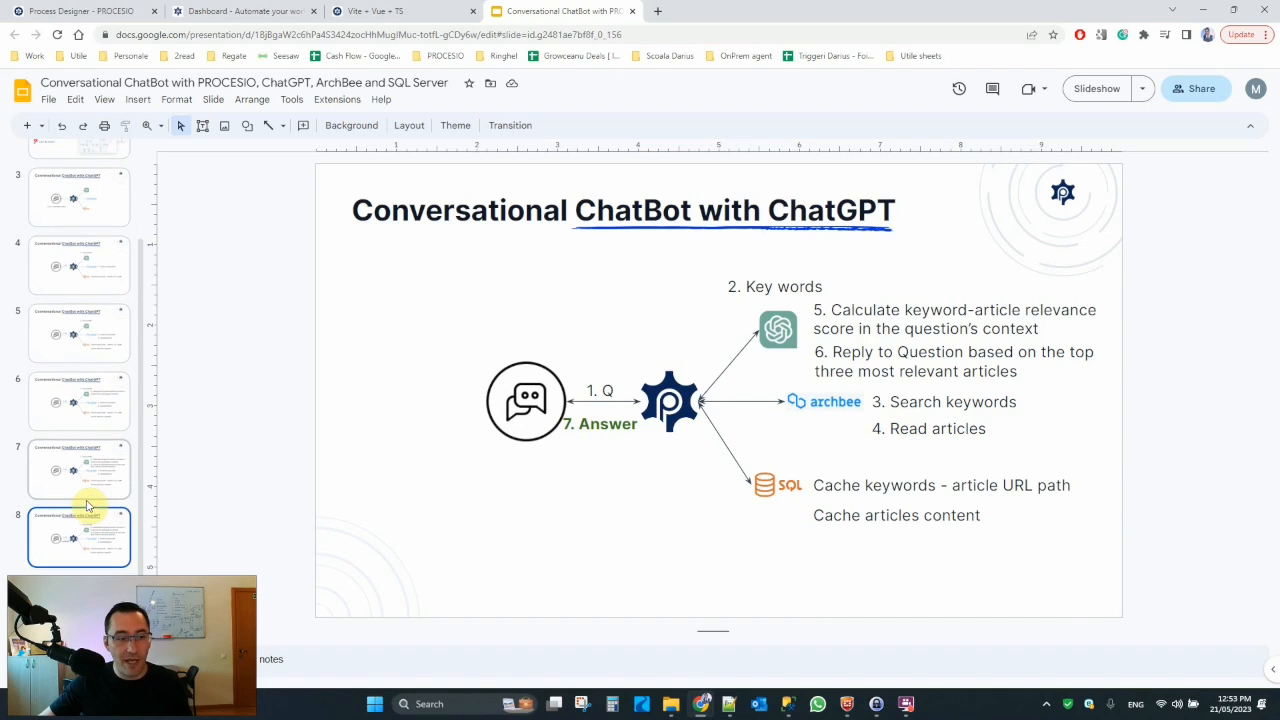
Step: Import ConversationalChatBot.process with Override data and Import all enabled, creating the Chatbot folder
click(80, 12)
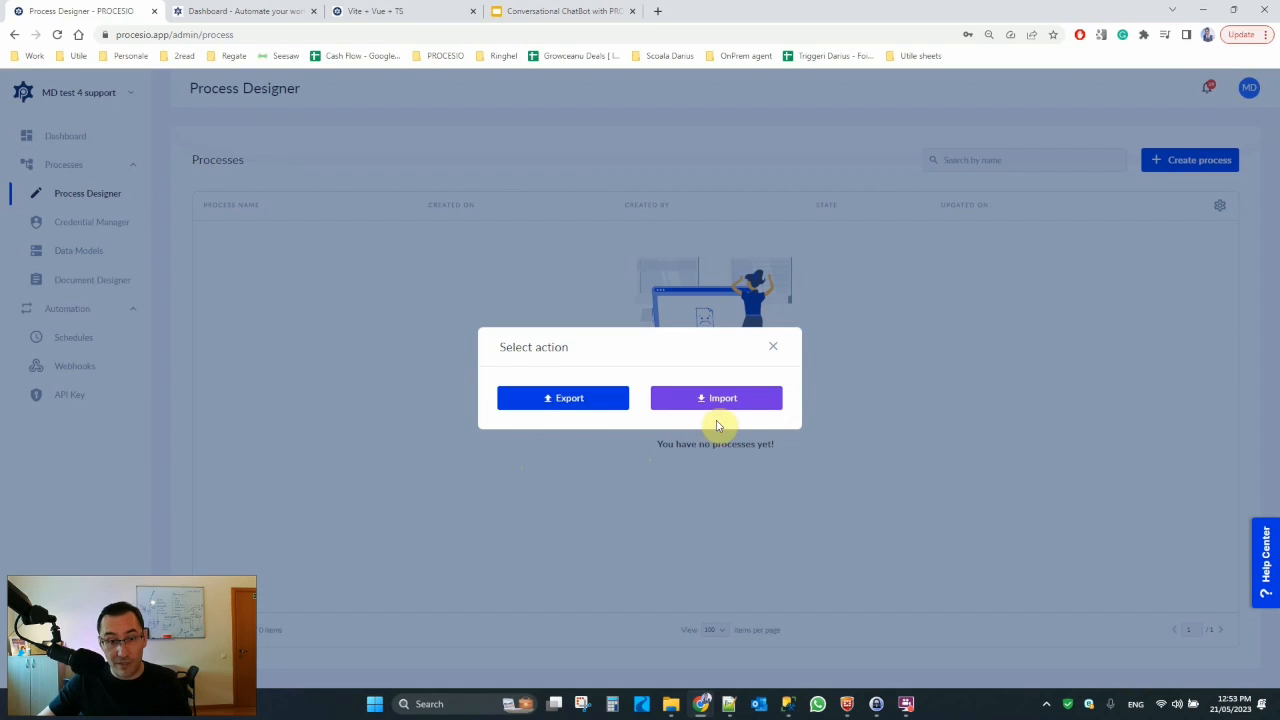
mouse_move(100, 108)
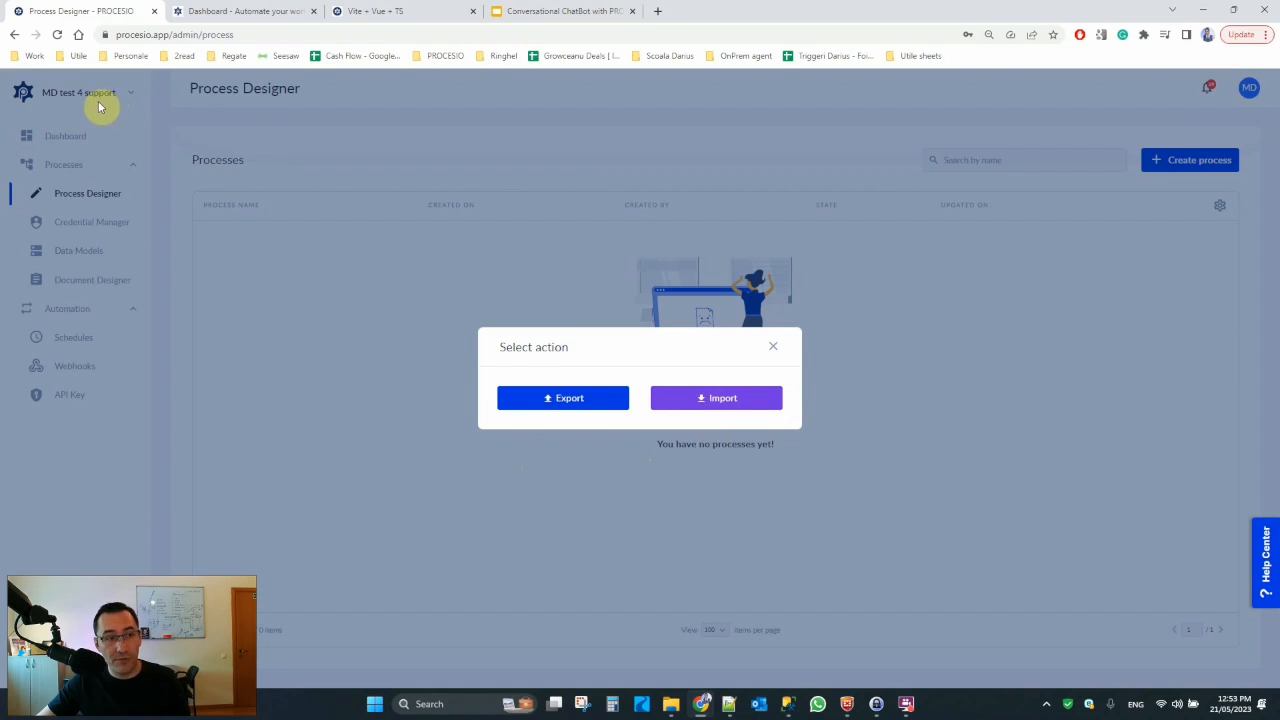
mouse_move(716, 398)
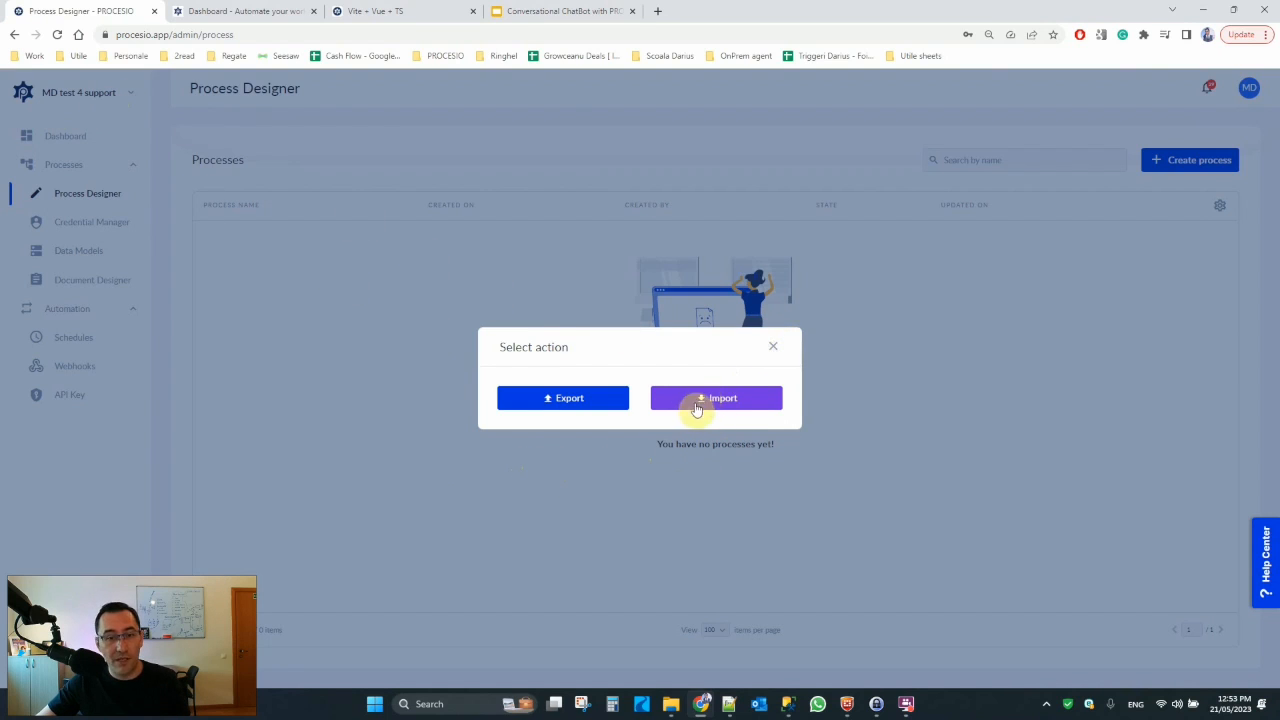
click(716, 398)
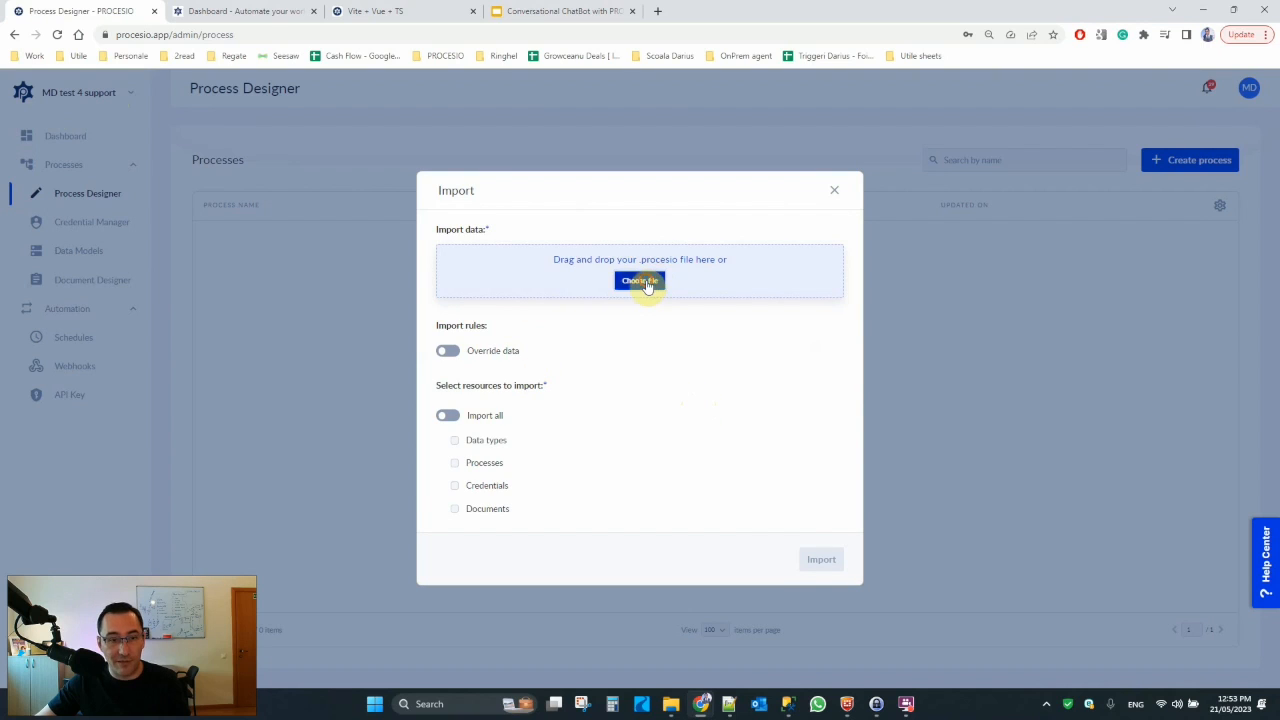
click(640, 280)
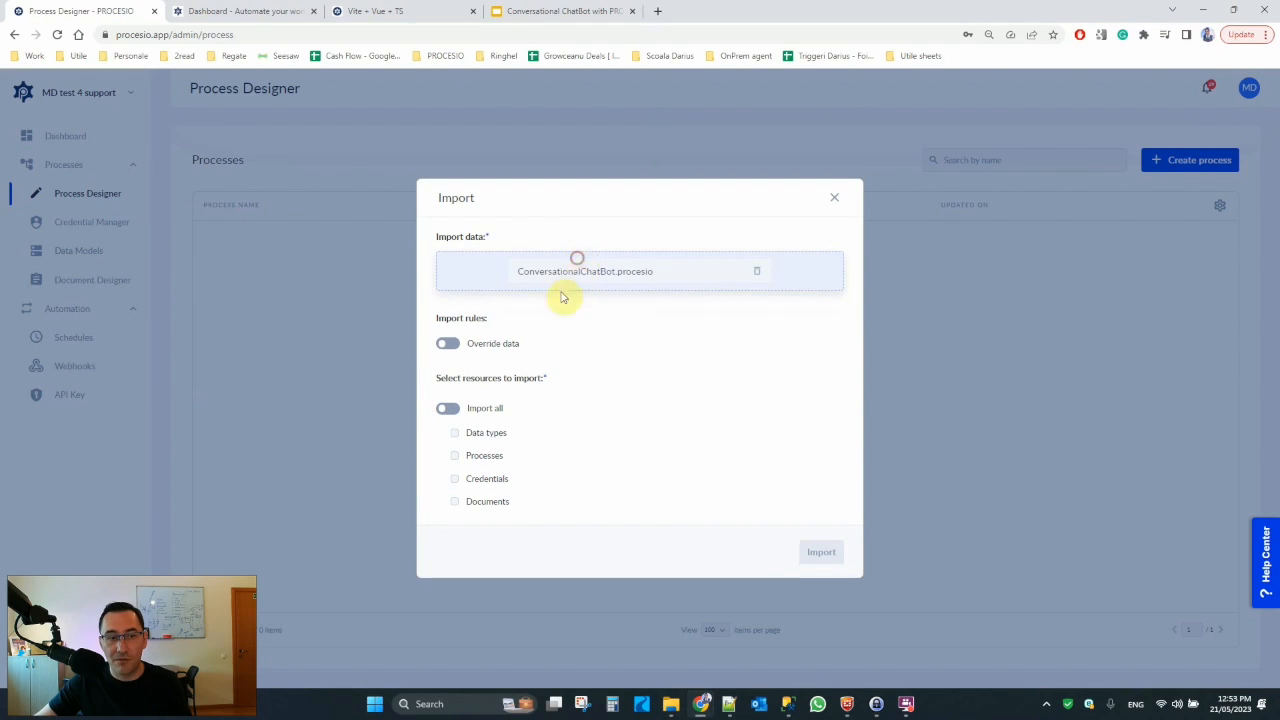
click(448, 408)
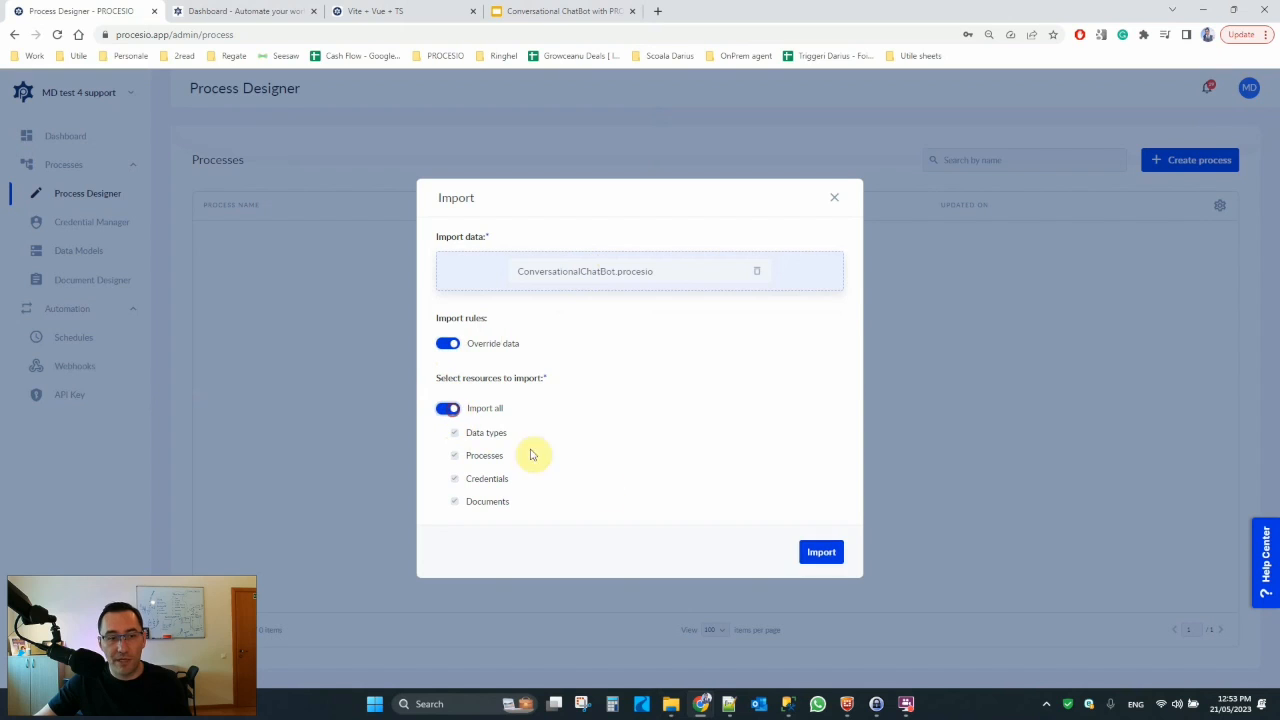
click(820, 552)
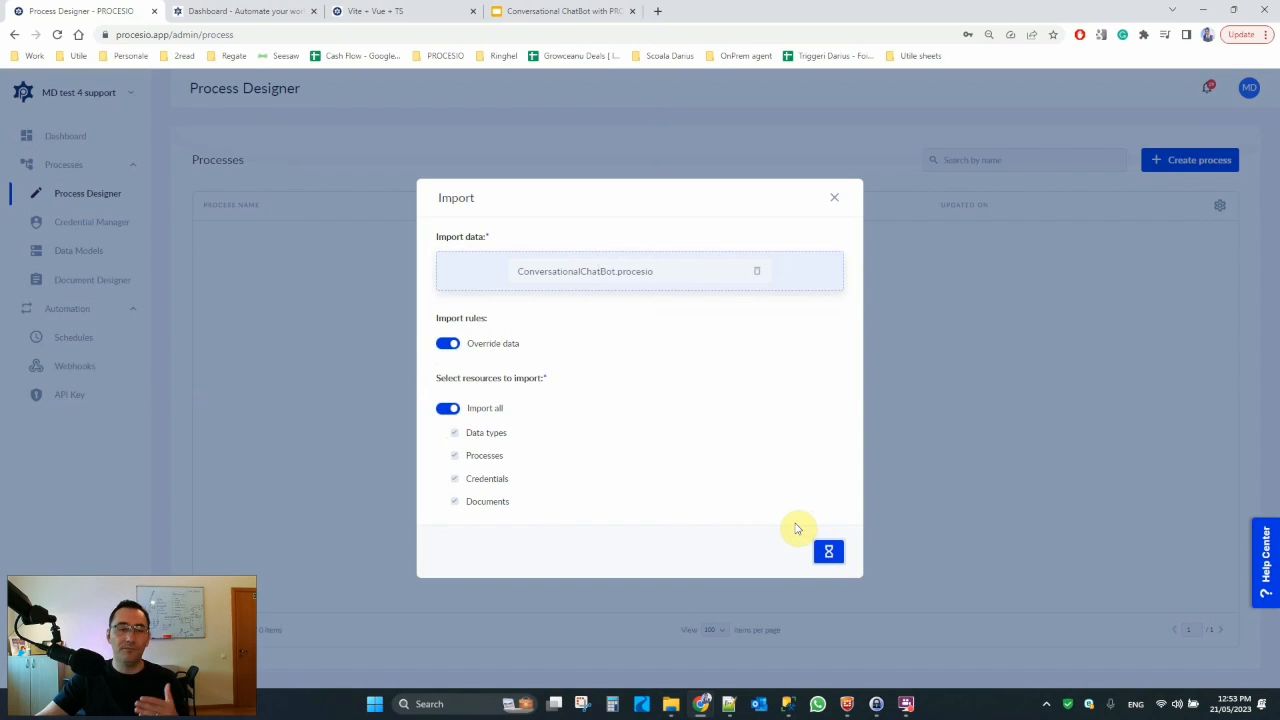
click(828, 552)
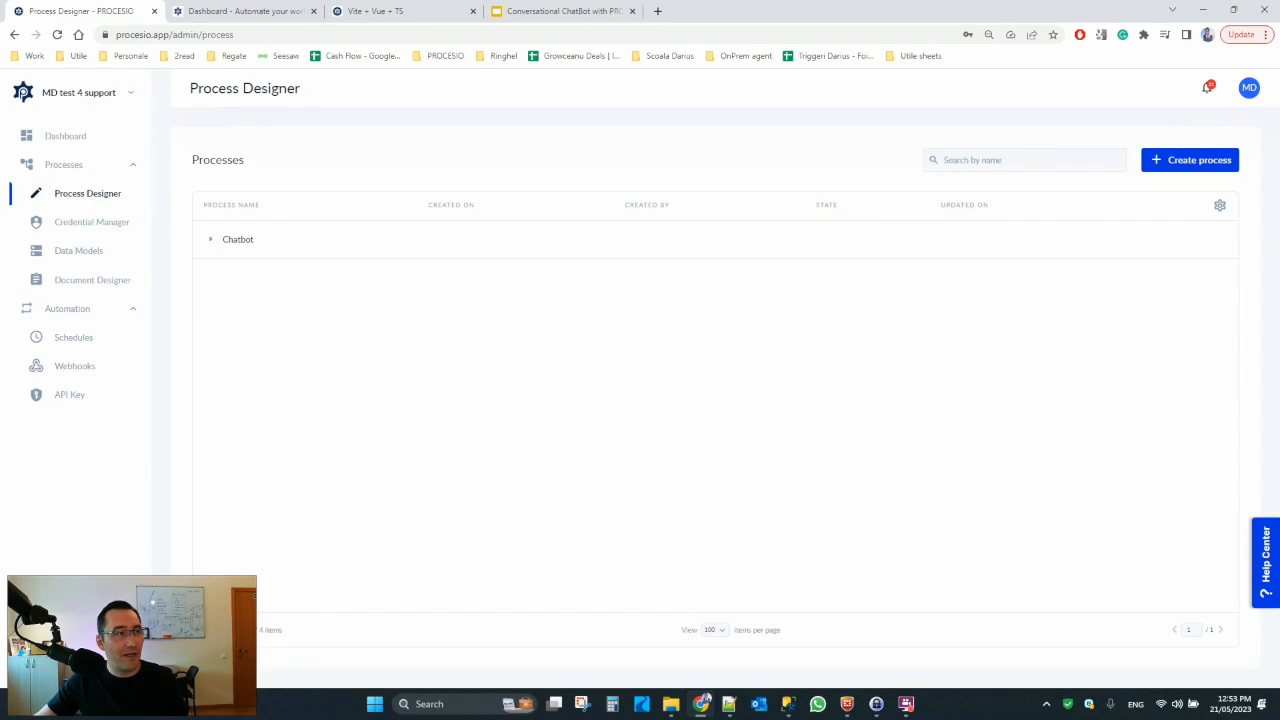
mouse_move(124, 272)
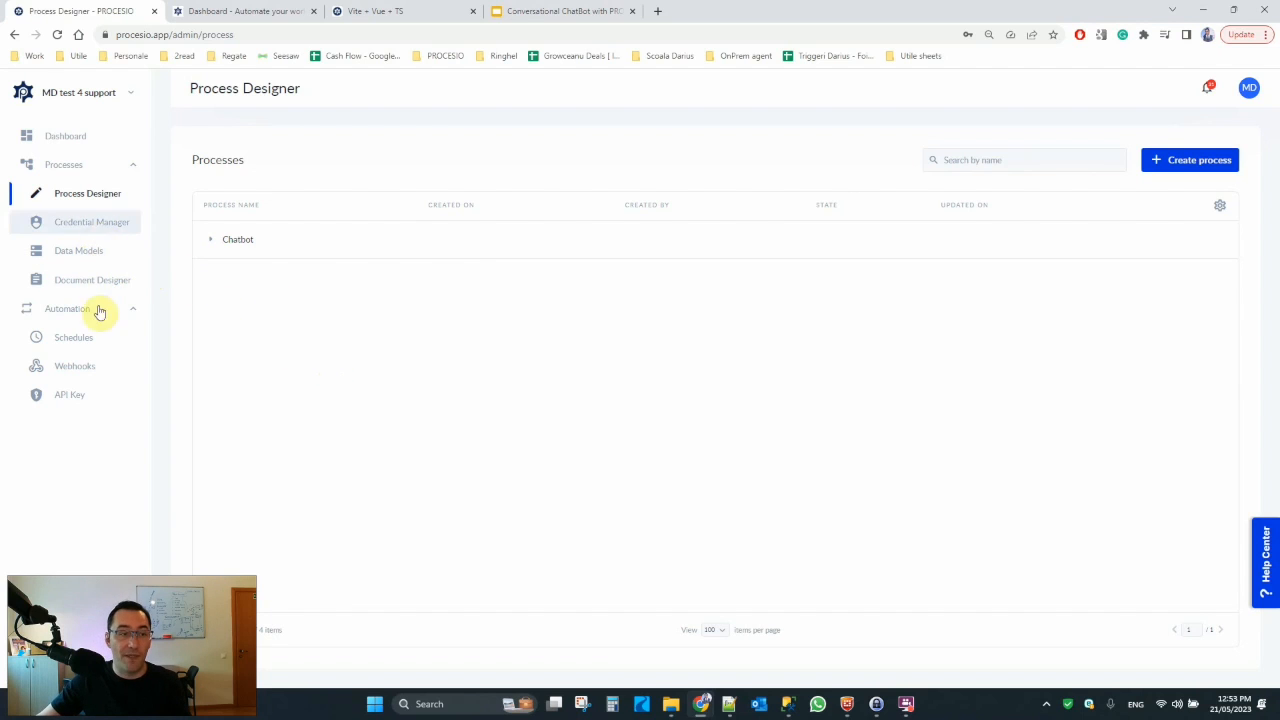
Step: Expand the Chatbot folder, then view Data Models and the Credential Manager list with ChatGPT
click(212, 240)
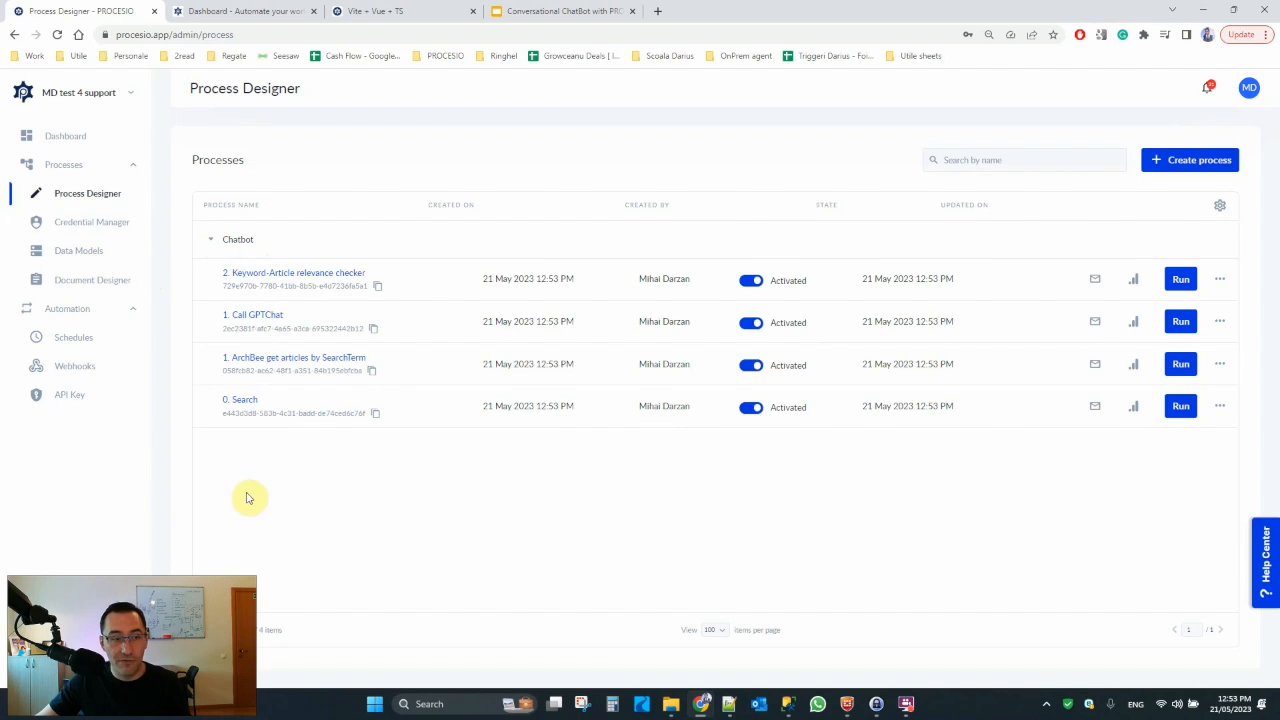
mouse_move(294, 256)
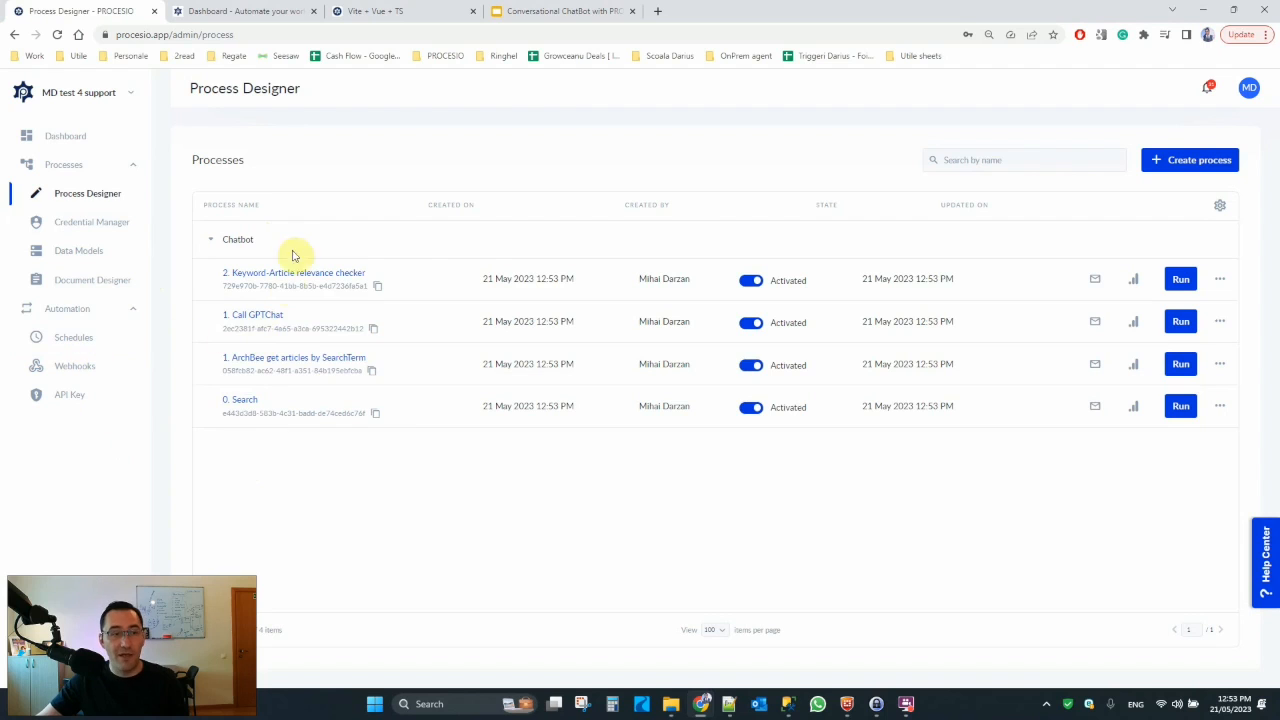
click(78, 250)
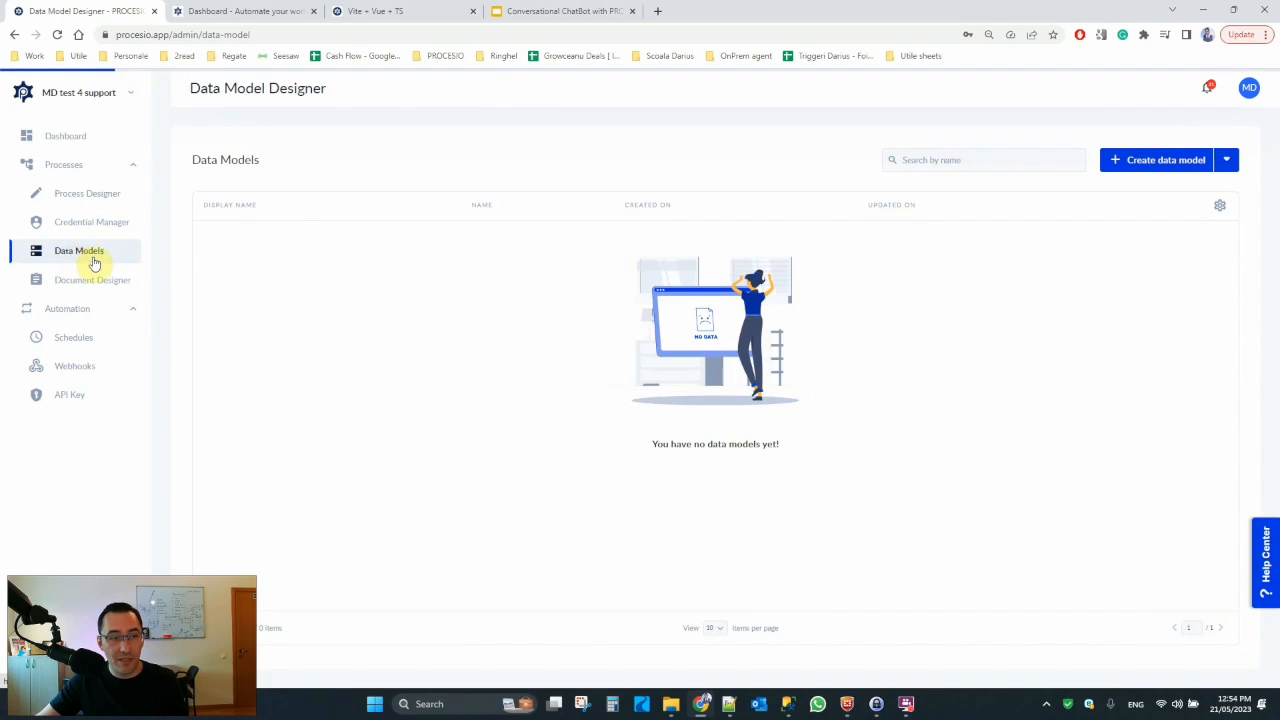
click(78, 250)
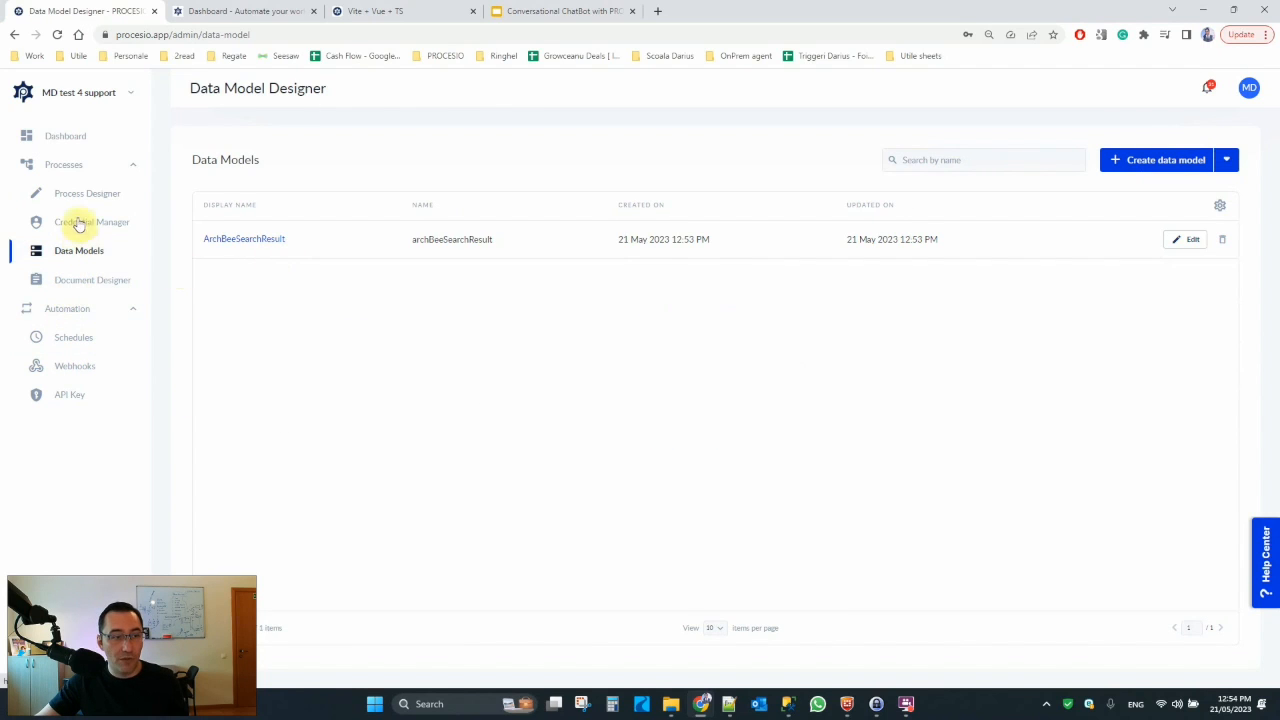
click(92, 222)
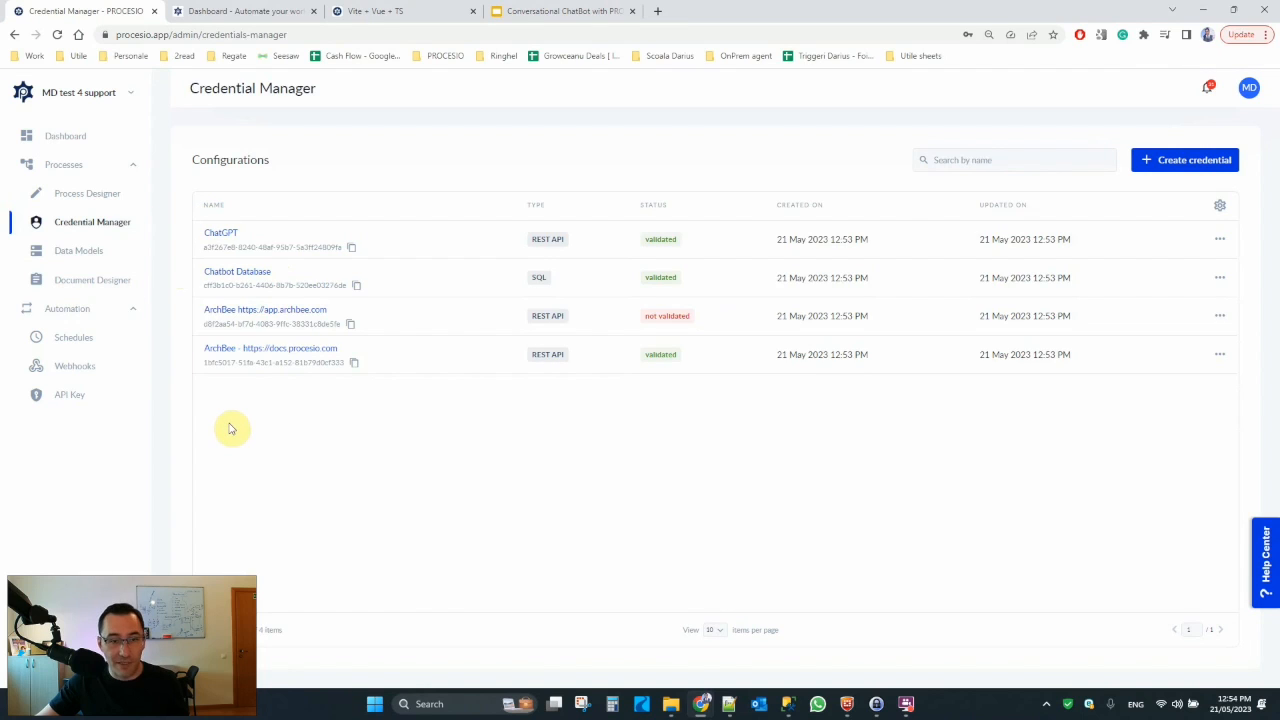
mouse_move(264, 192)
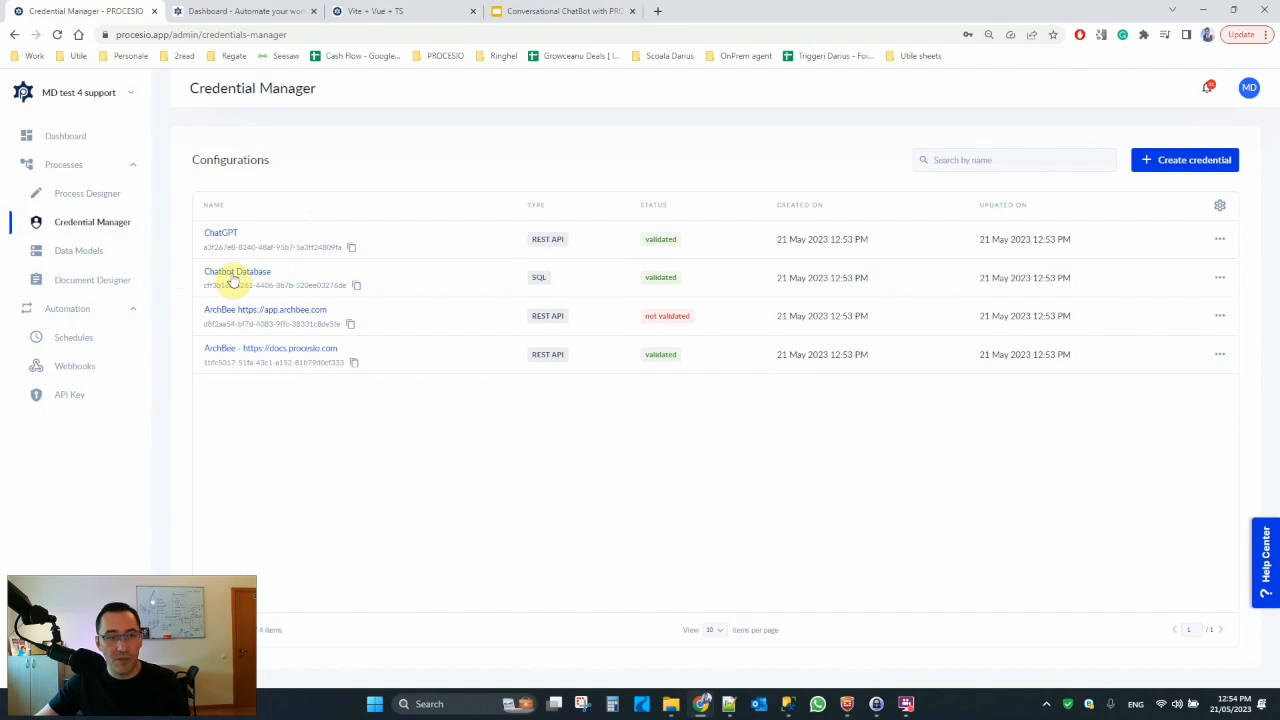
click(236, 272)
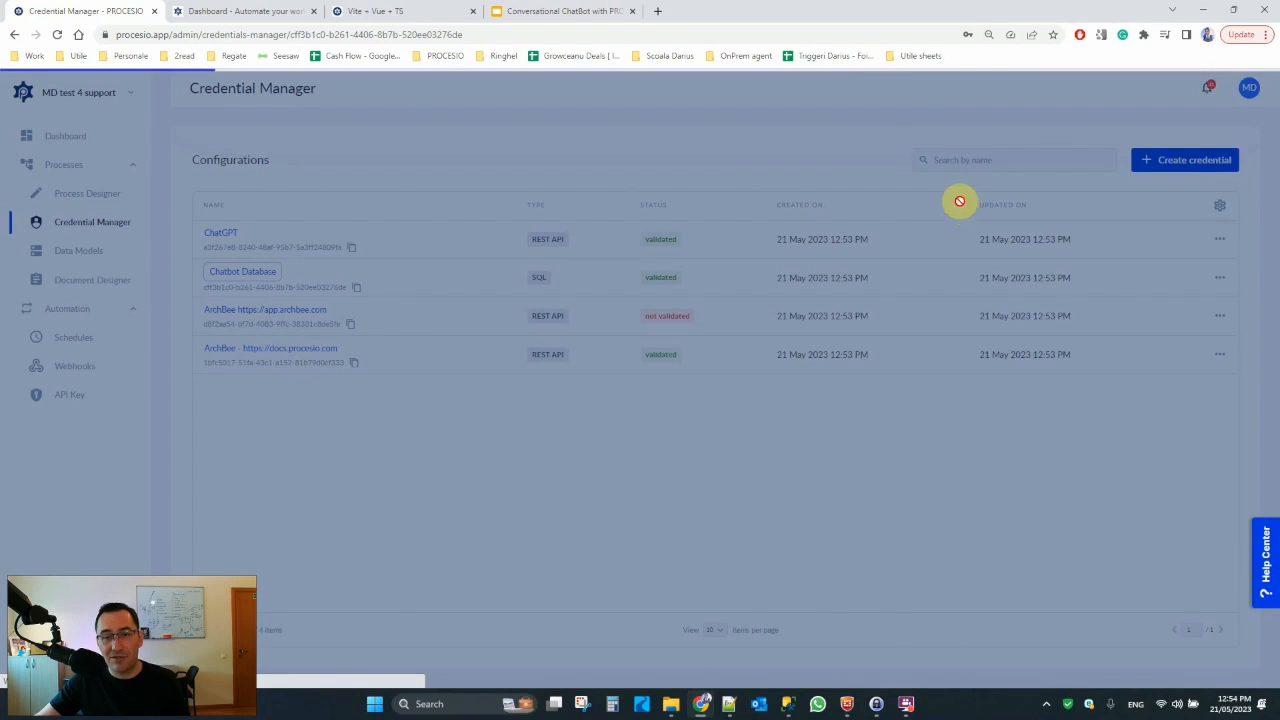
click(242, 272)
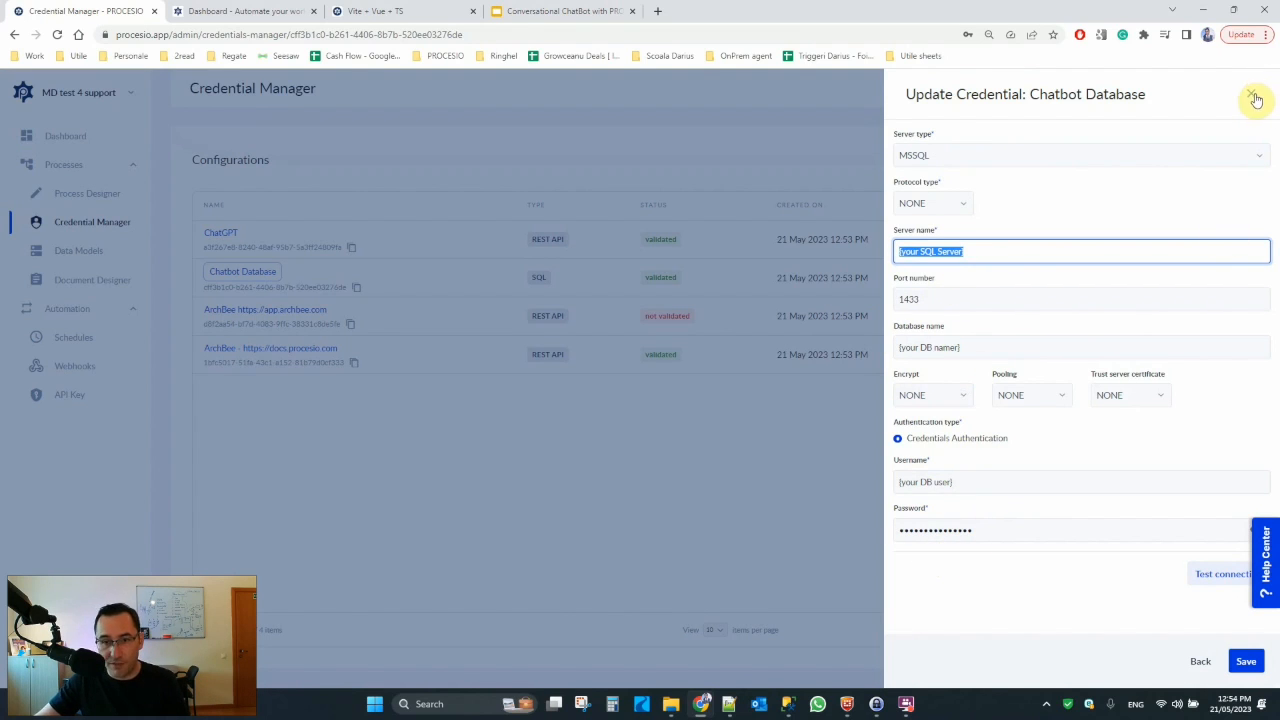
click(1256, 100)
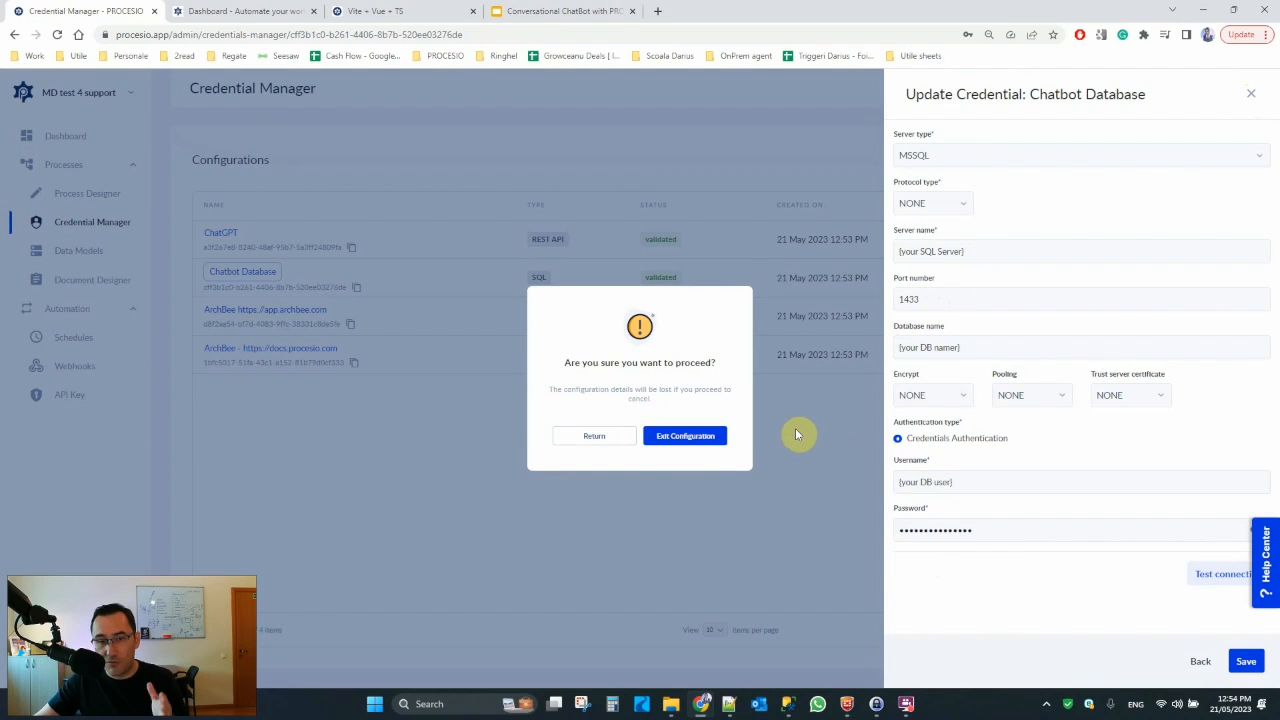
mouse_move(684, 436)
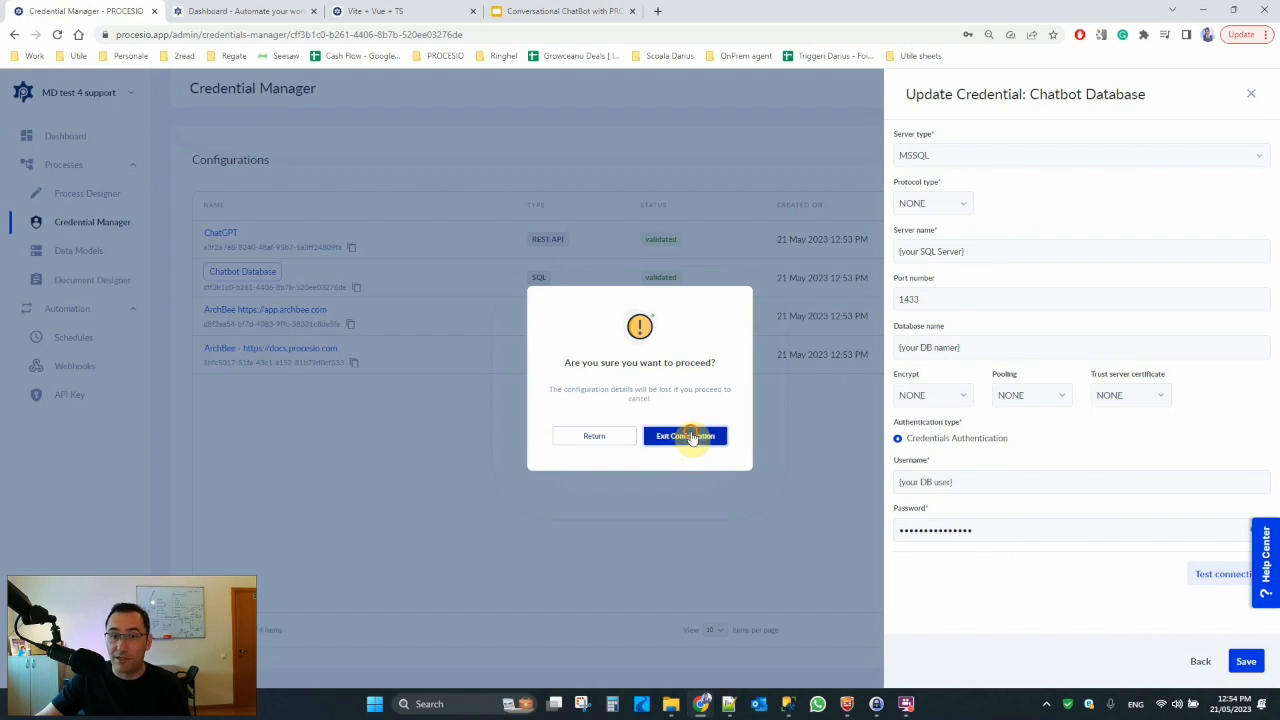
click(684, 436)
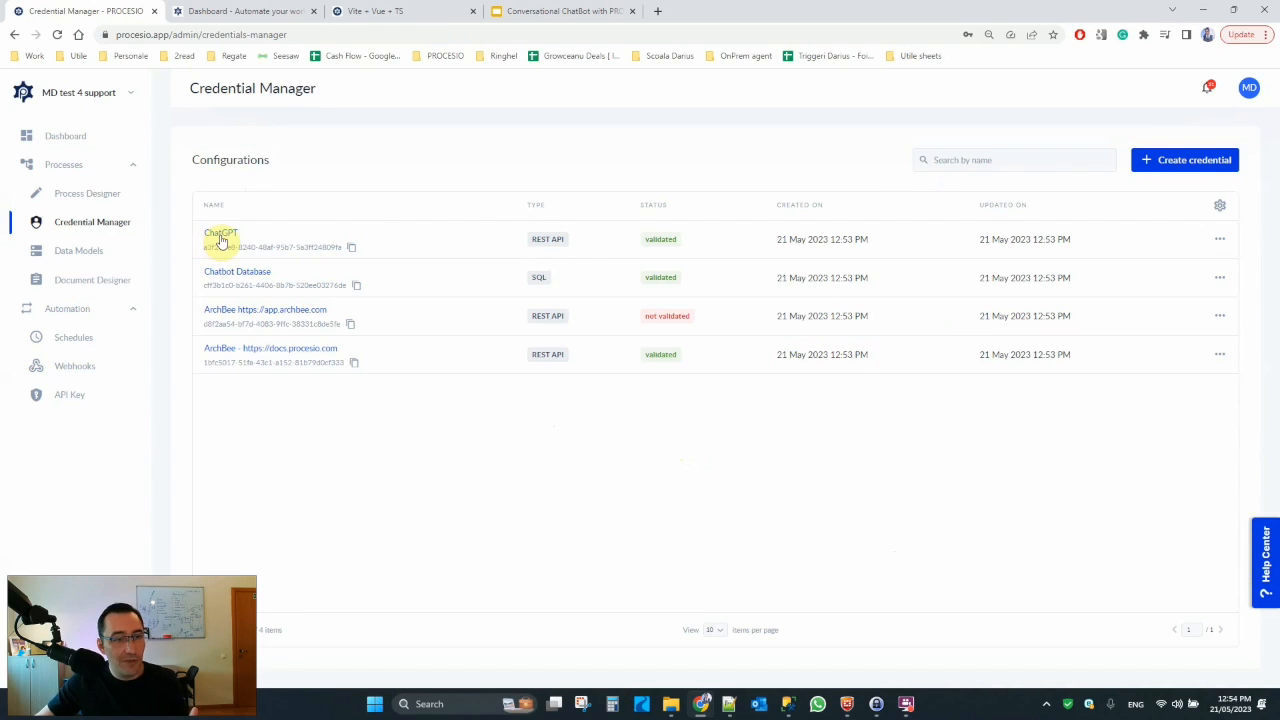
click(220, 236)
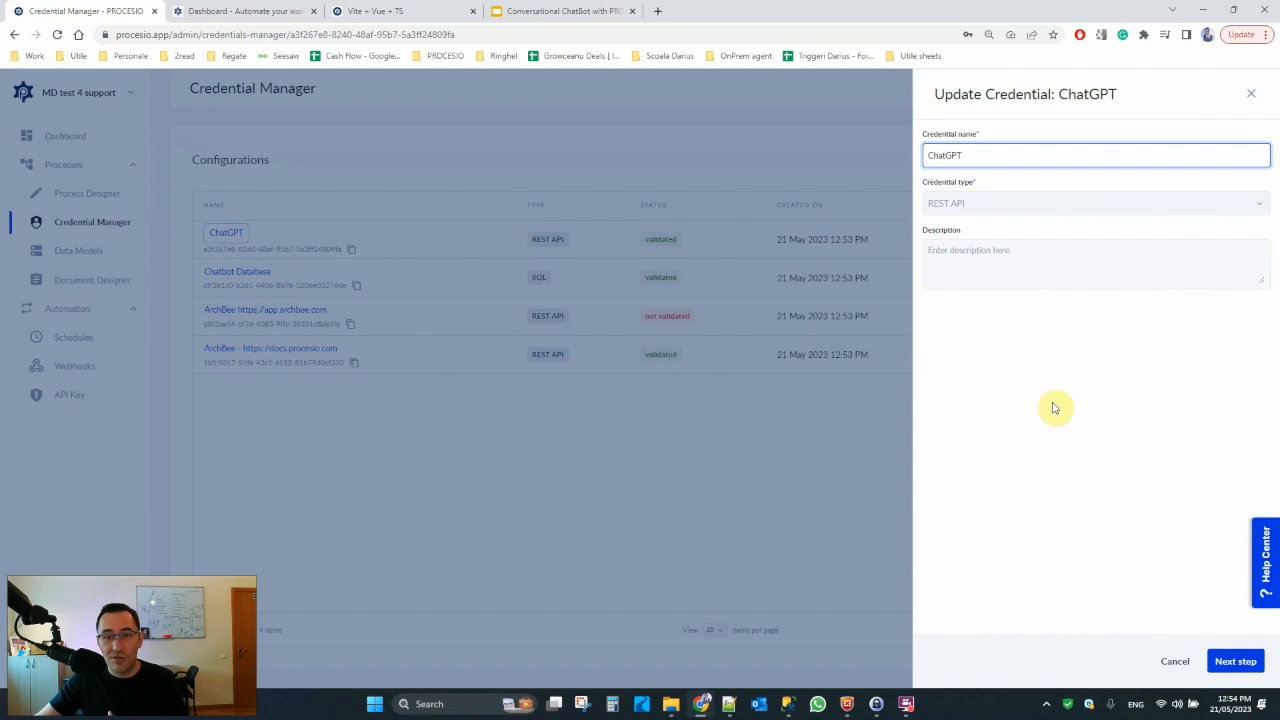
click(1236, 660)
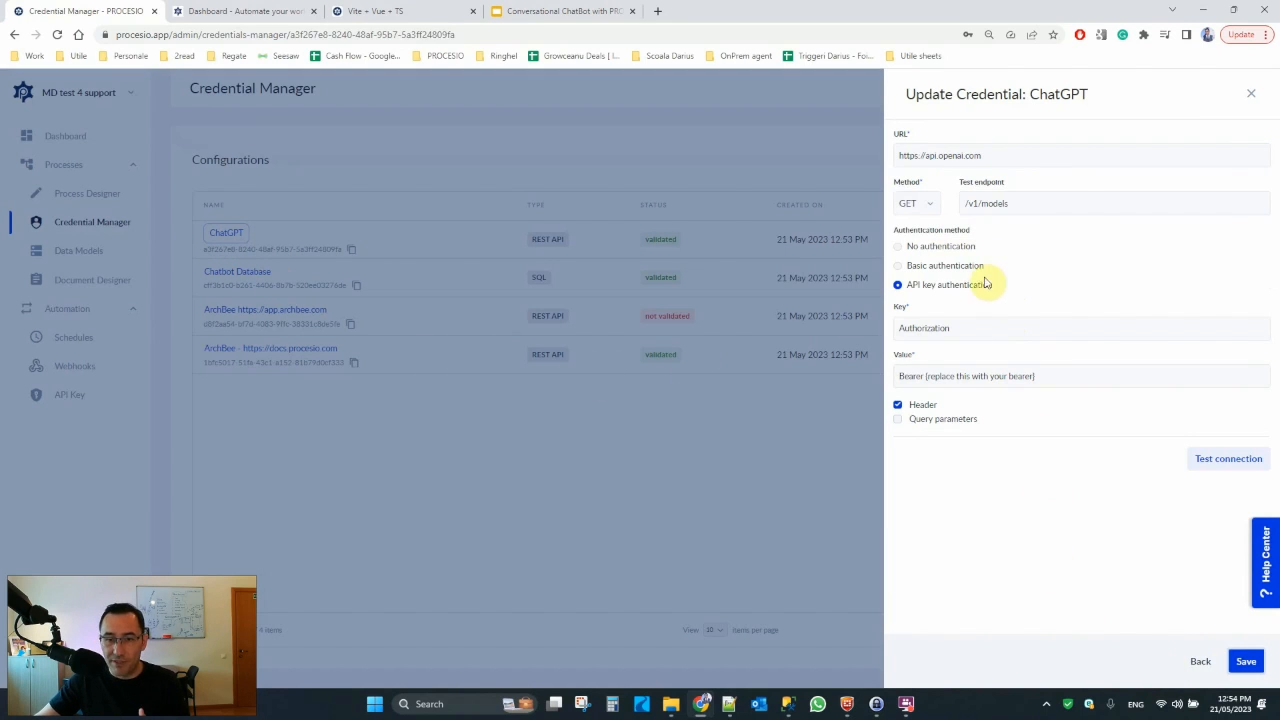
double_click(968, 376)
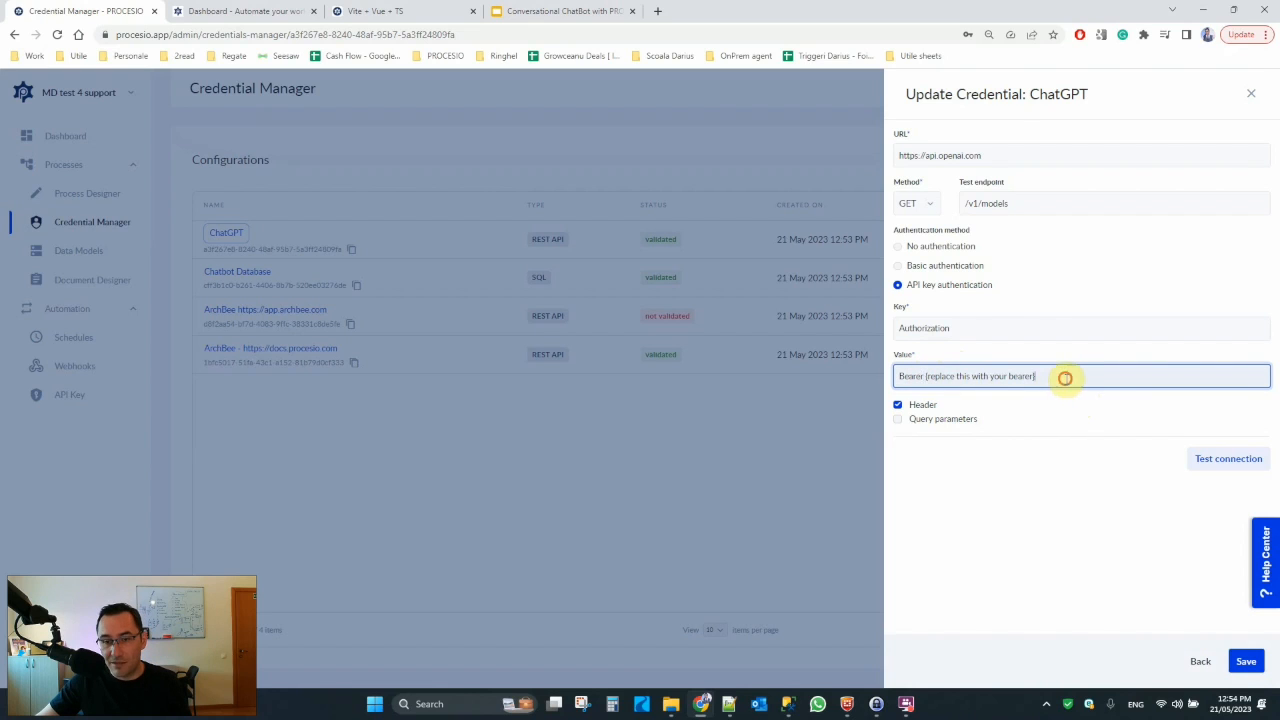
click(1252, 94)
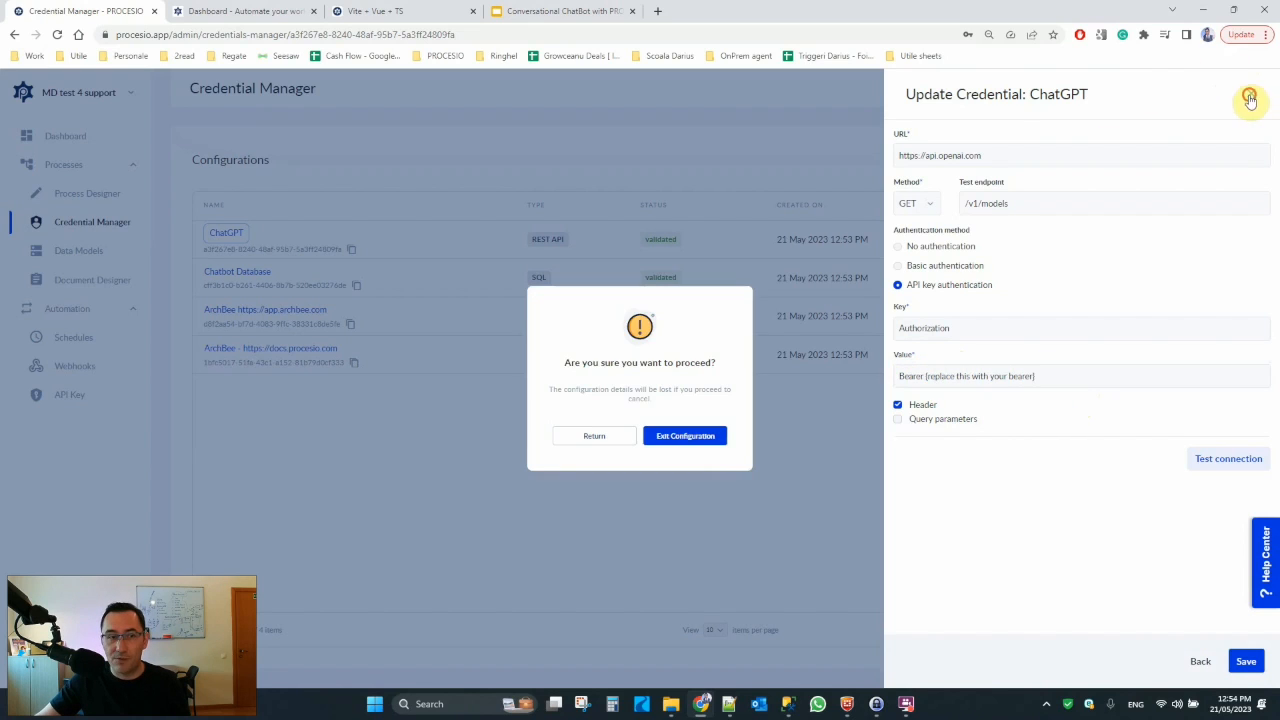
click(684, 436)
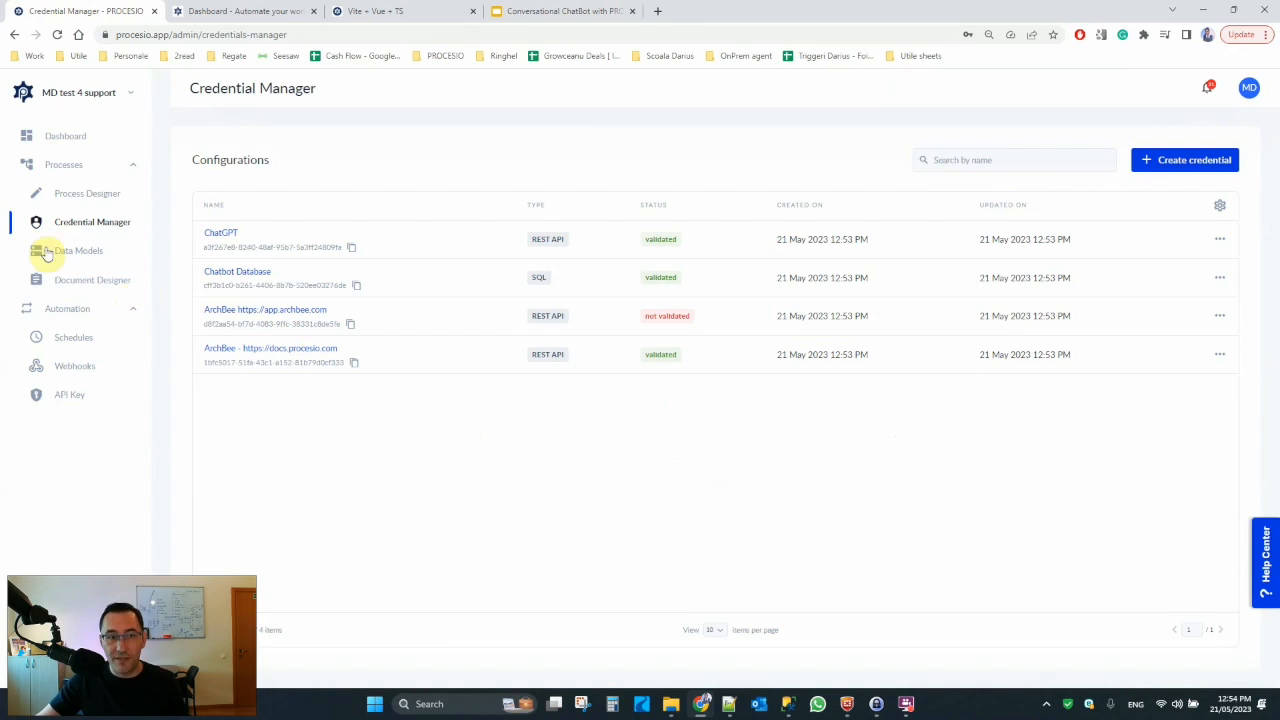
Step: Open the Call GPTChat process and review the chatHistory, RegEx Replace and Call GPT API steps
click(88, 192)
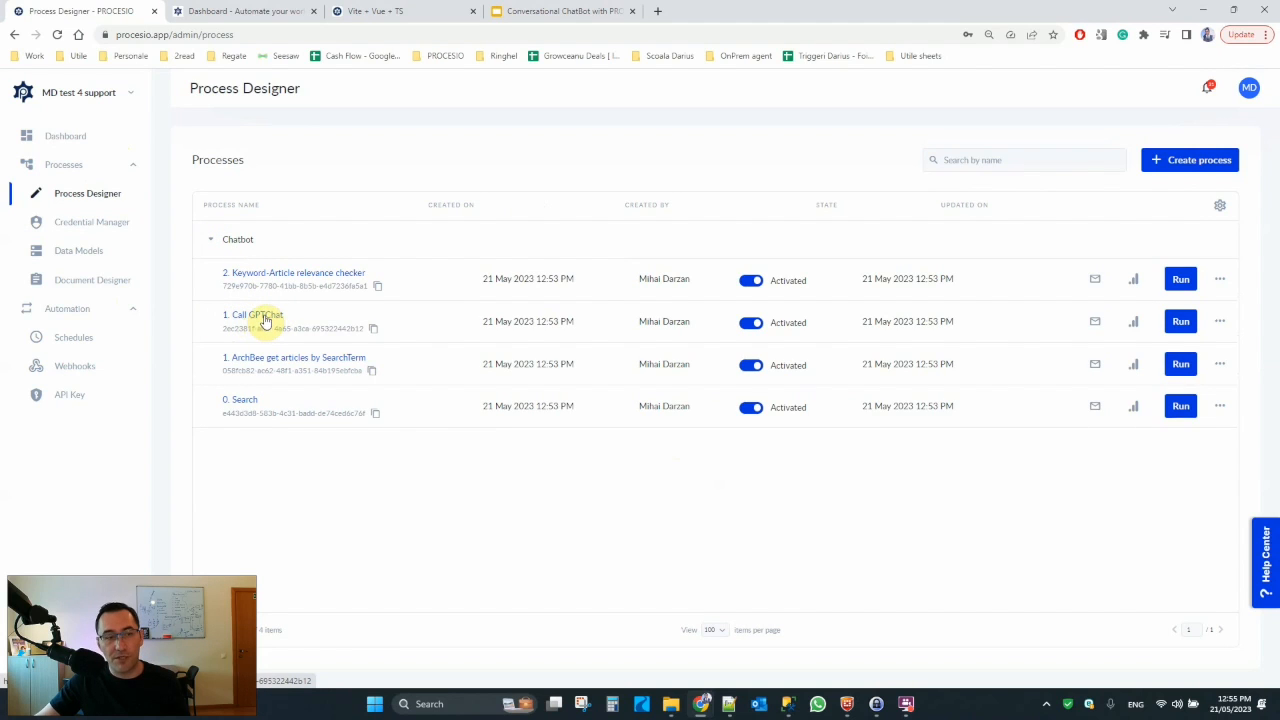
click(252, 316)
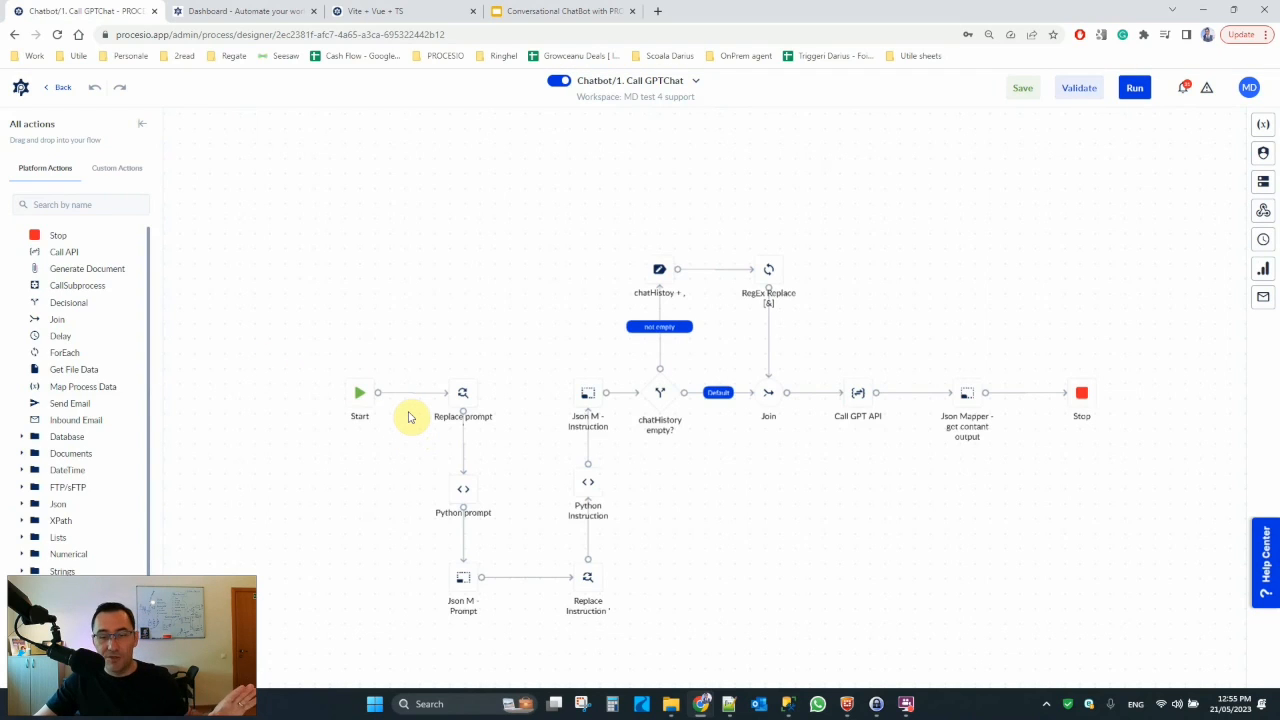
mouse_move(508, 368)
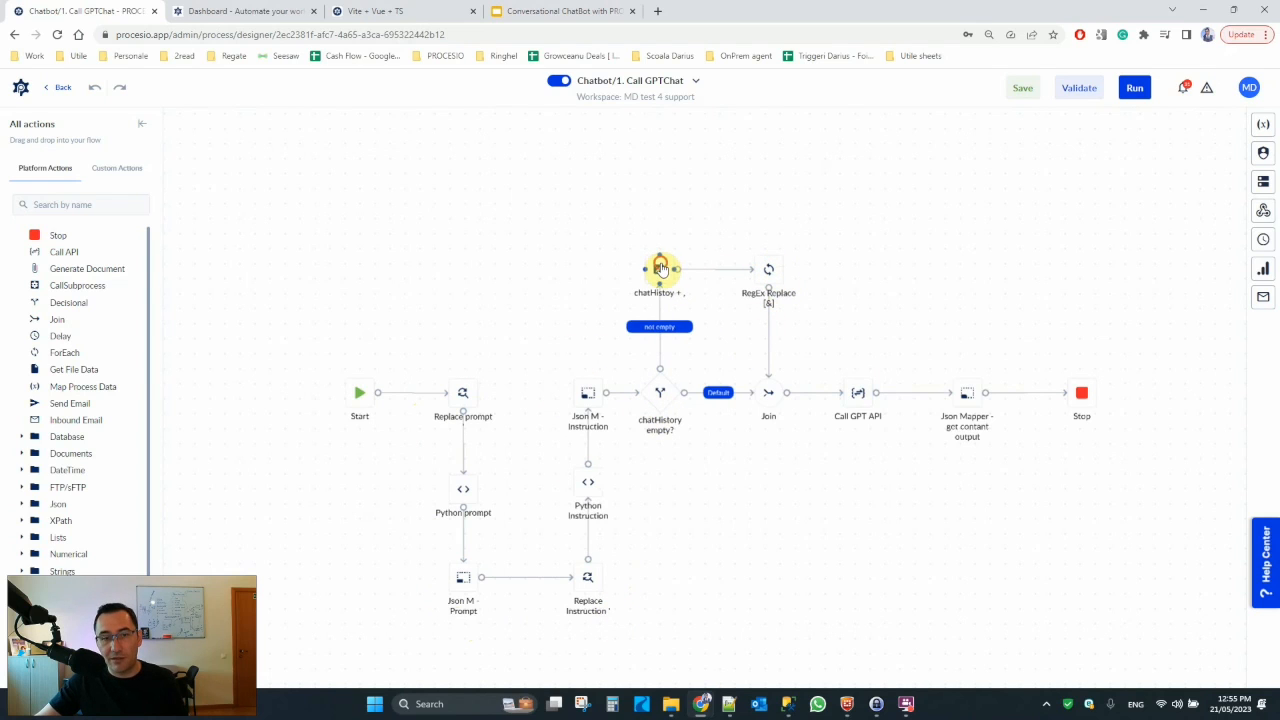
click(660, 268)
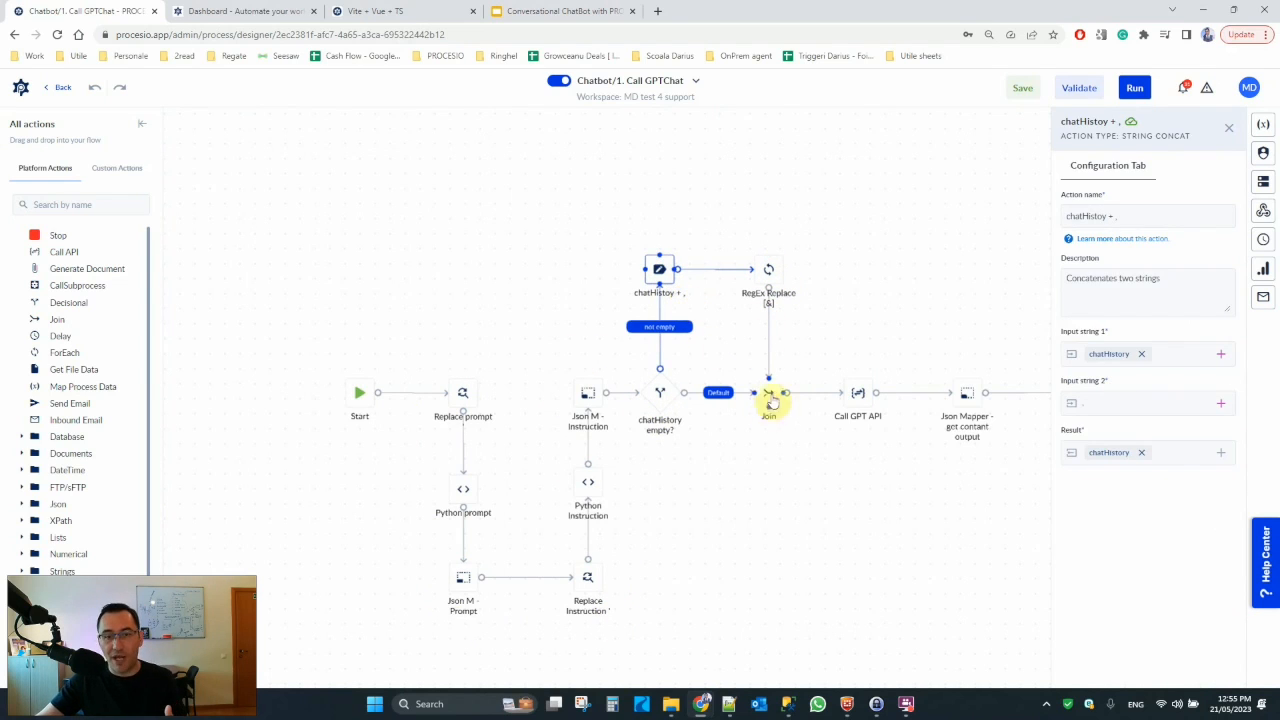
click(768, 270)
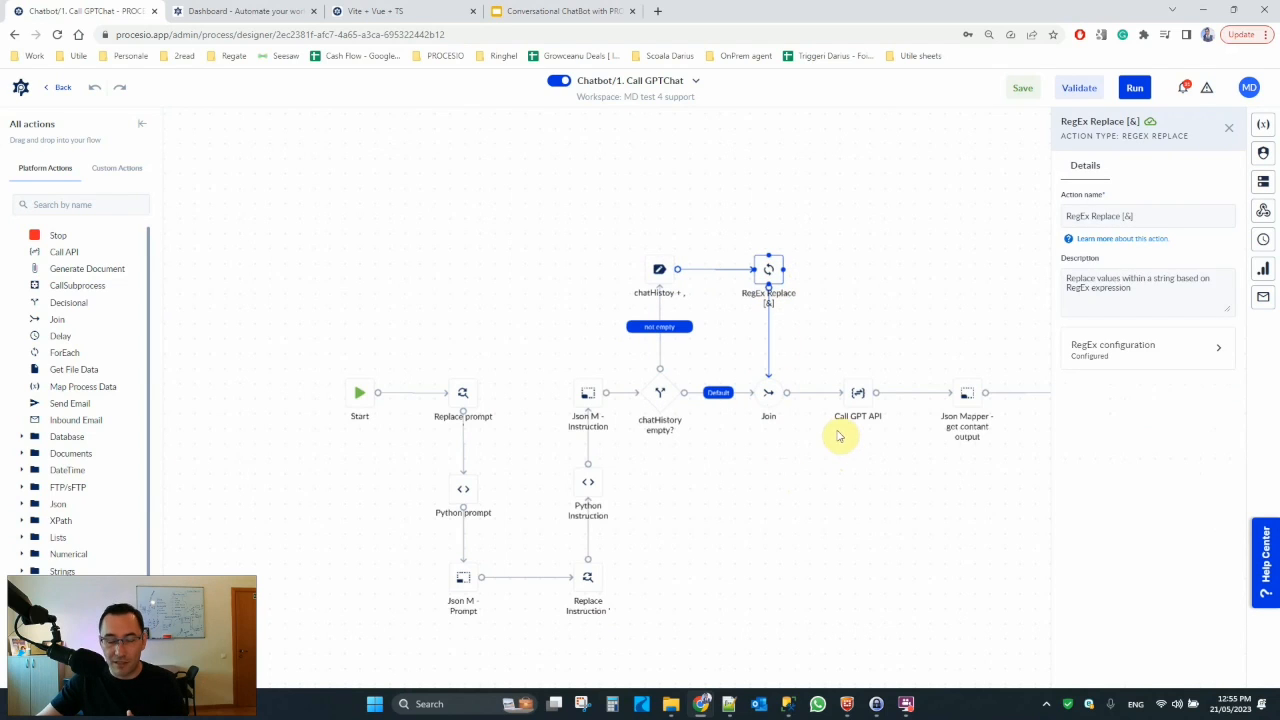
click(856, 392)
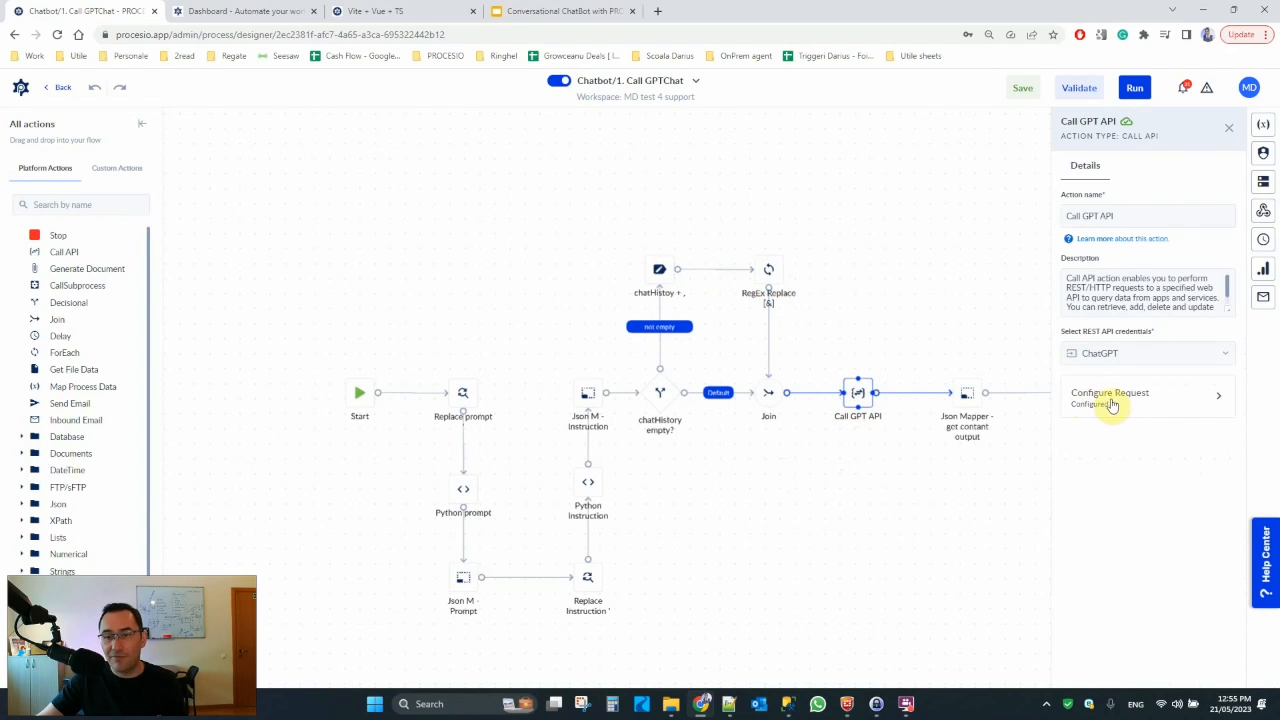
Step: Show the Call GPT API request headers and select the OpenAI-Organization placeholder value
click(1108, 396)
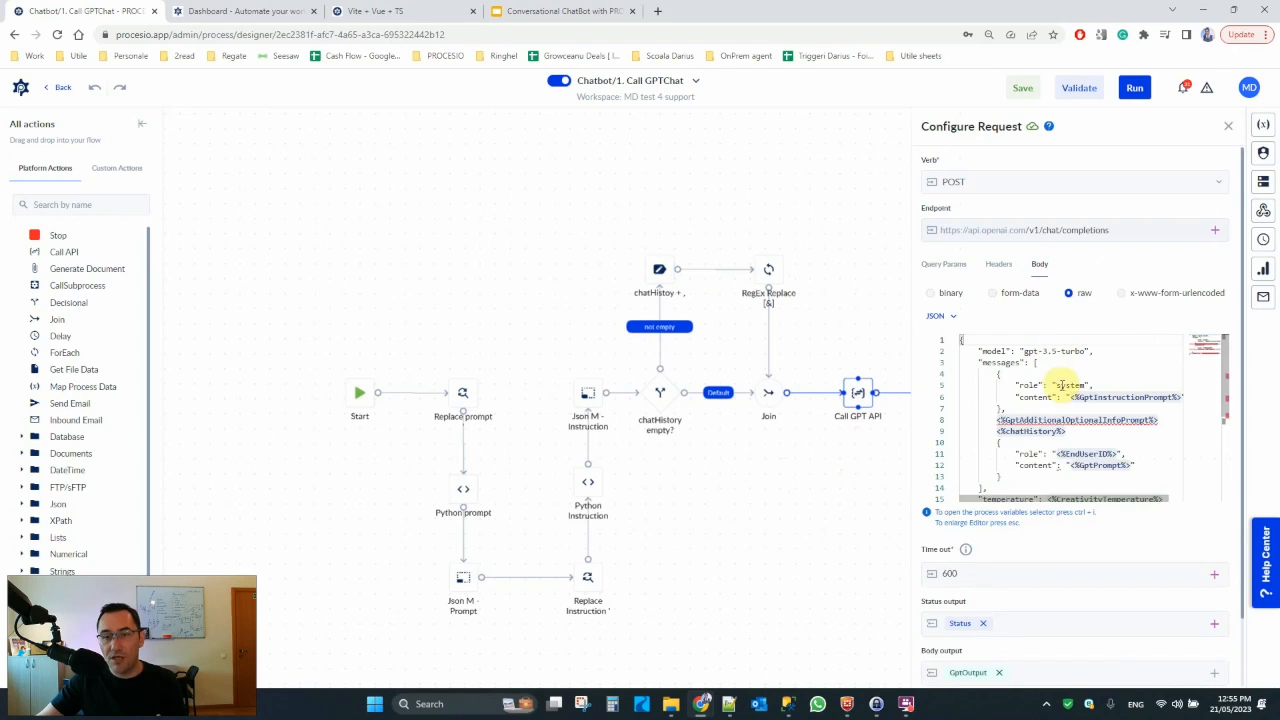
click(998, 264)
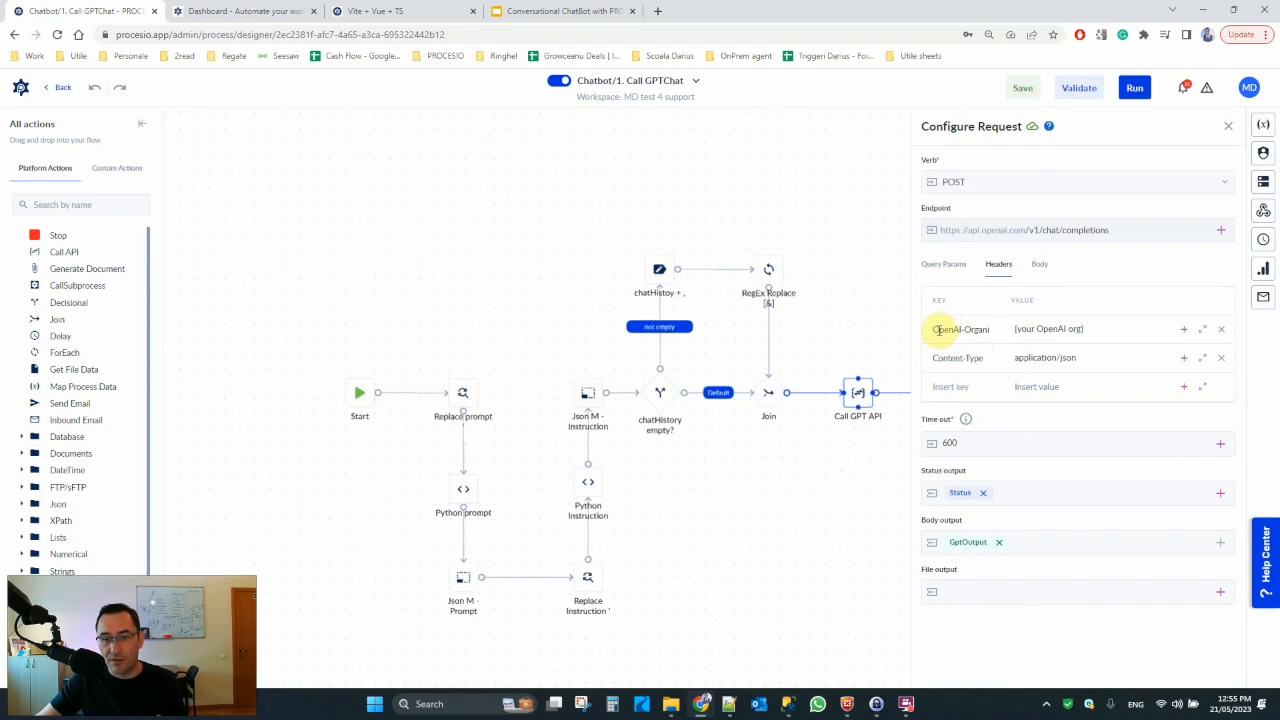
double_click(960, 328)
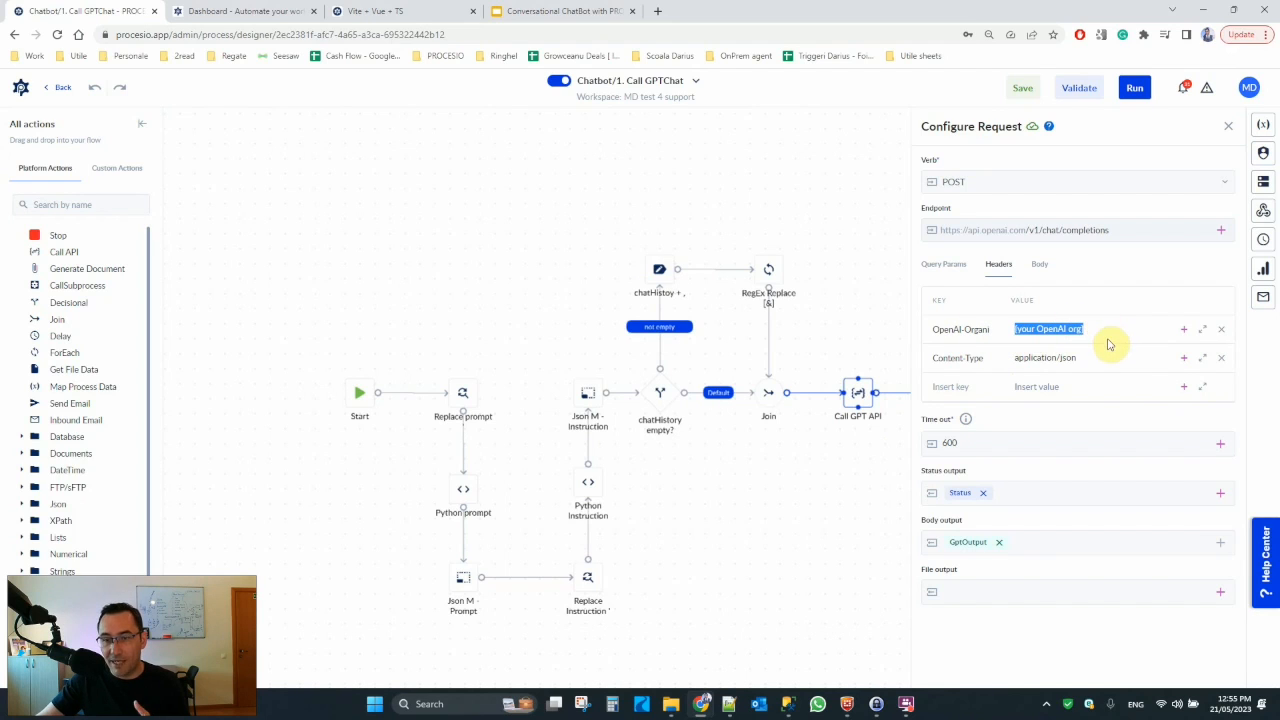
mouse_move(1100, 330)
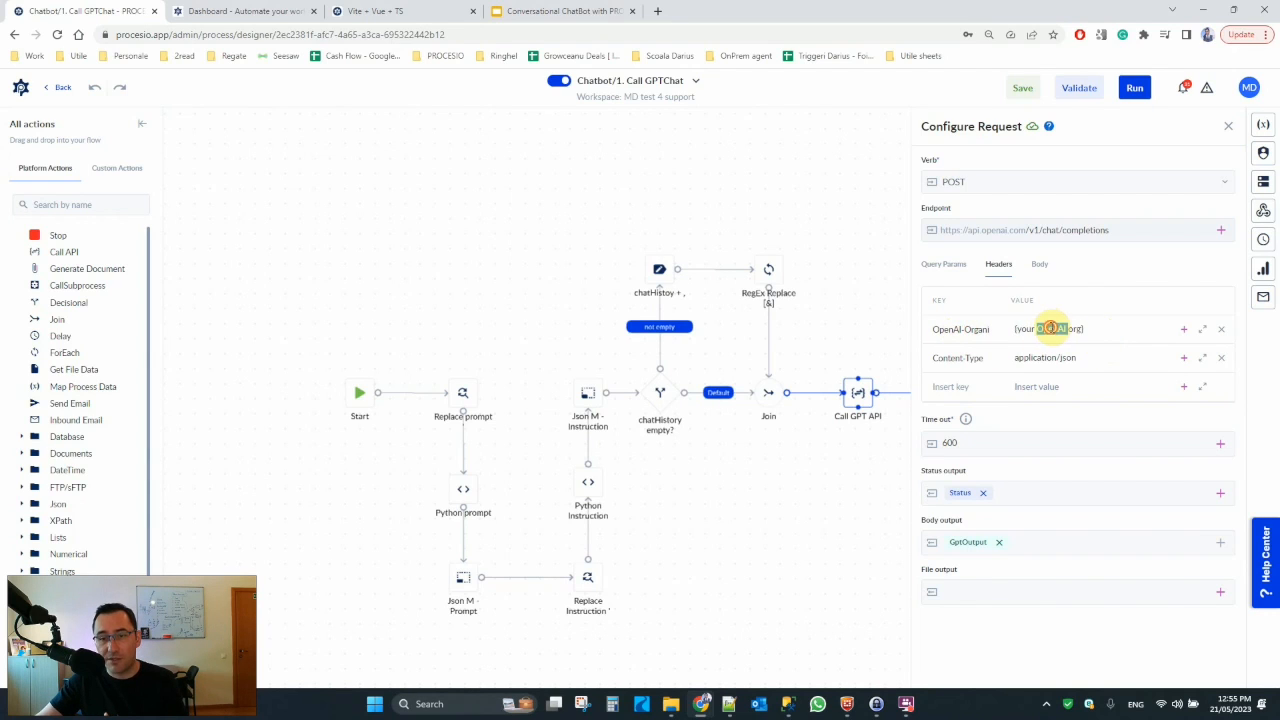
double_click(1048, 328)
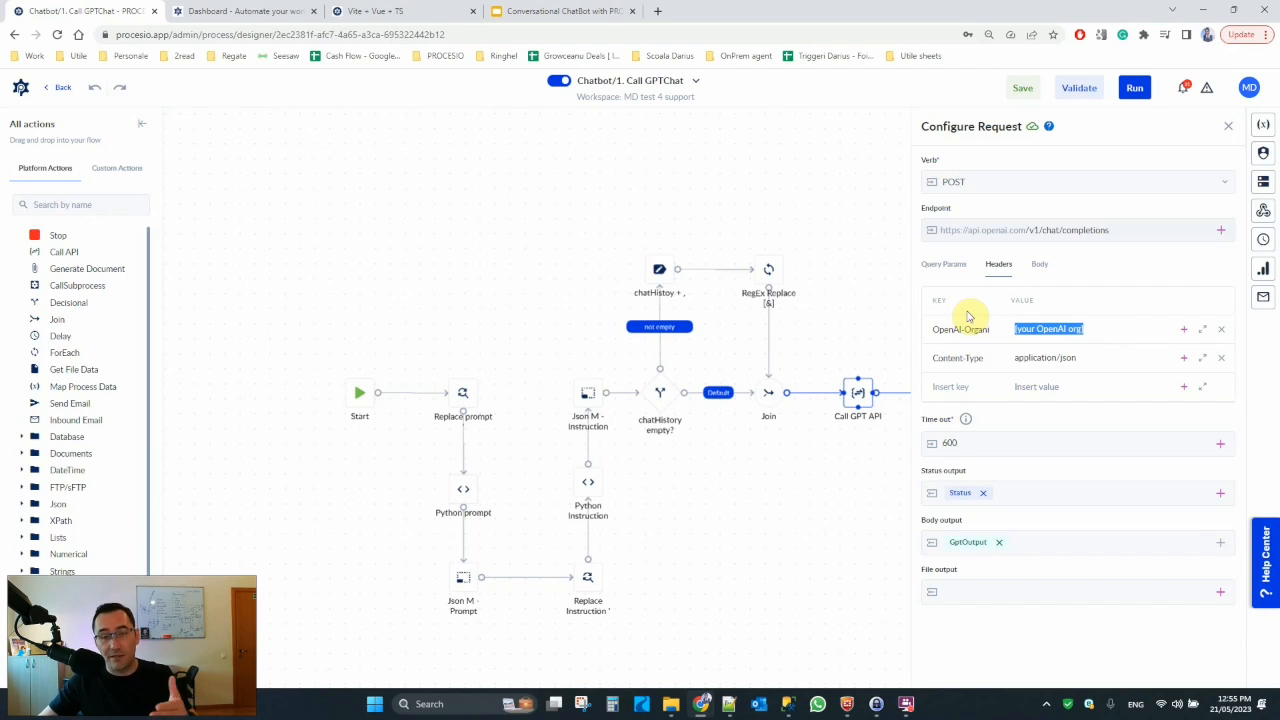
mouse_move(936, 412)
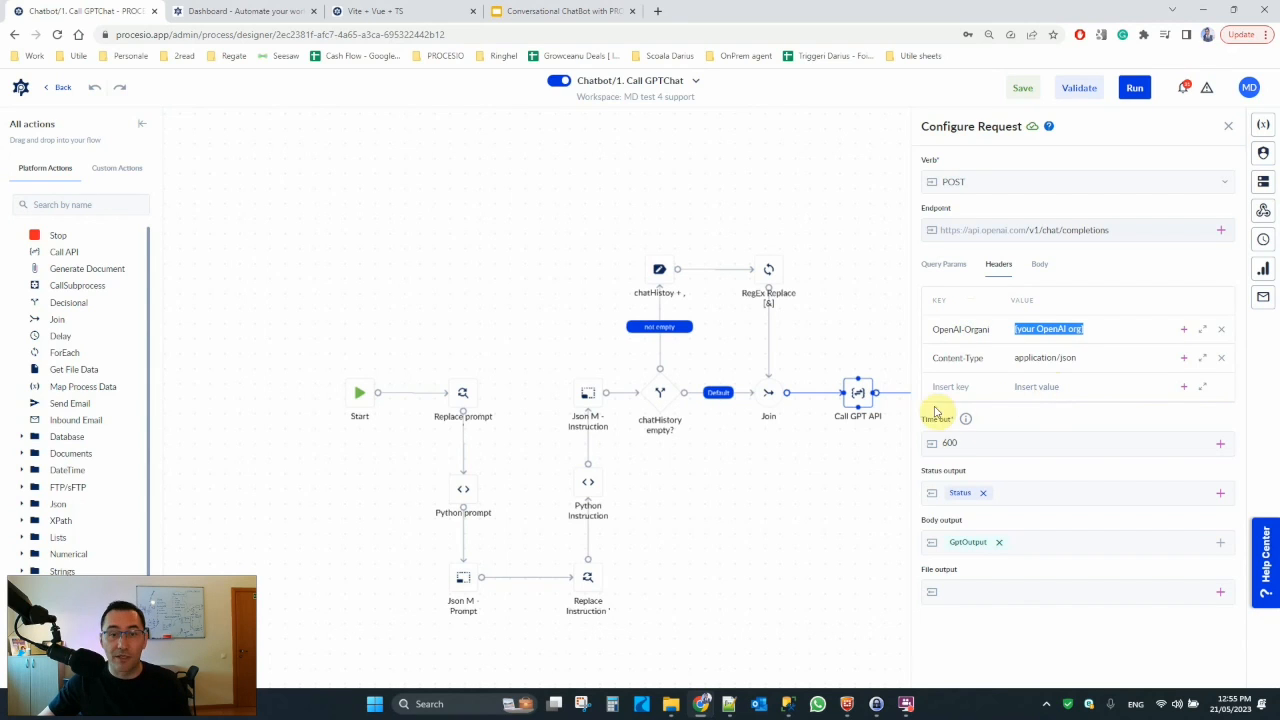
mouse_move(240, 120)
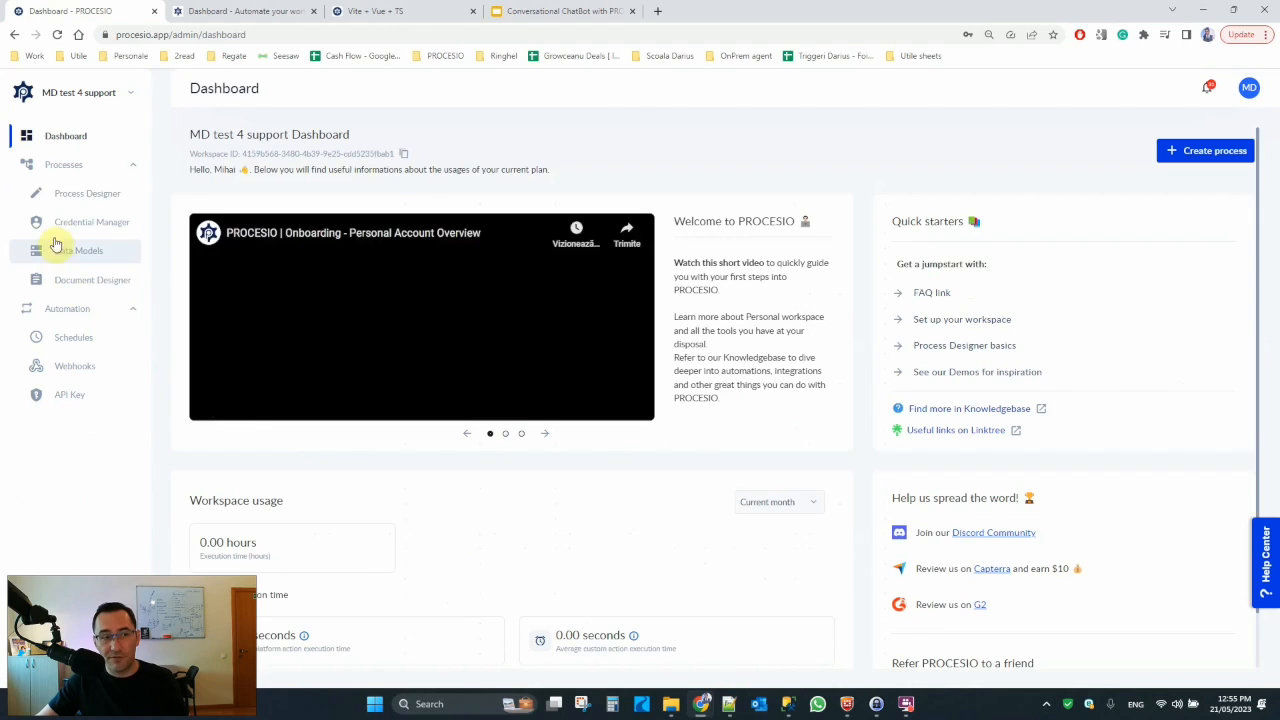
Step: Return to Process Designer, expand Chatbot and open ArchBee get articles by SearchTerm
click(88, 192)
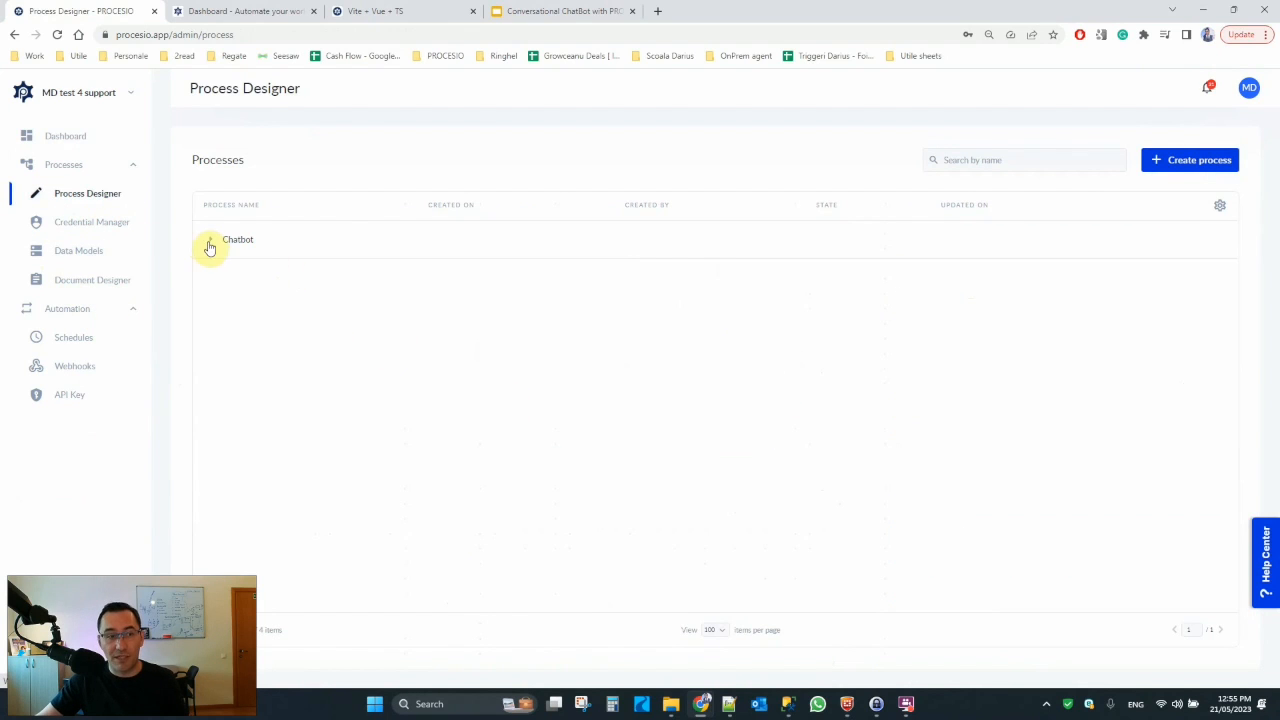
click(210, 240)
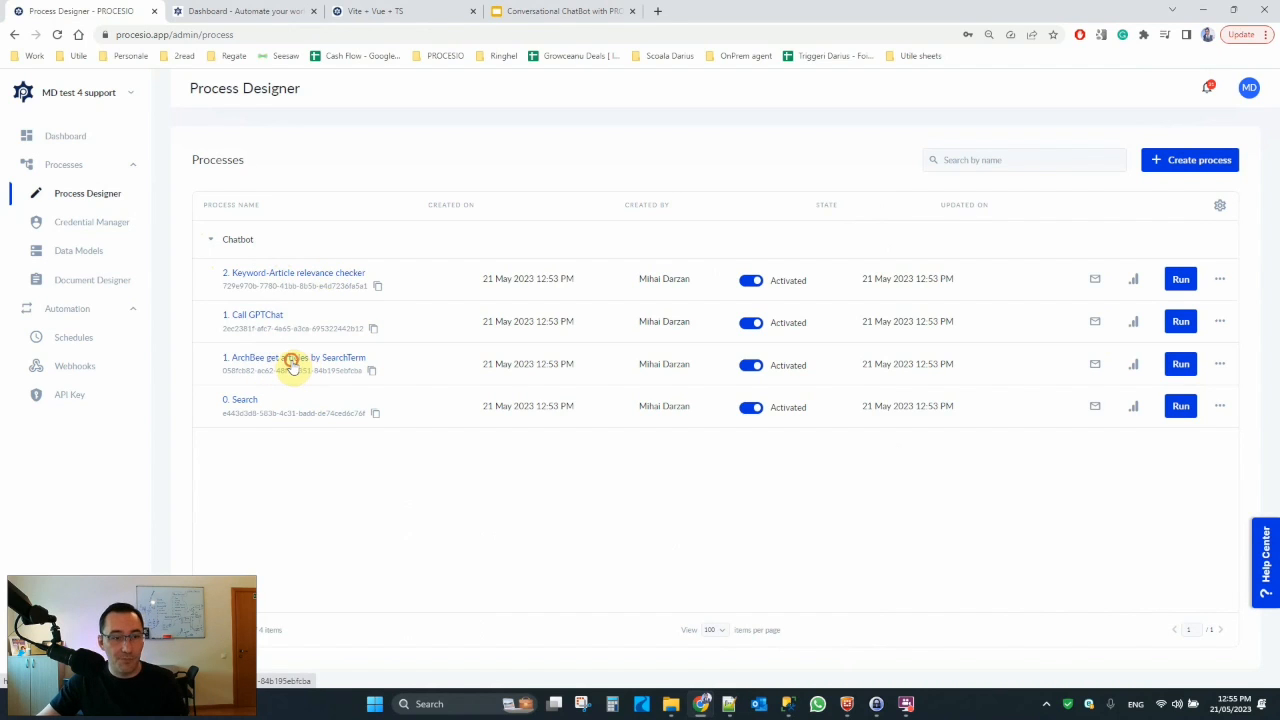
click(294, 356)
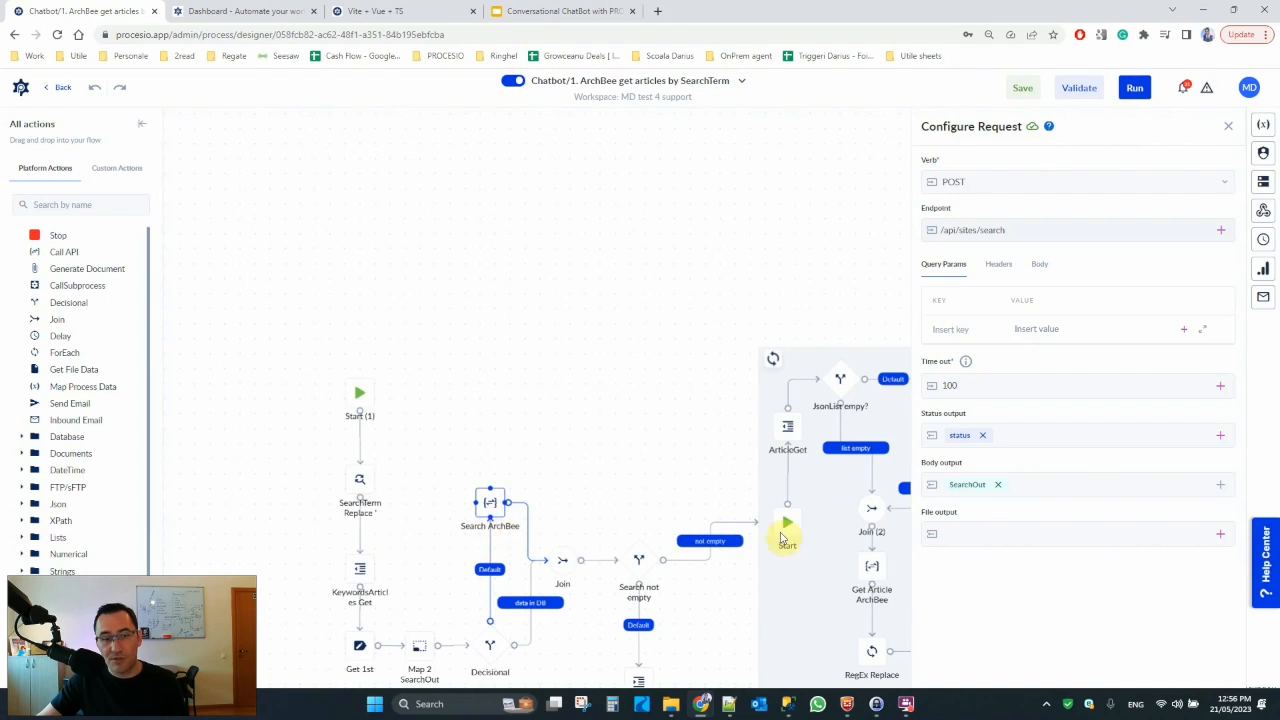
Step: Review the ArchBee search request's Headers and JSON Body, then switch to the docs page
click(998, 264)
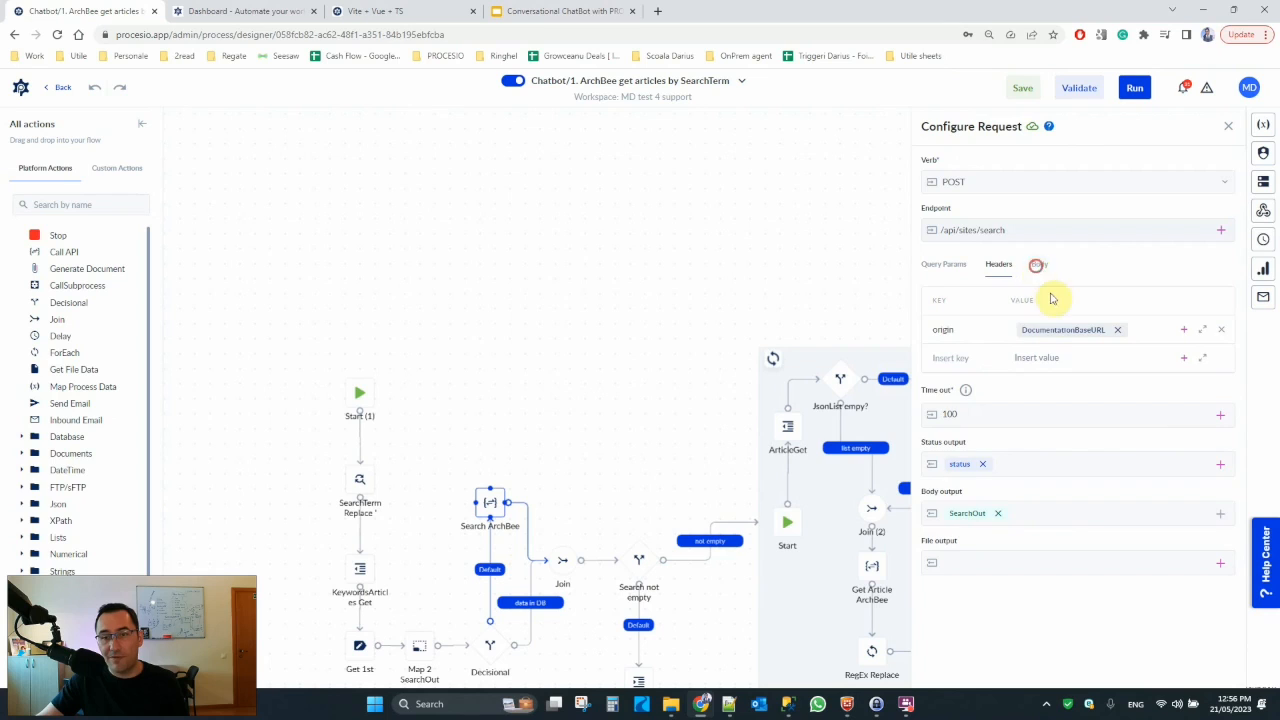
click(1040, 264)
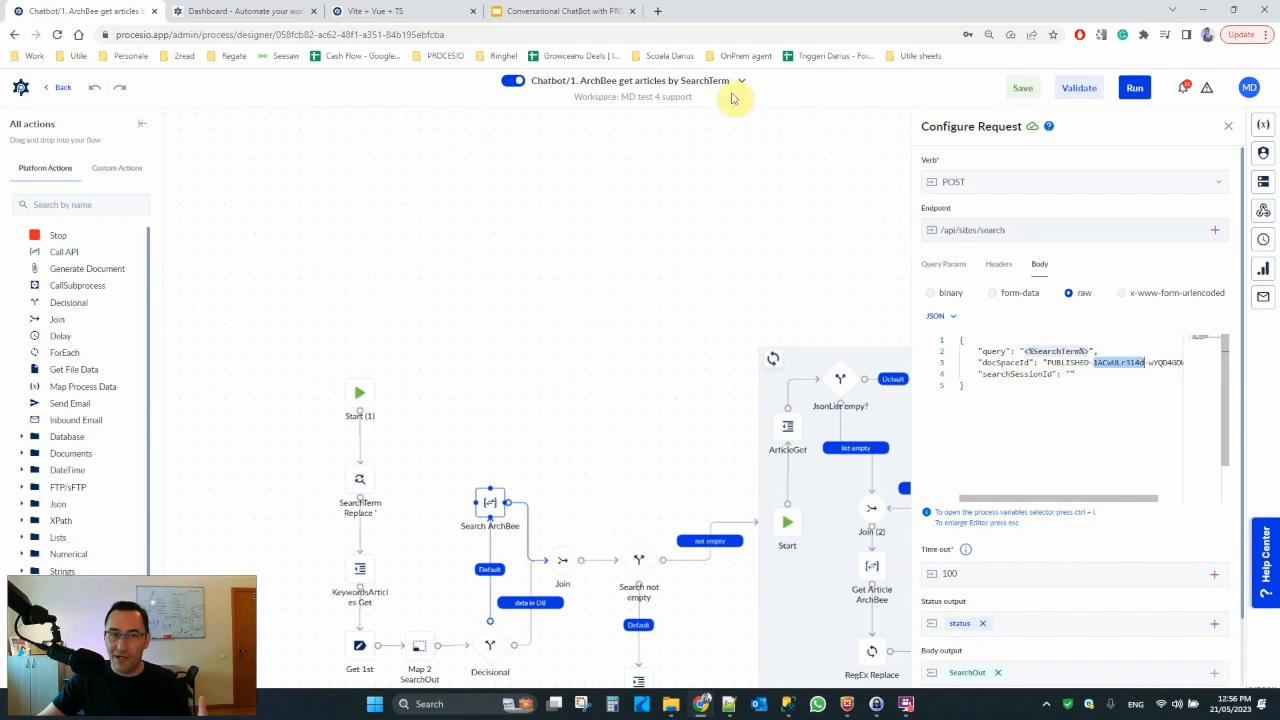
click(244, 12)
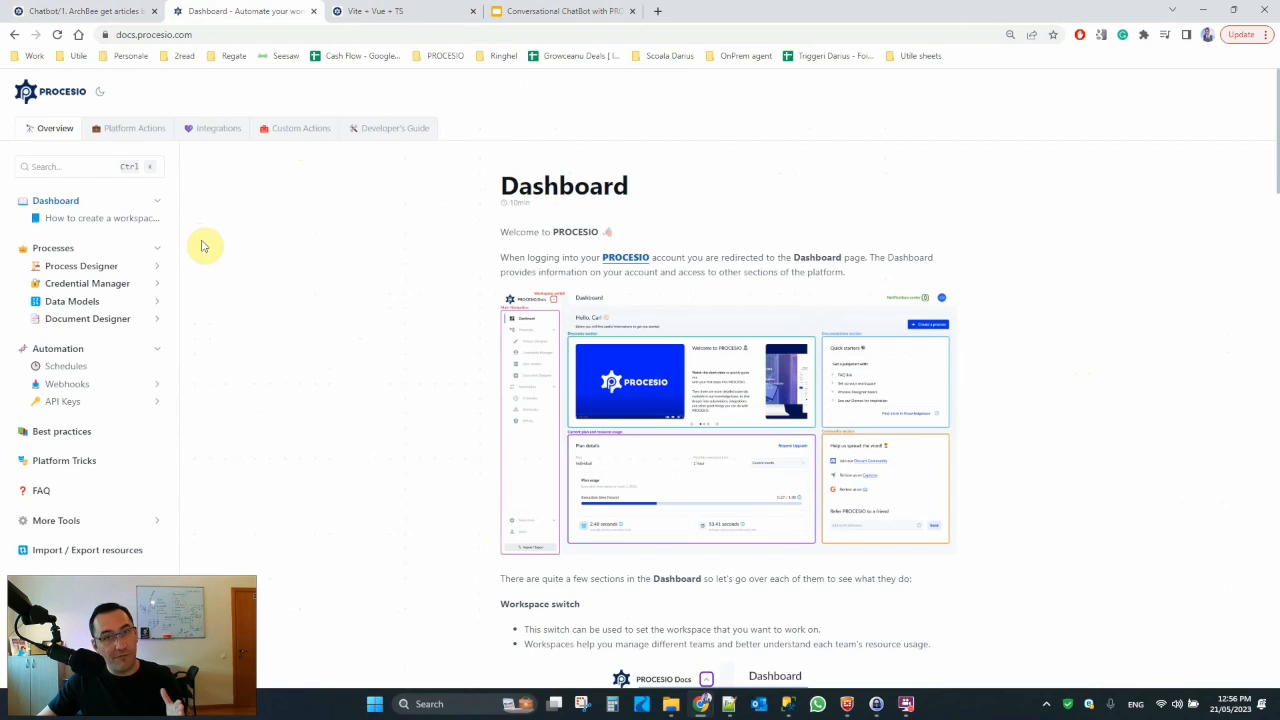
mouse_move(324, 276)
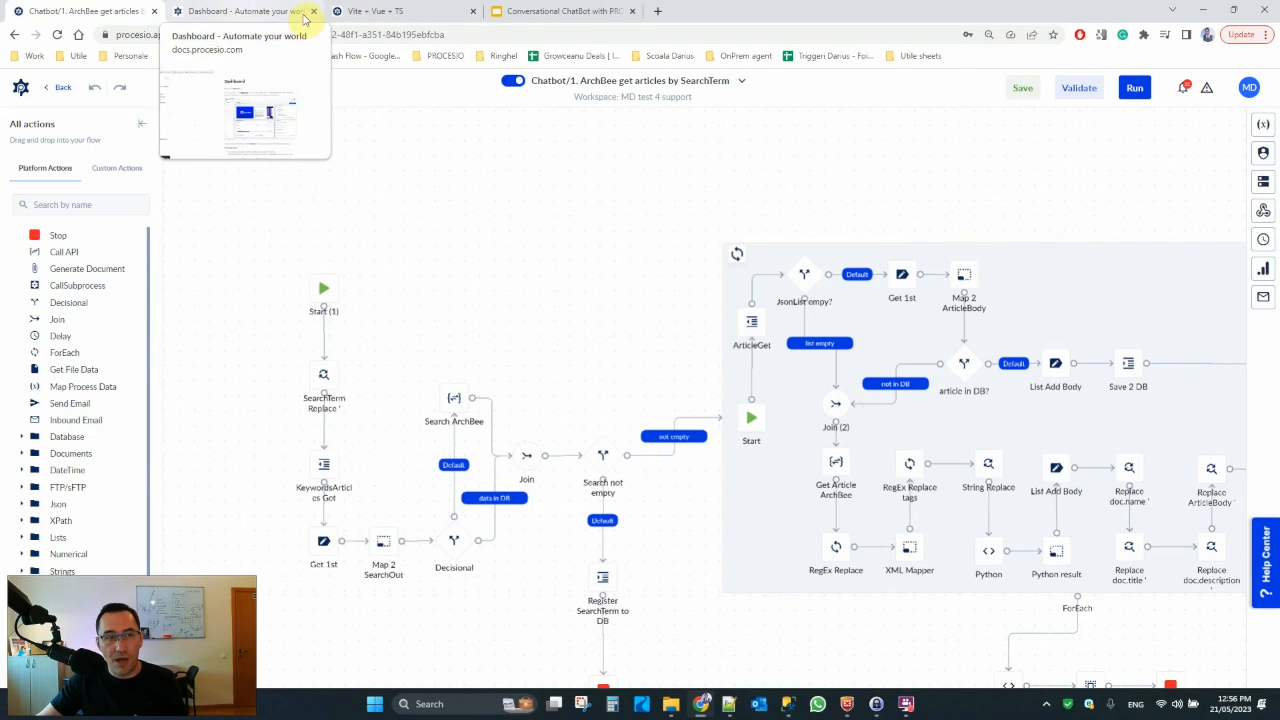
Step: Open the Search ArchBee step's request configuration and view its body details
click(452, 400)
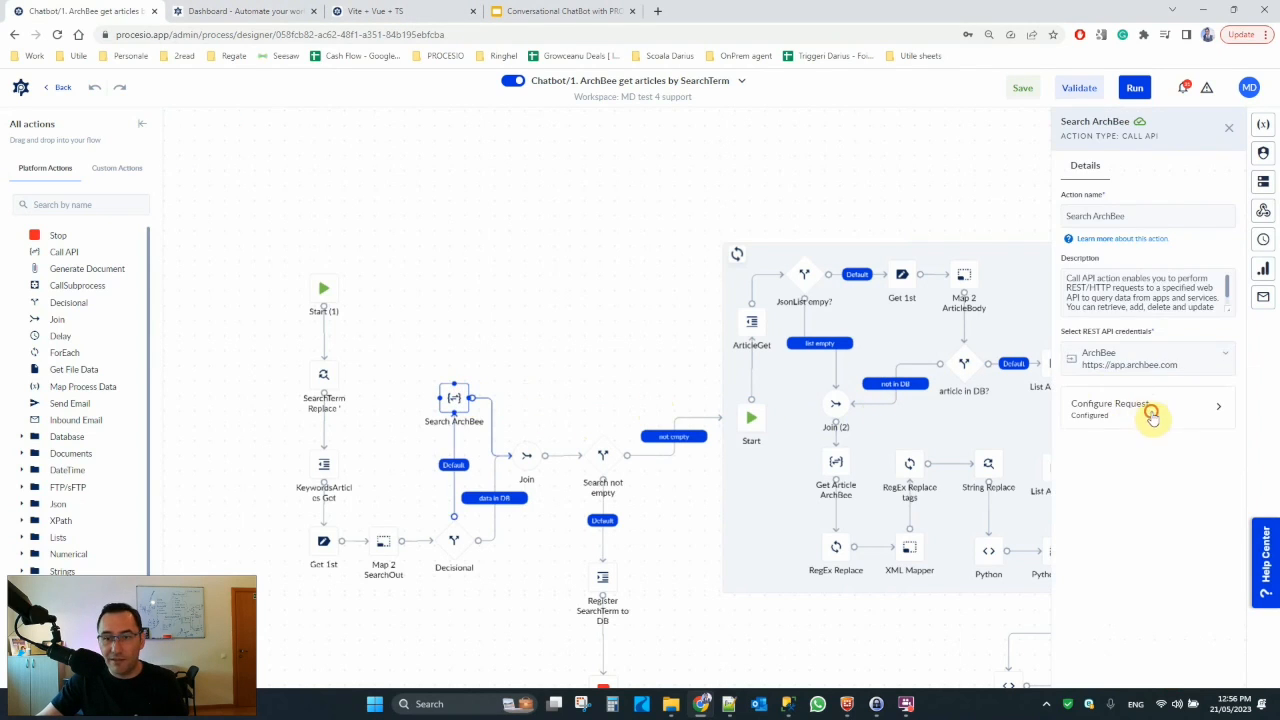
click(1148, 408)
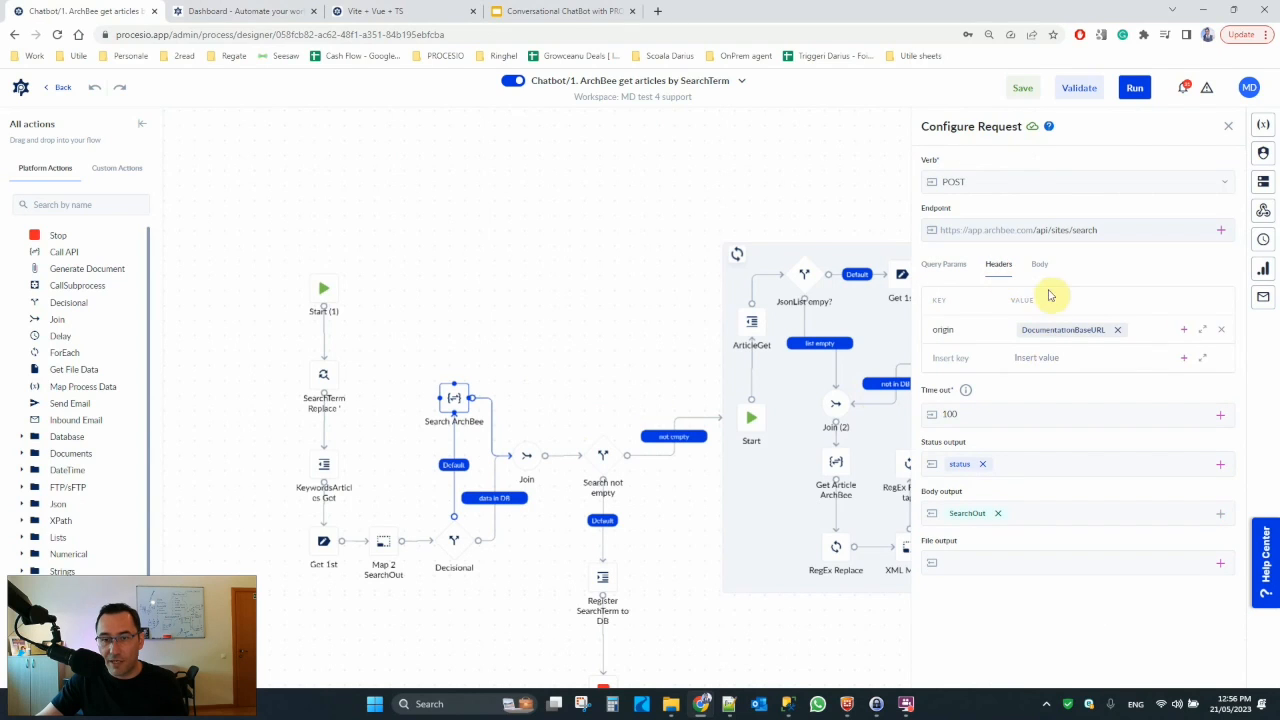
click(1040, 264)
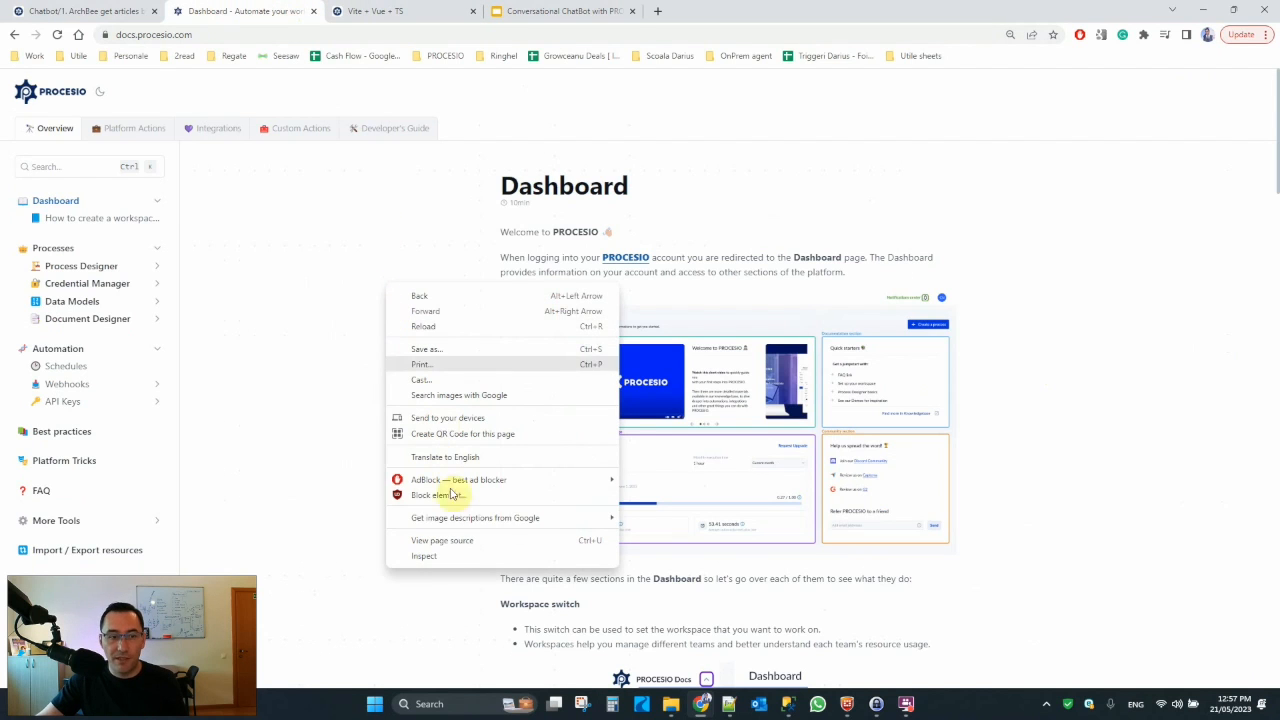
Step: Record the docs site's network requests in developer tools while searching for 'document'
click(424, 556)
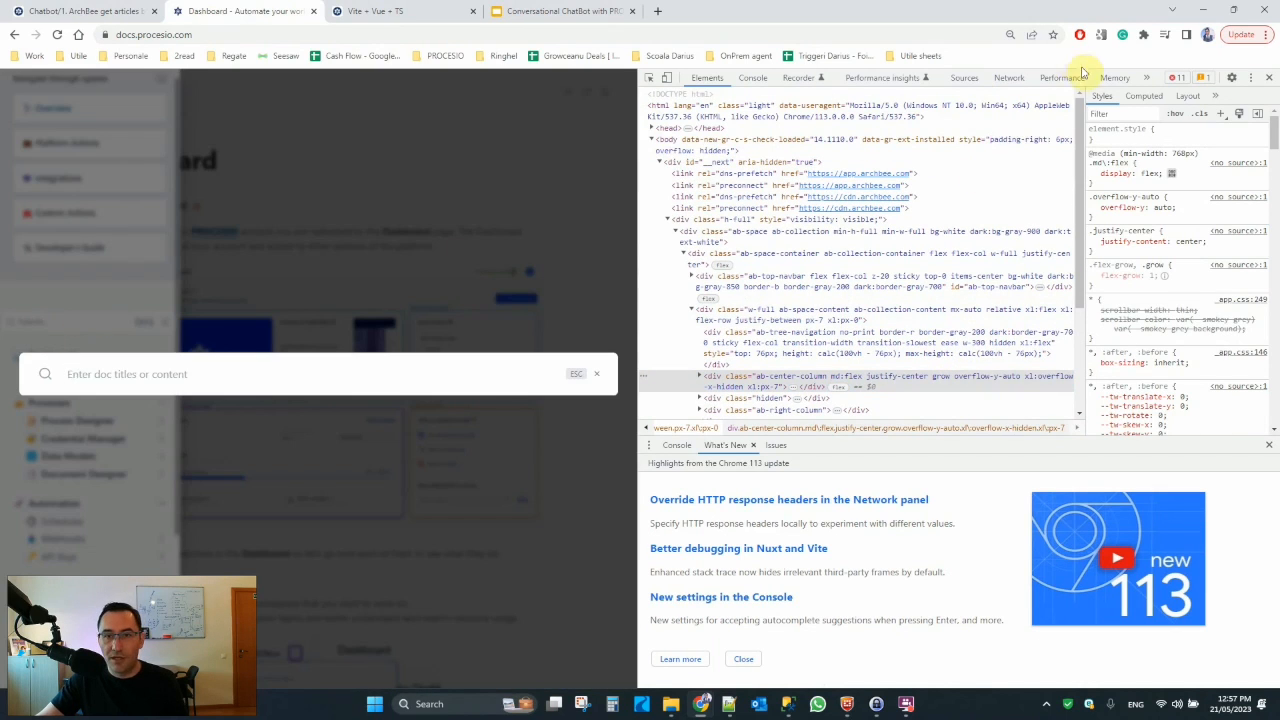
click(1008, 76)
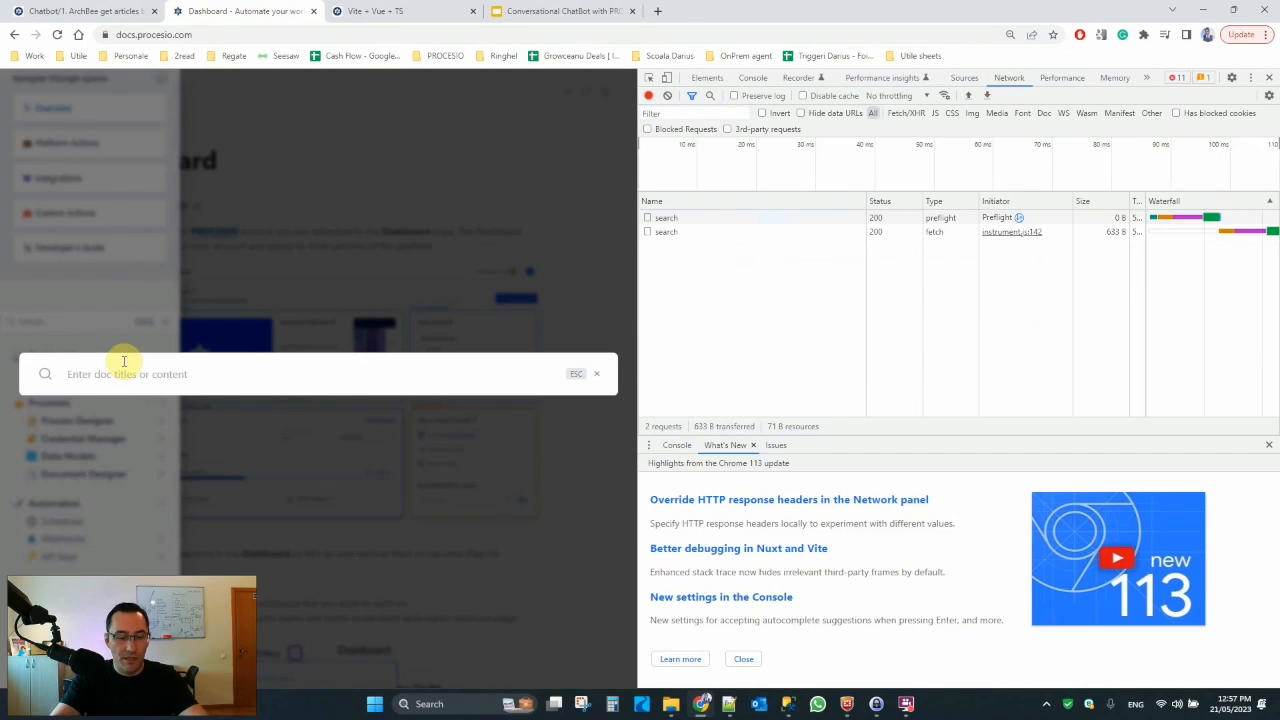
text(document)
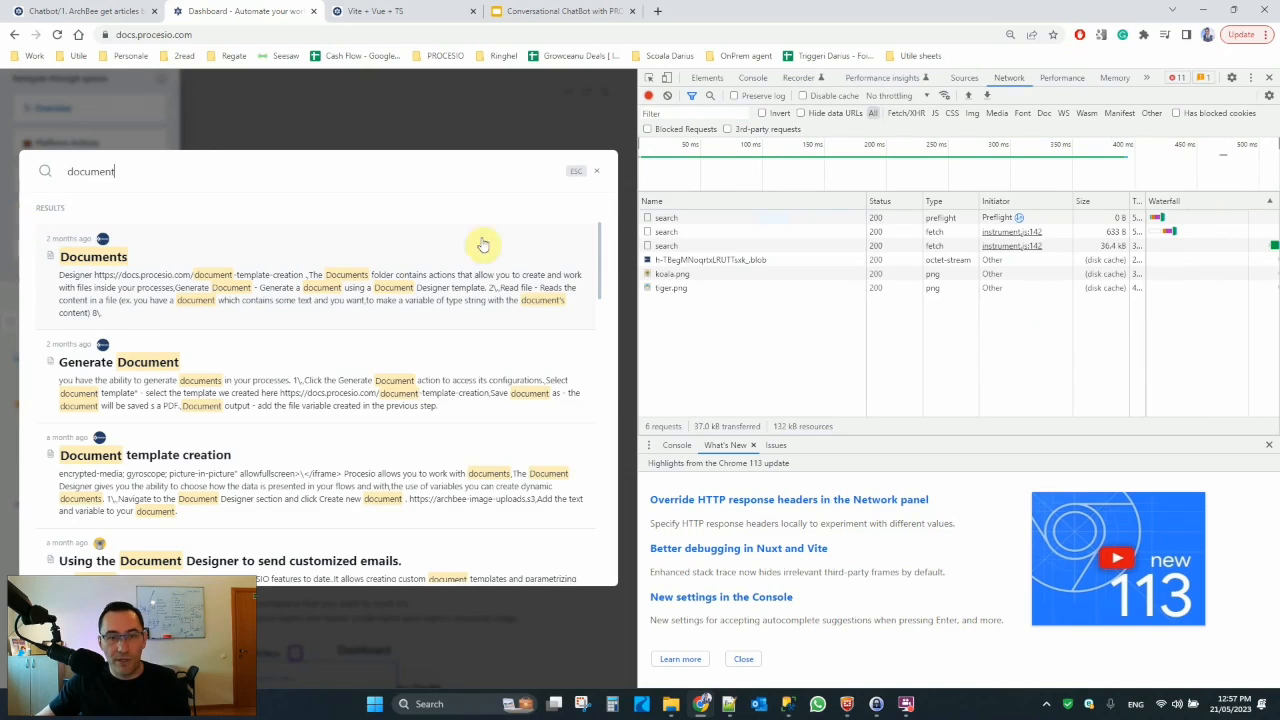
click(668, 244)
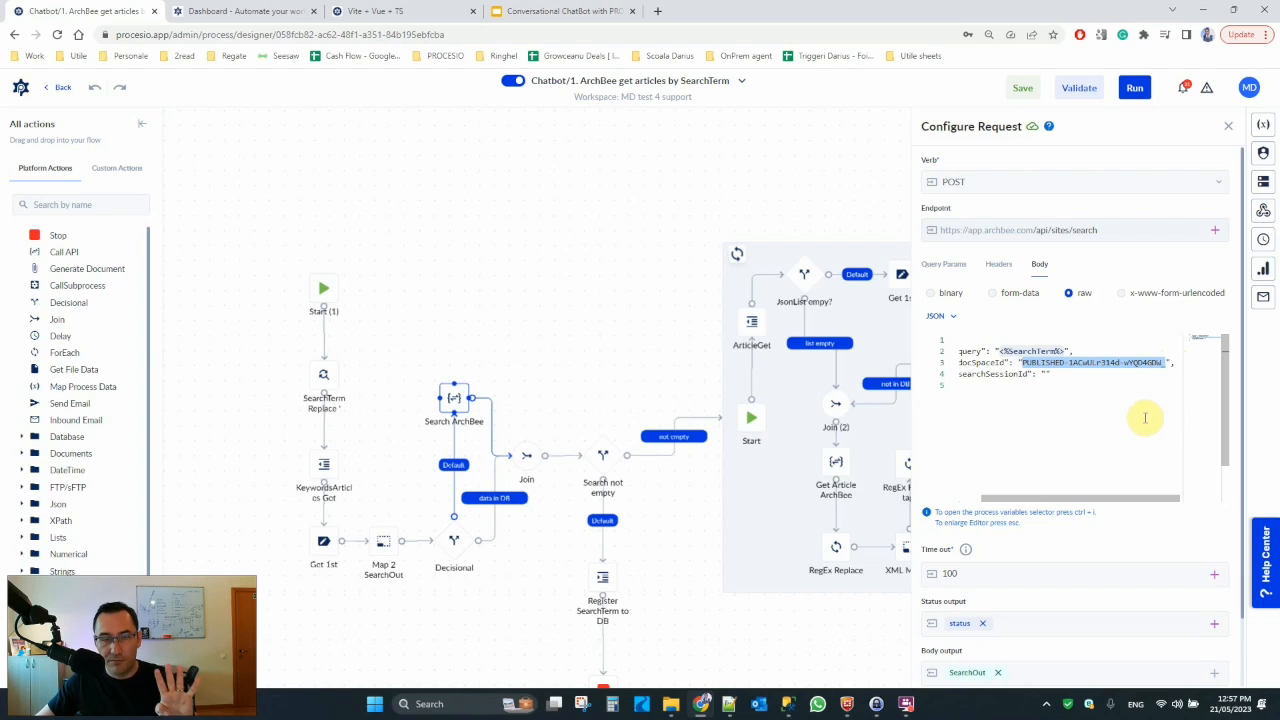
mouse_move(664, 400)
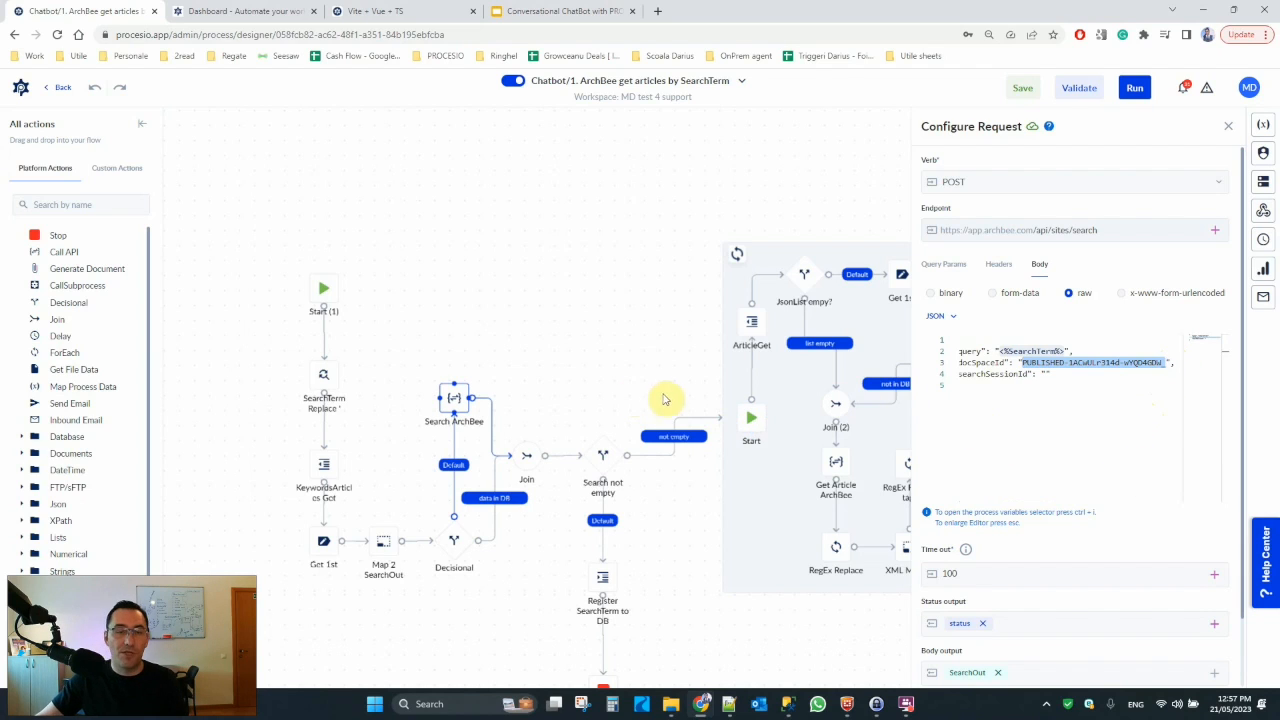
mouse_move(1220, 126)
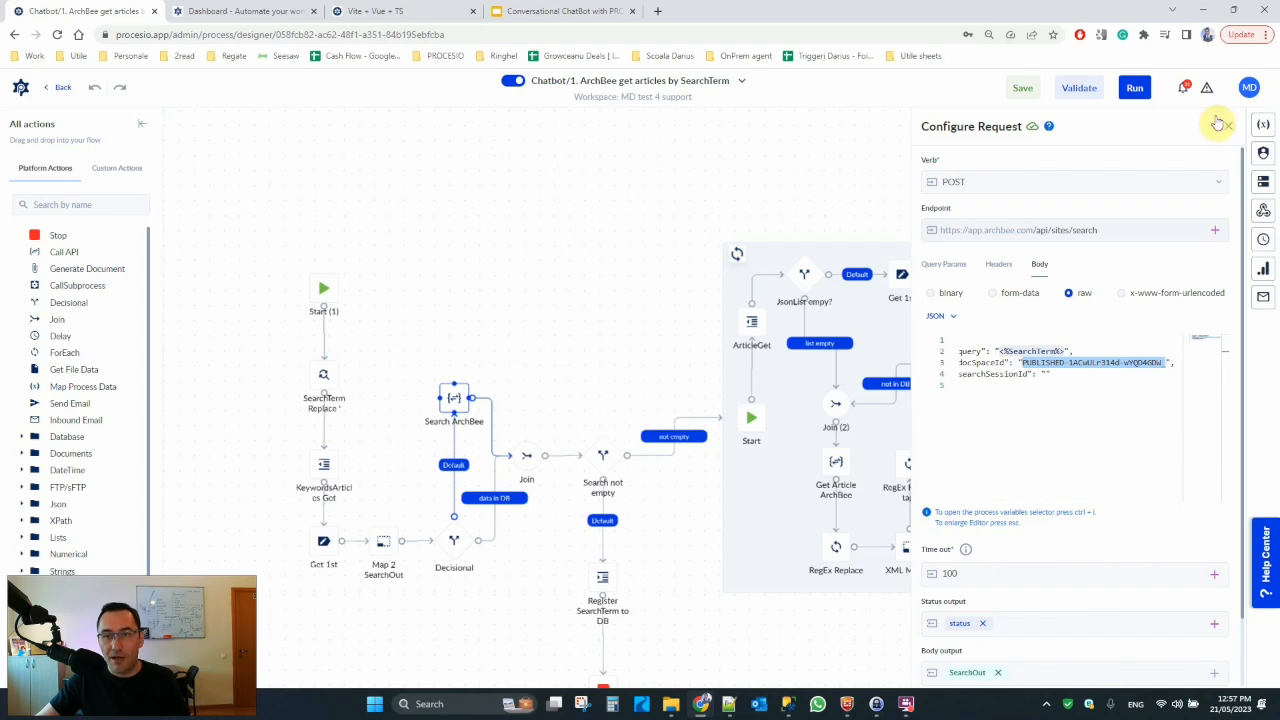
Step: Close the request panel and docs search, switch to Customer Support and expand the Chatbot folder
click(1218, 124)
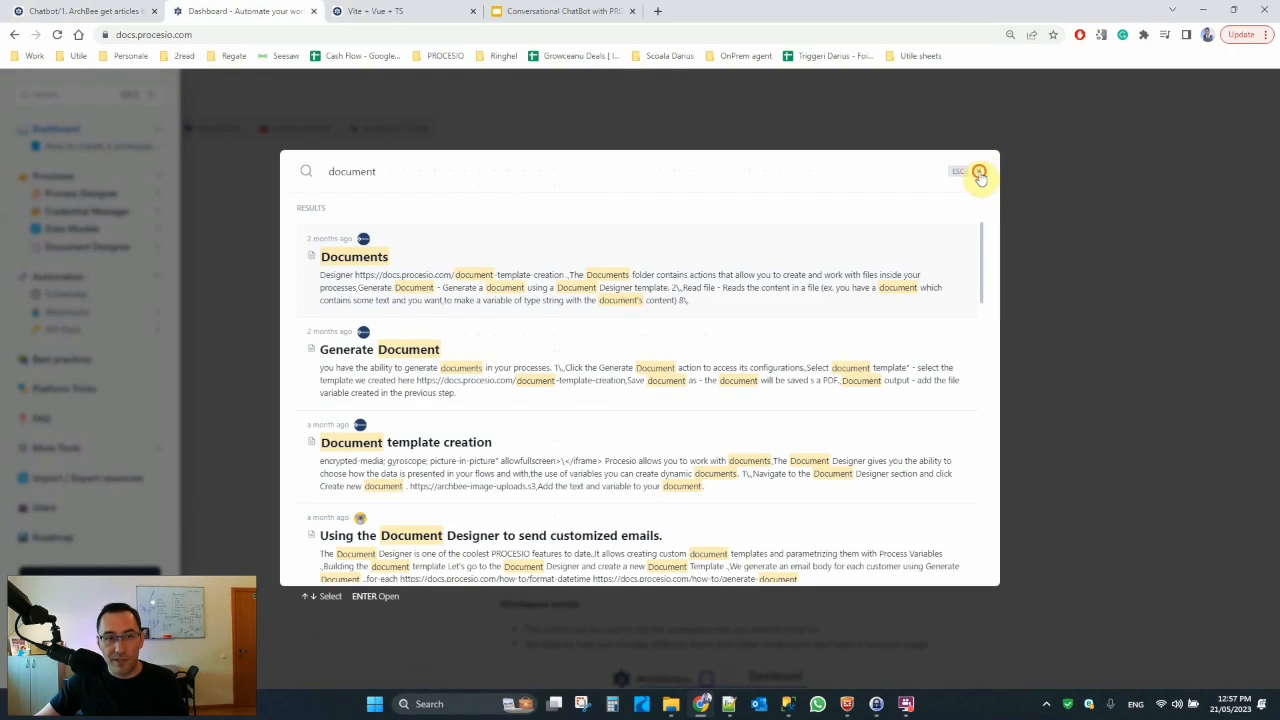
click(980, 172)
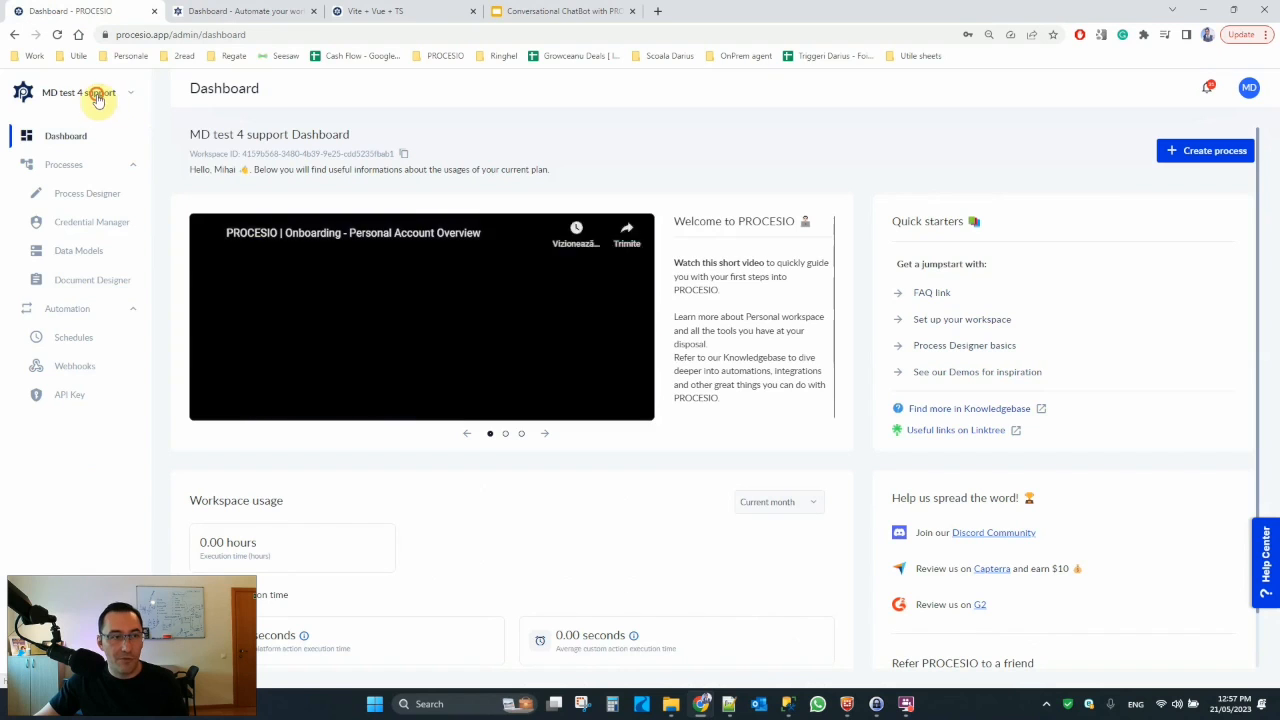
click(80, 92)
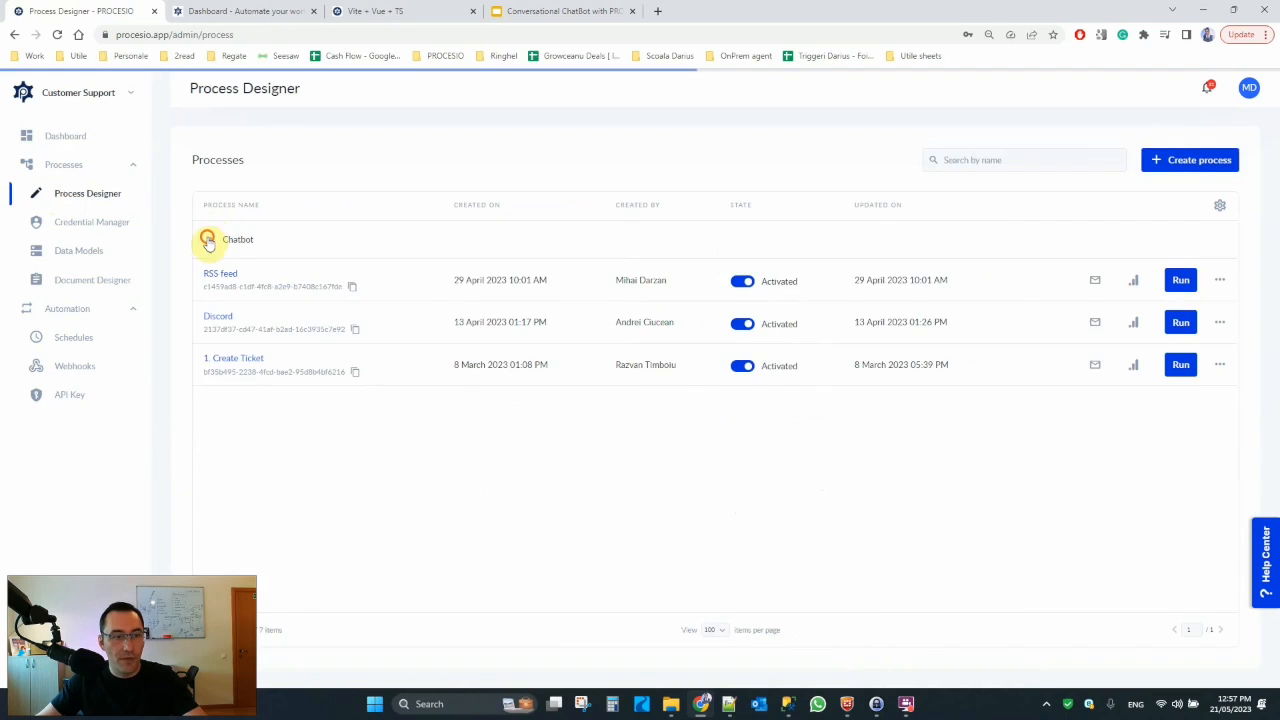
click(208, 240)
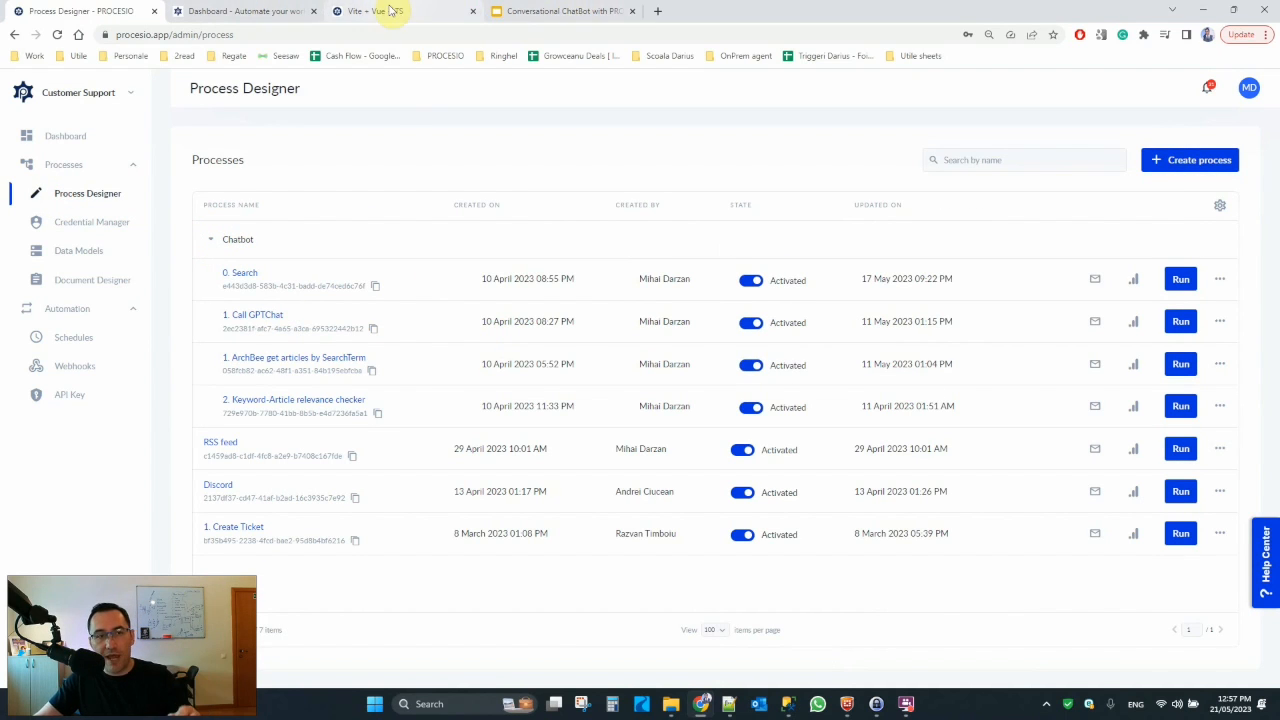
mouse_move(384, 12)
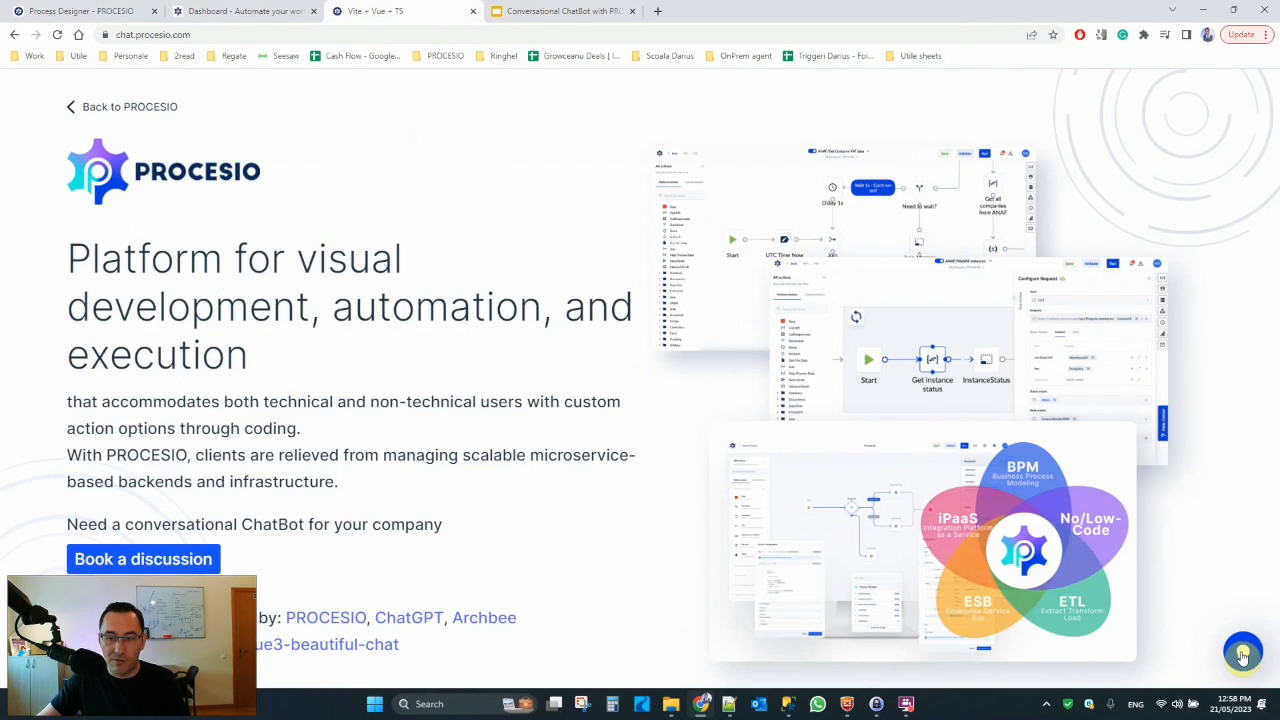
Step: Ask the support chat whether PROCESIO can collect Google Forms submissions to generate and send documents
click(1244, 654)
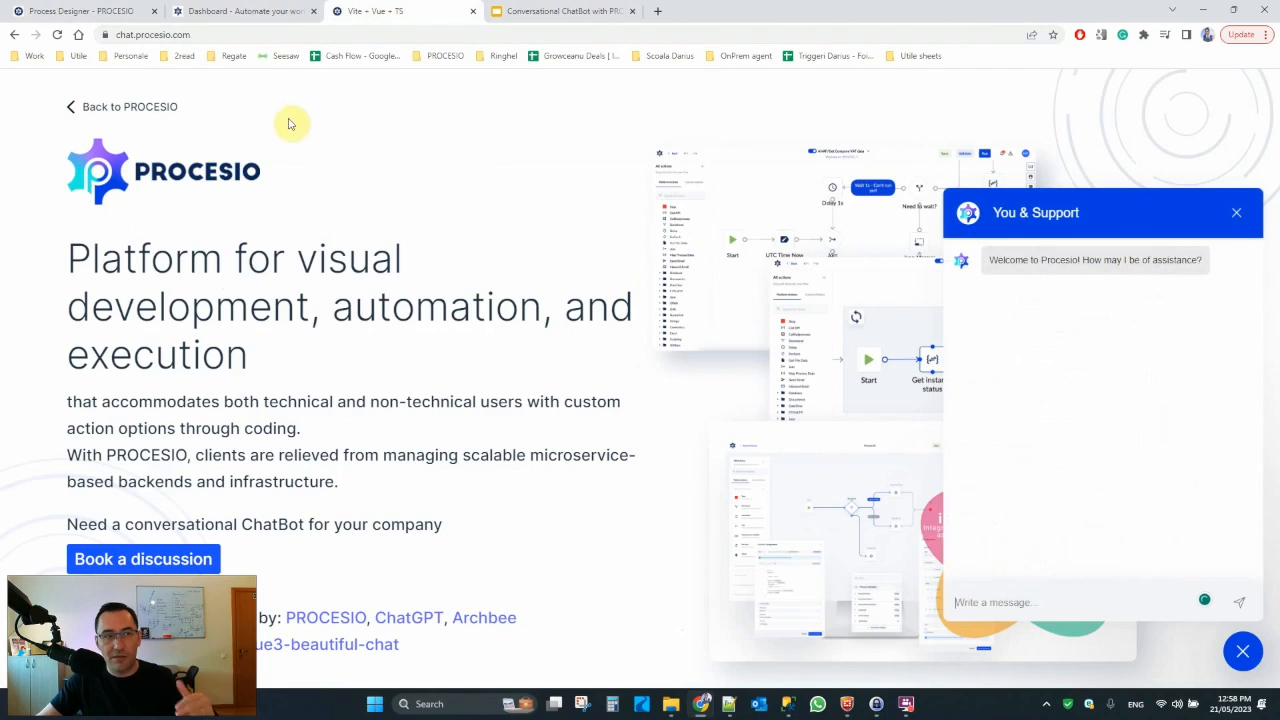
mouse_move(536, 304)
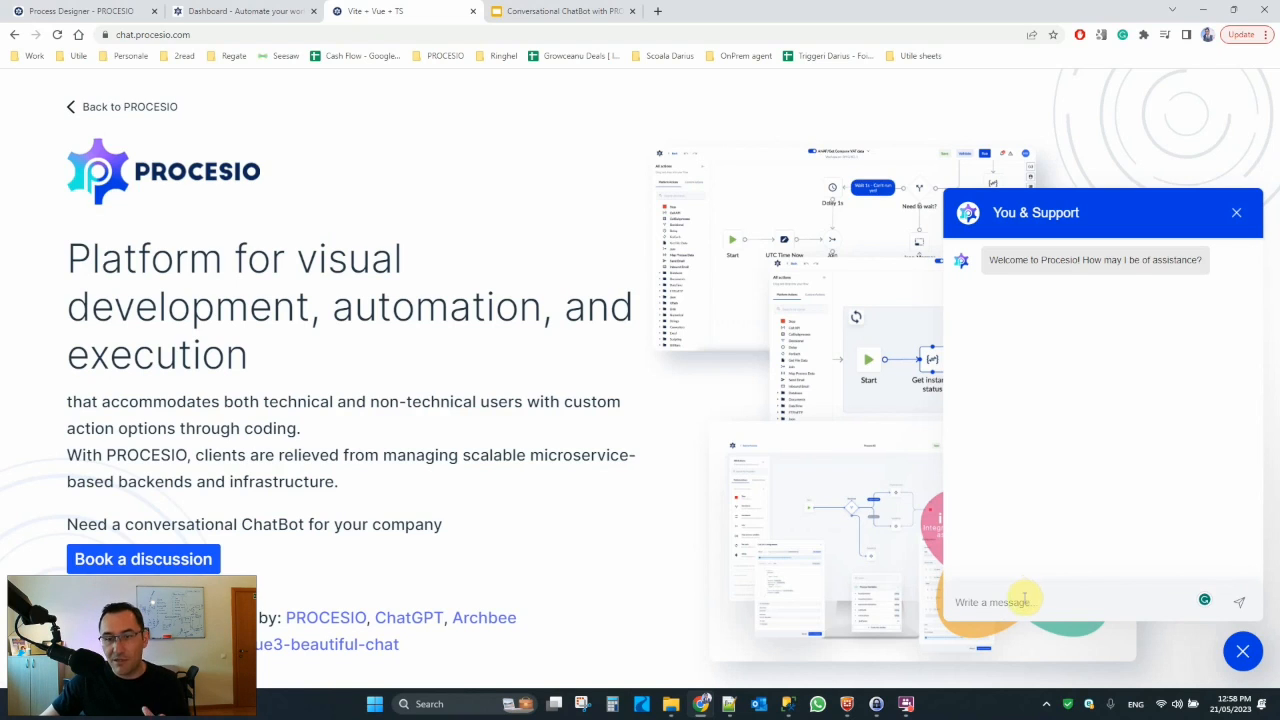
mouse_move(1020, 600)
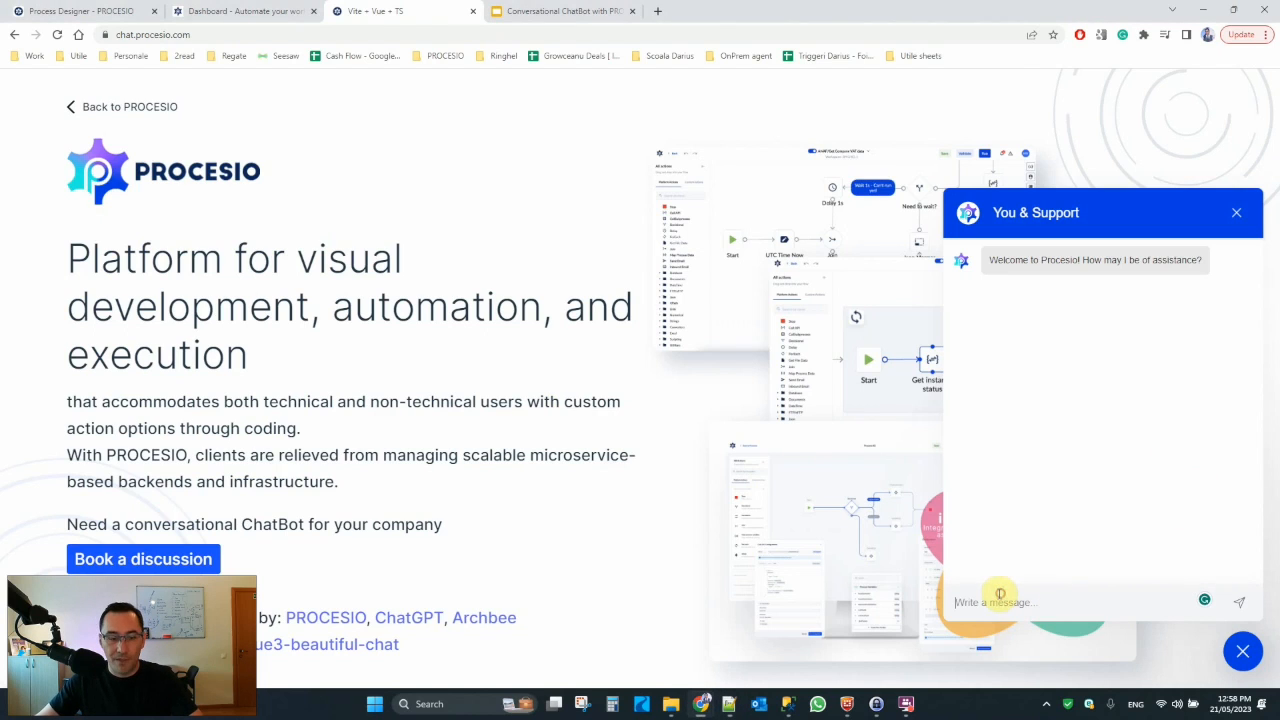
text(Can I use PROCESIO to collect Google Forms submissions from users, use that data to generate documents based on a template and send that generated document back to the user or somewhere else? Give me some documentation links!)
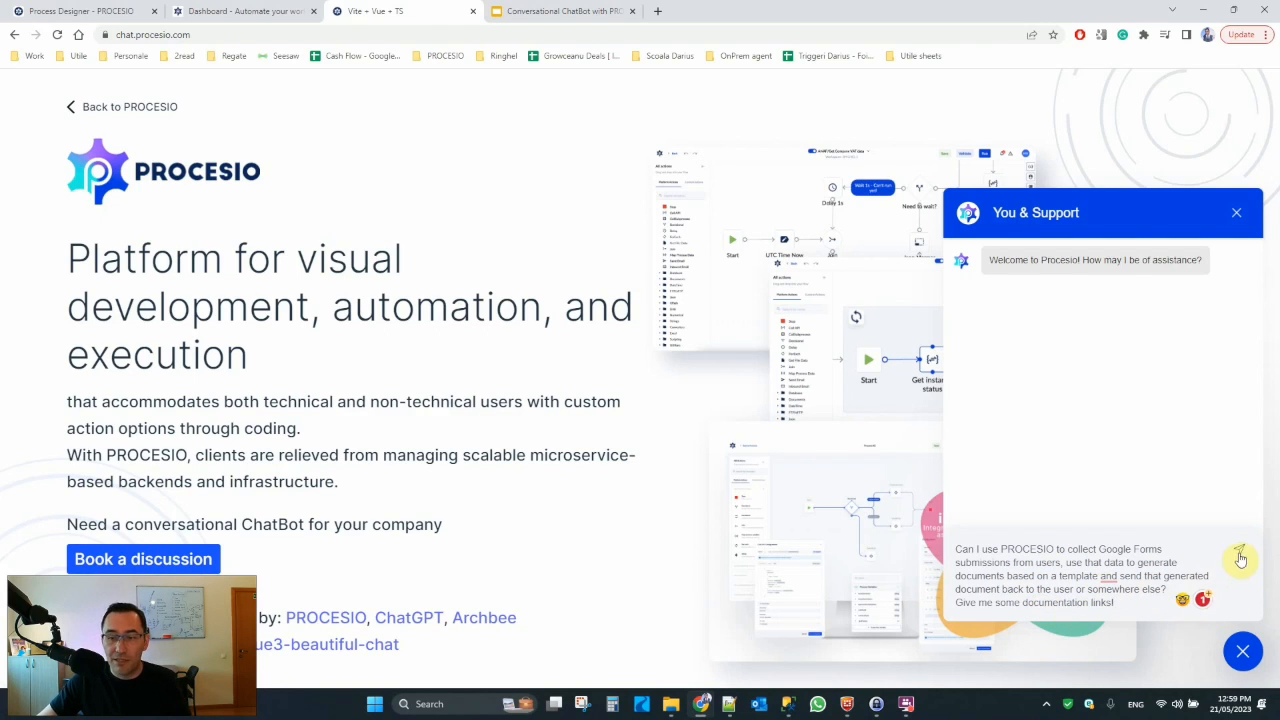
click(1240, 558)
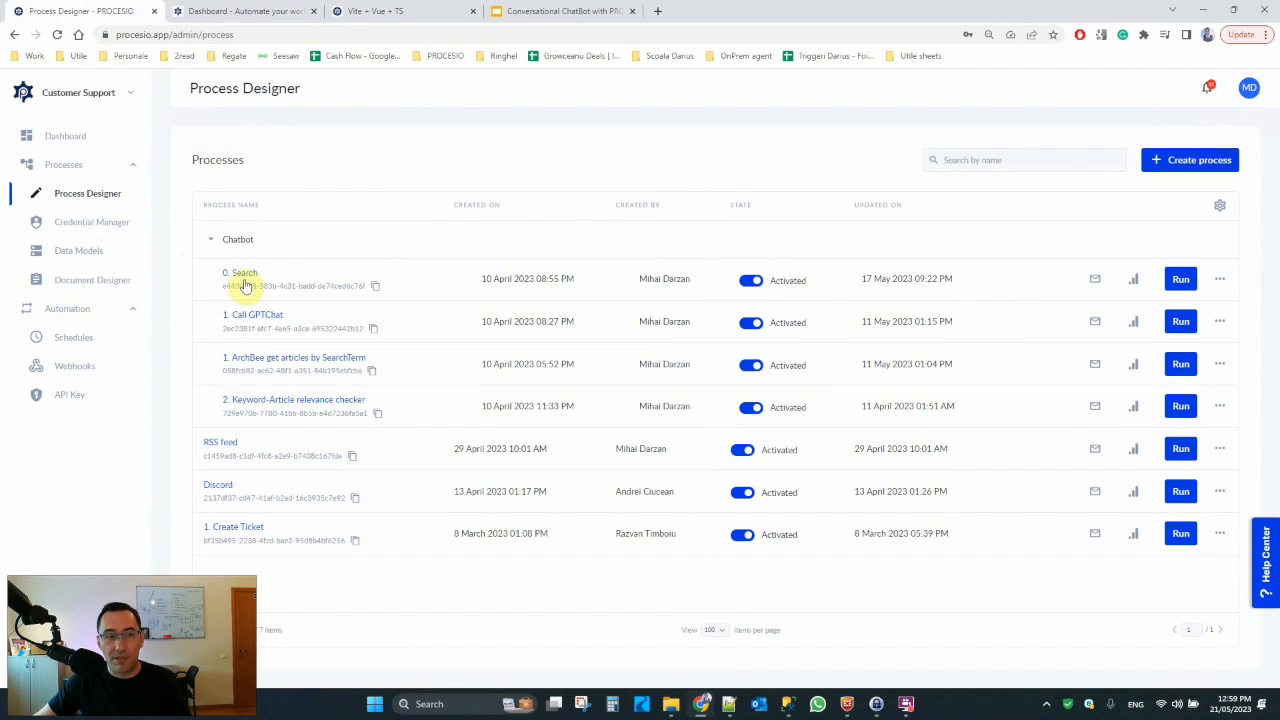
mouse_move(638, 308)
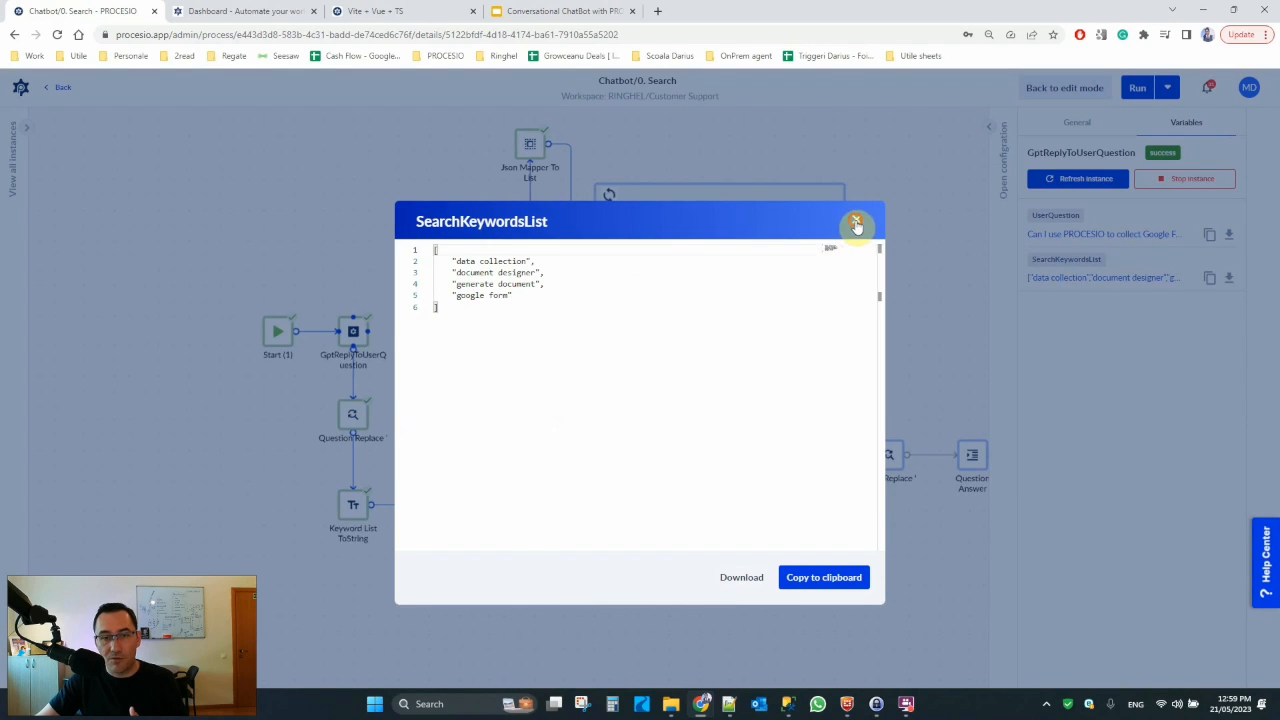
Step: Inspect the ArchBee Search, keyword relevance and Get reply to user Query steps of the live run
click(856, 222)
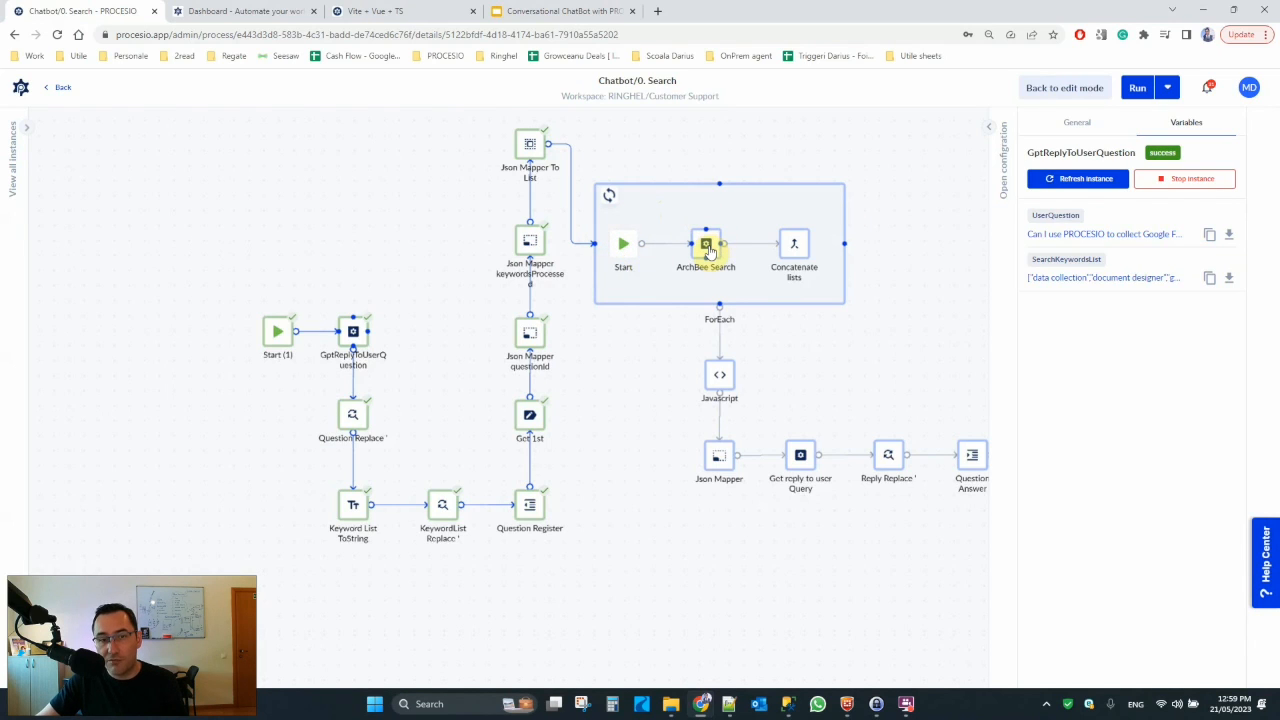
click(706, 244)
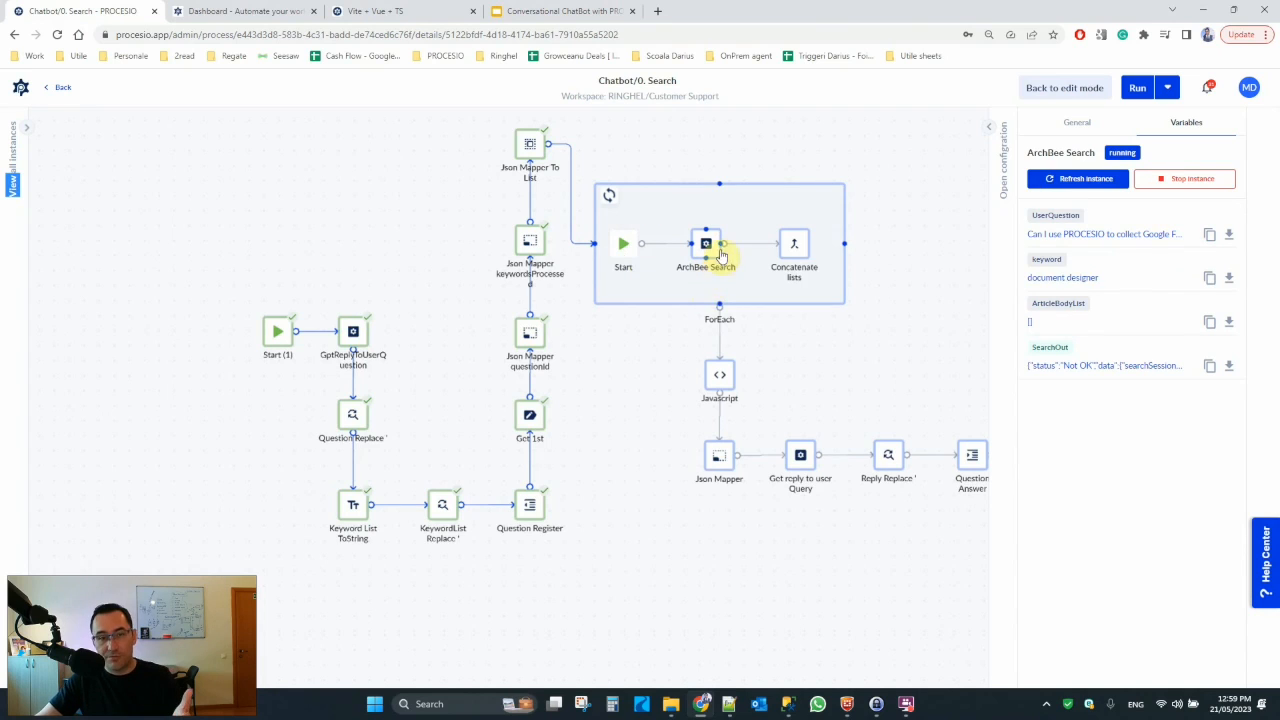
mouse_move(638, 288)
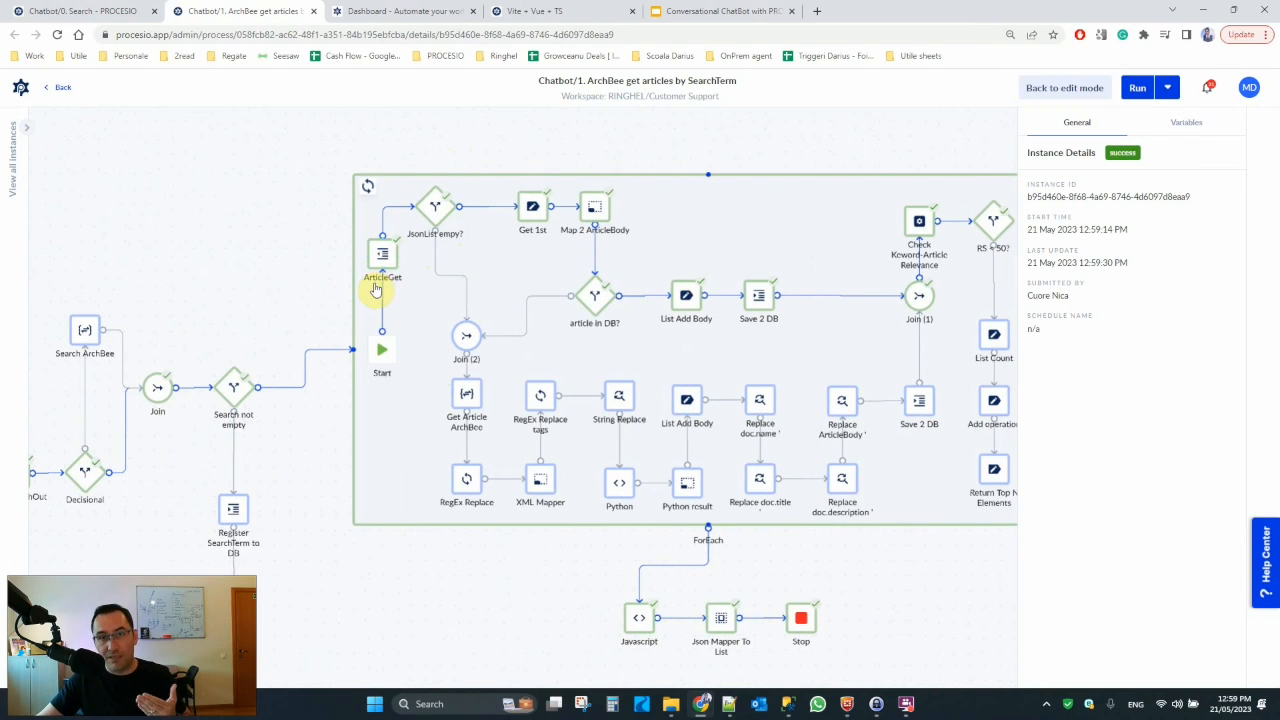
mouse_move(944, 420)
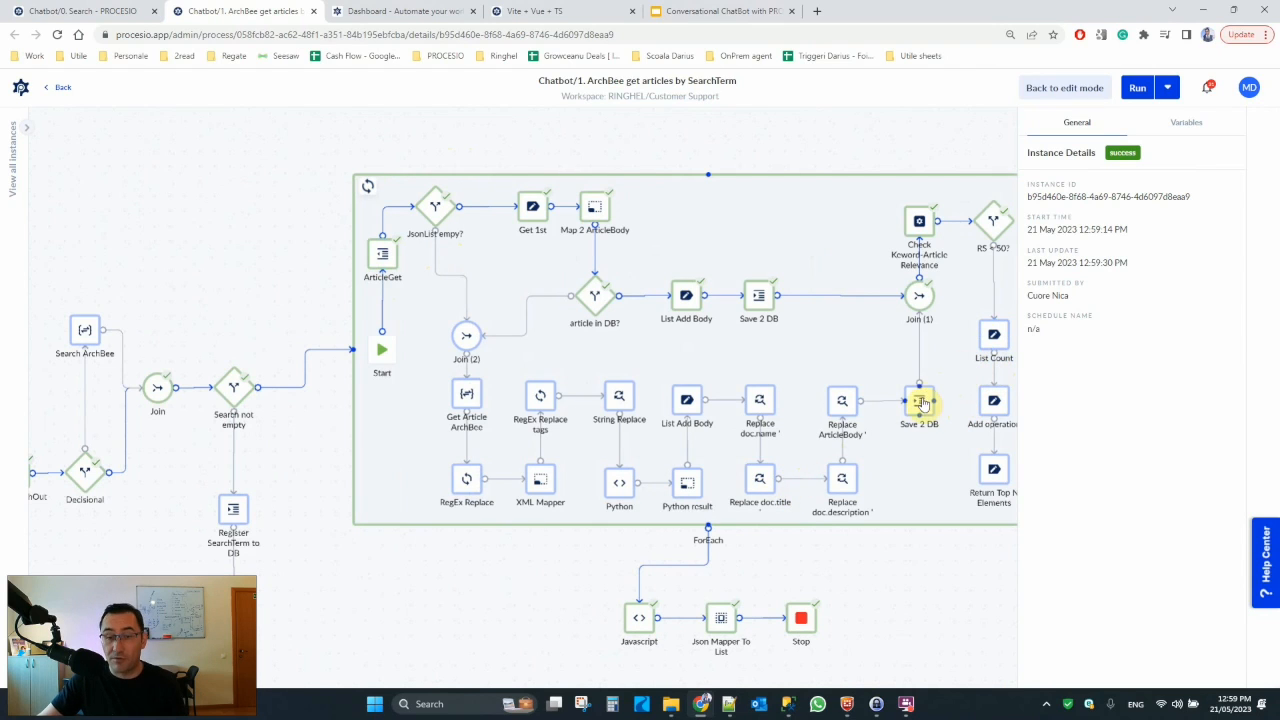
mouse_move(918, 240)
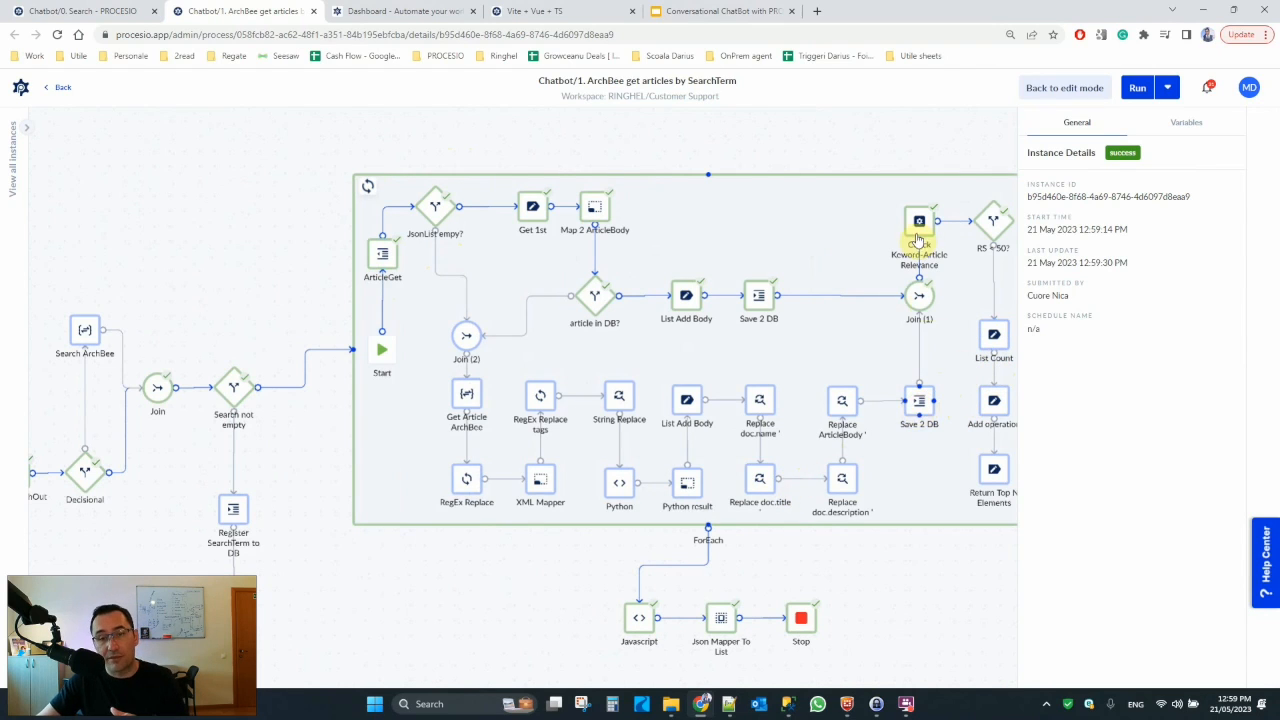
click(918, 220)
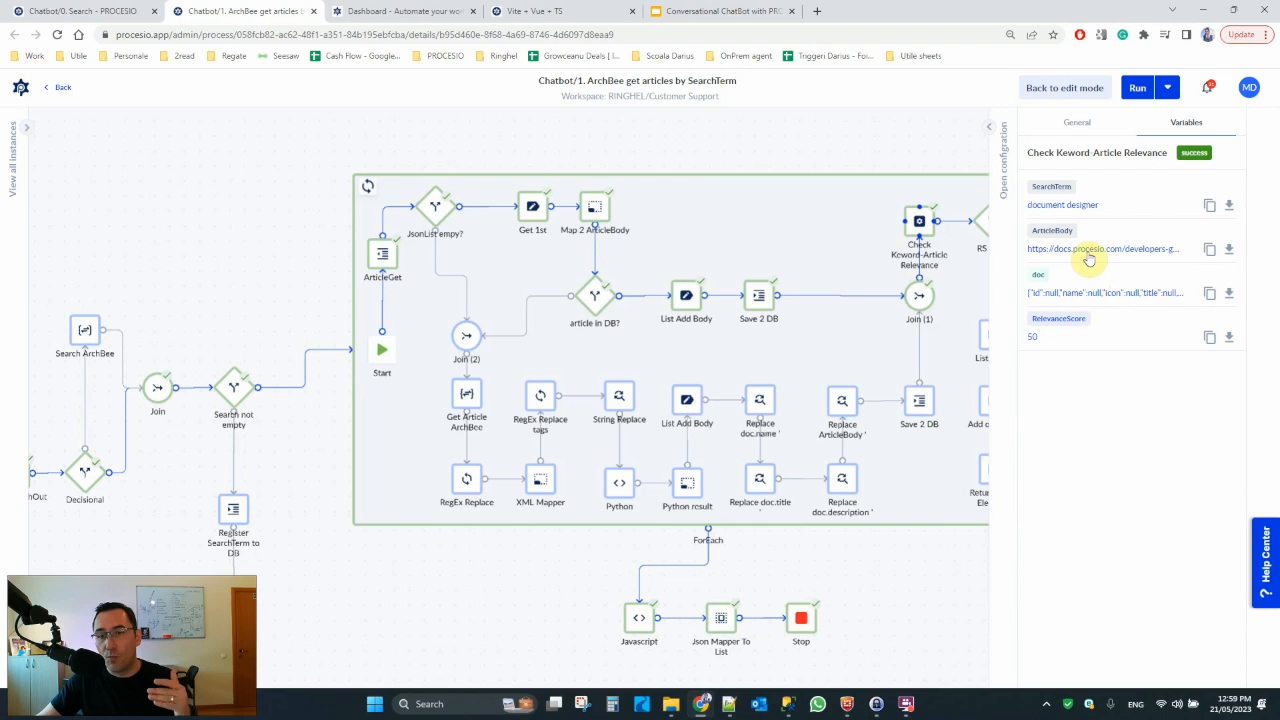
mouse_move(916, 584)
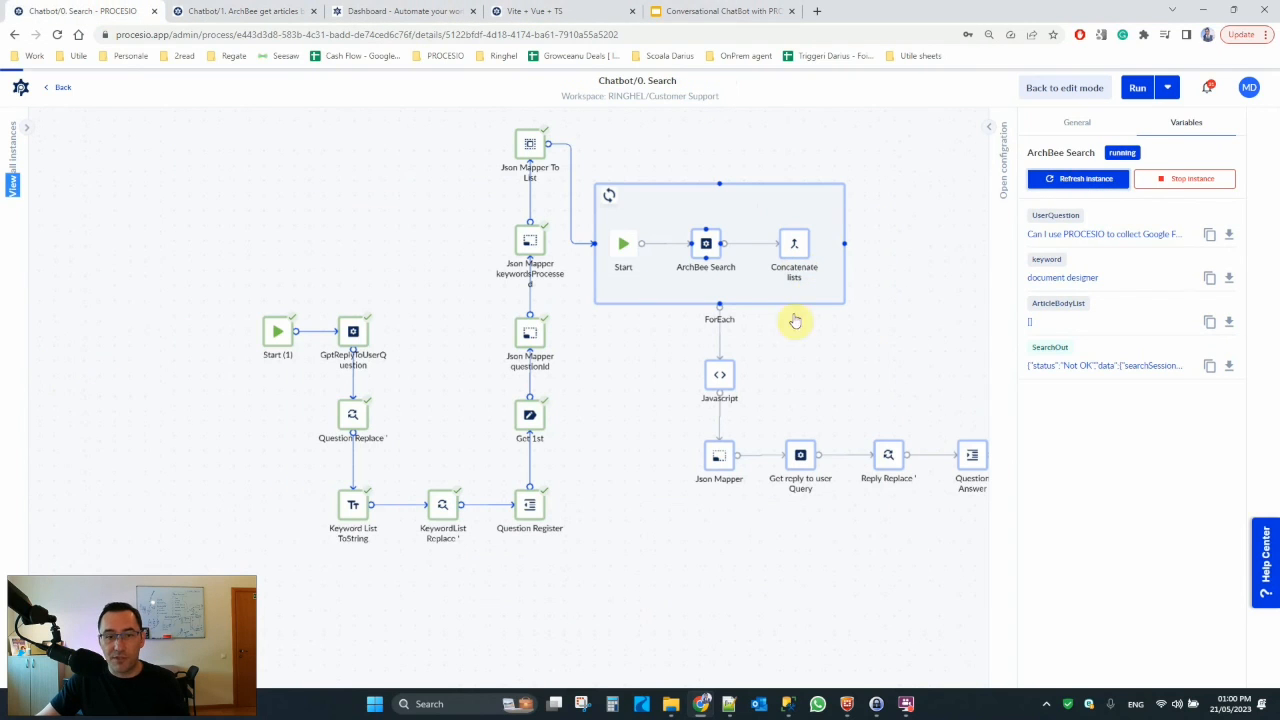
click(1076, 122)
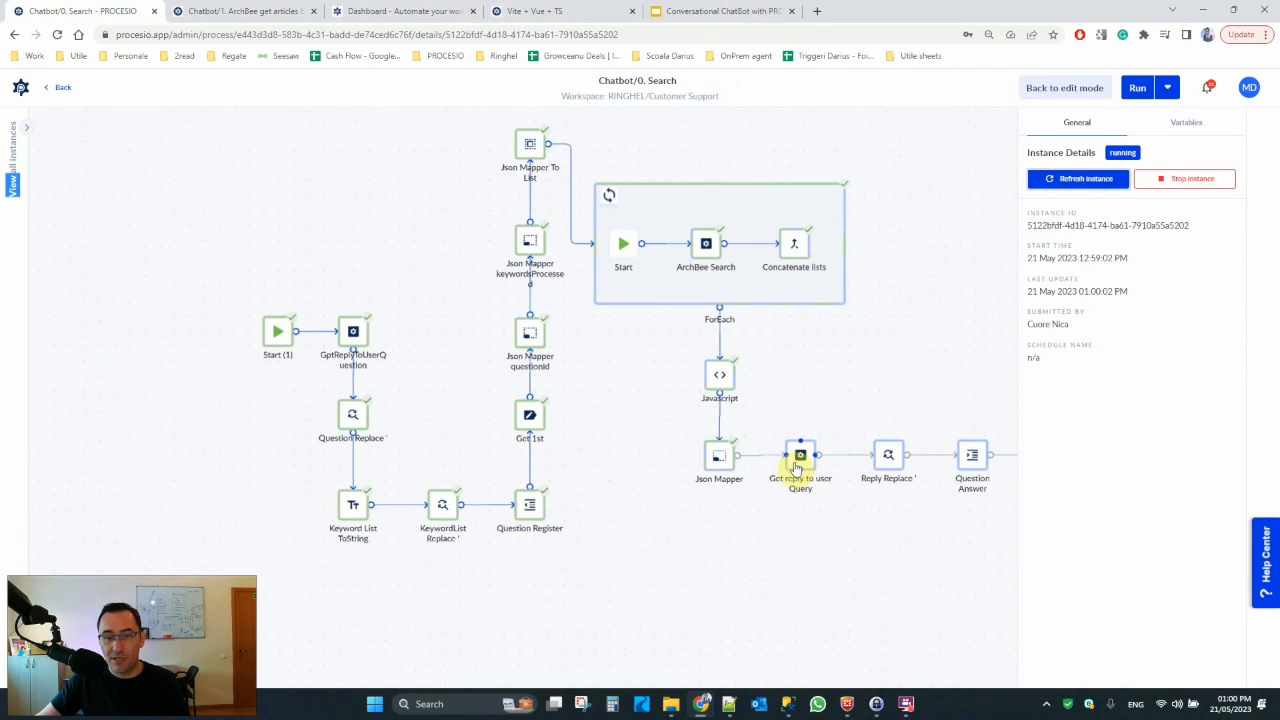
click(800, 464)
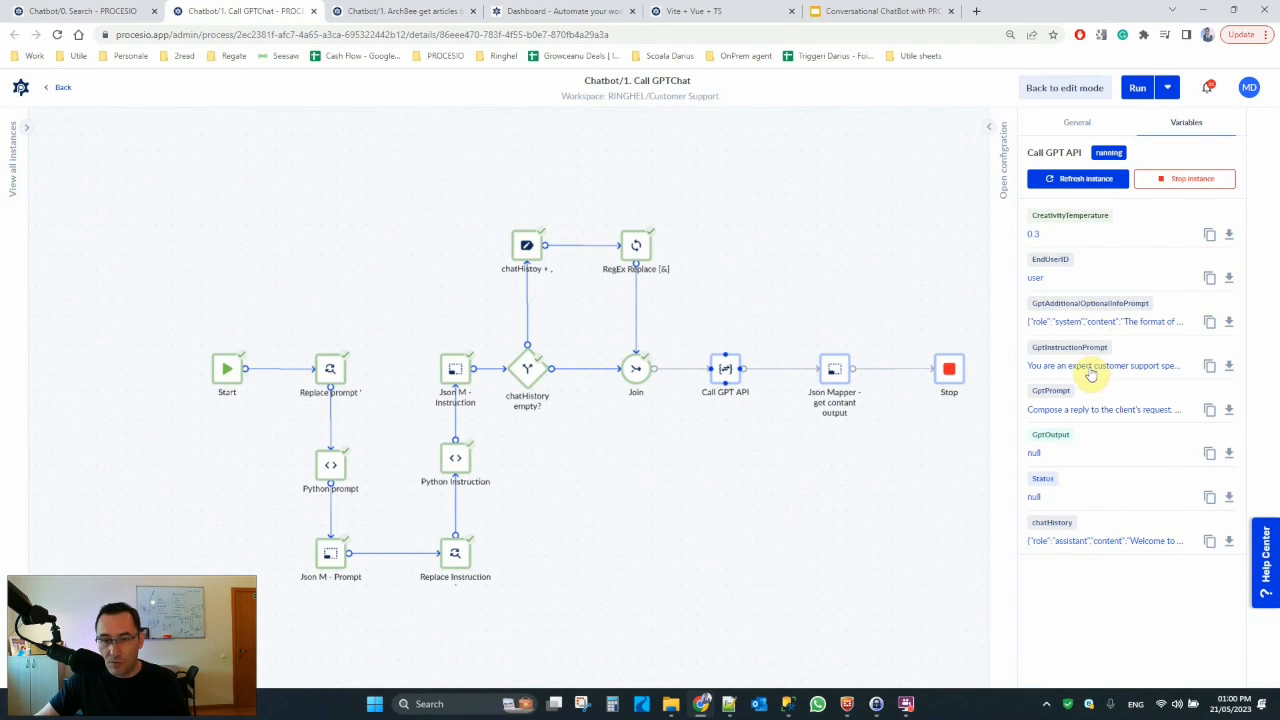
Step: Inspect the chatHistory variable holding the welcome message, then return to the Chatbot/0. Search process page
click(1208, 540)
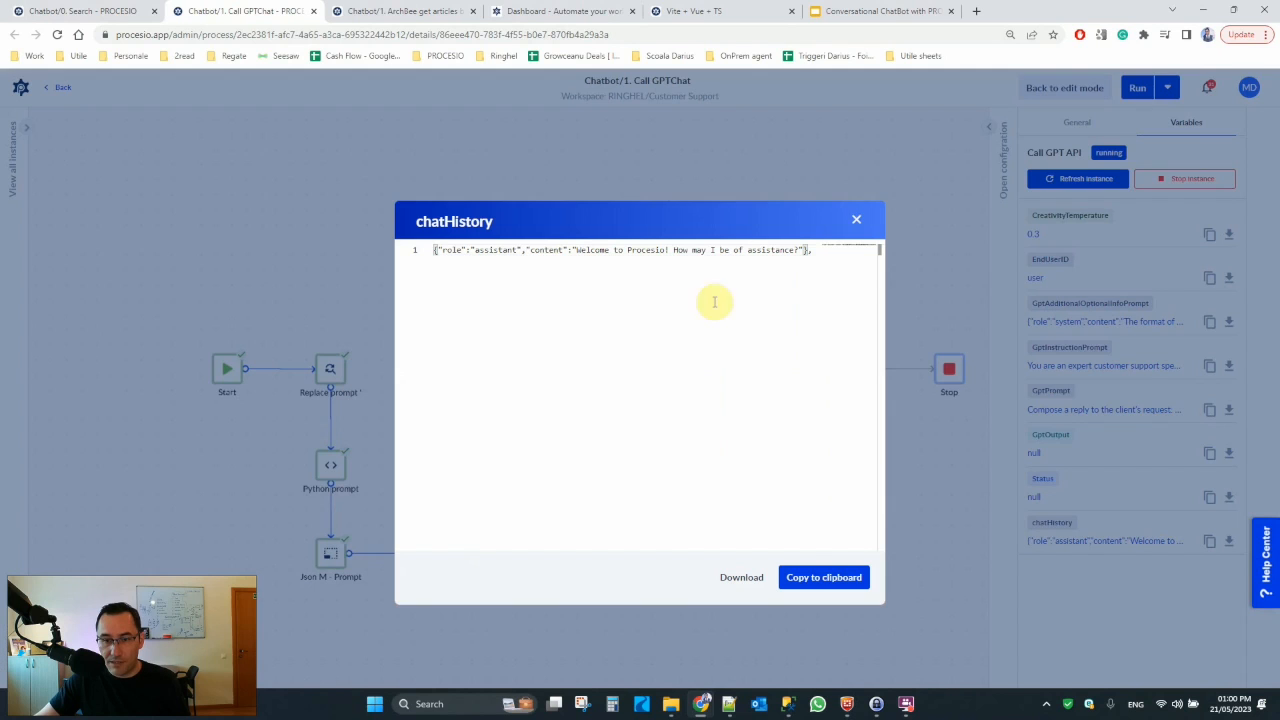
click(856, 218)
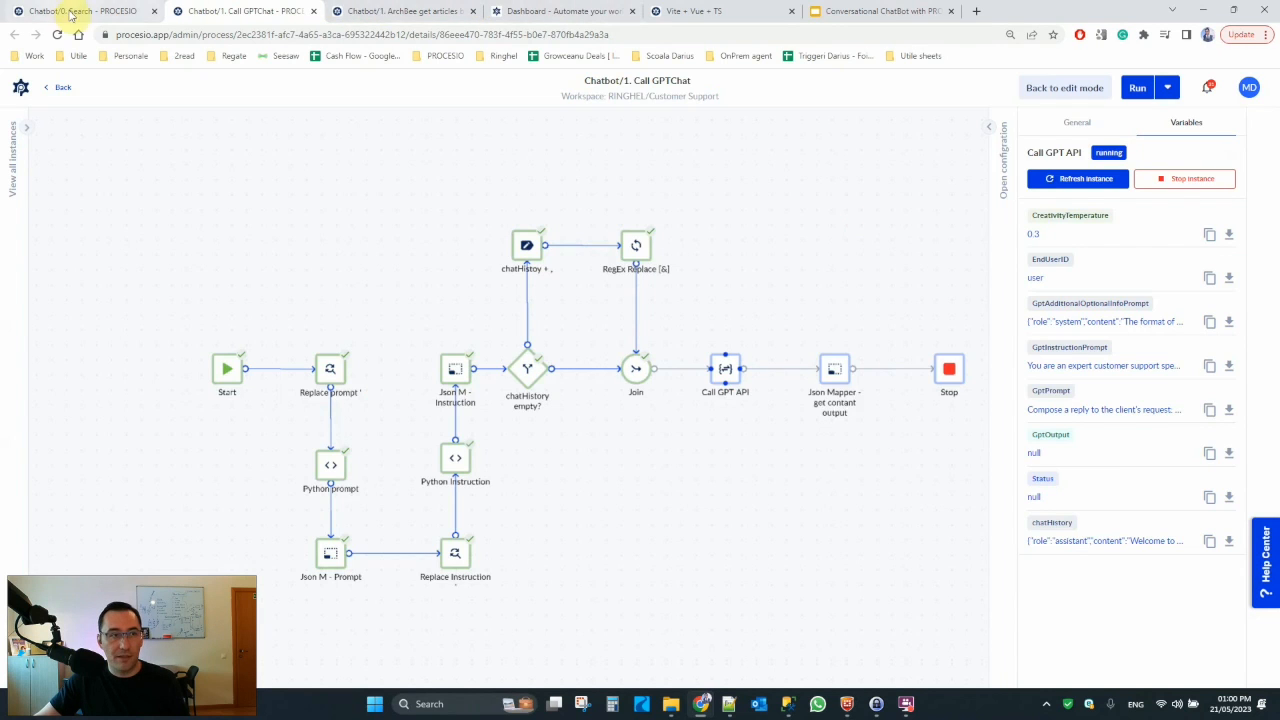
click(70, 12)
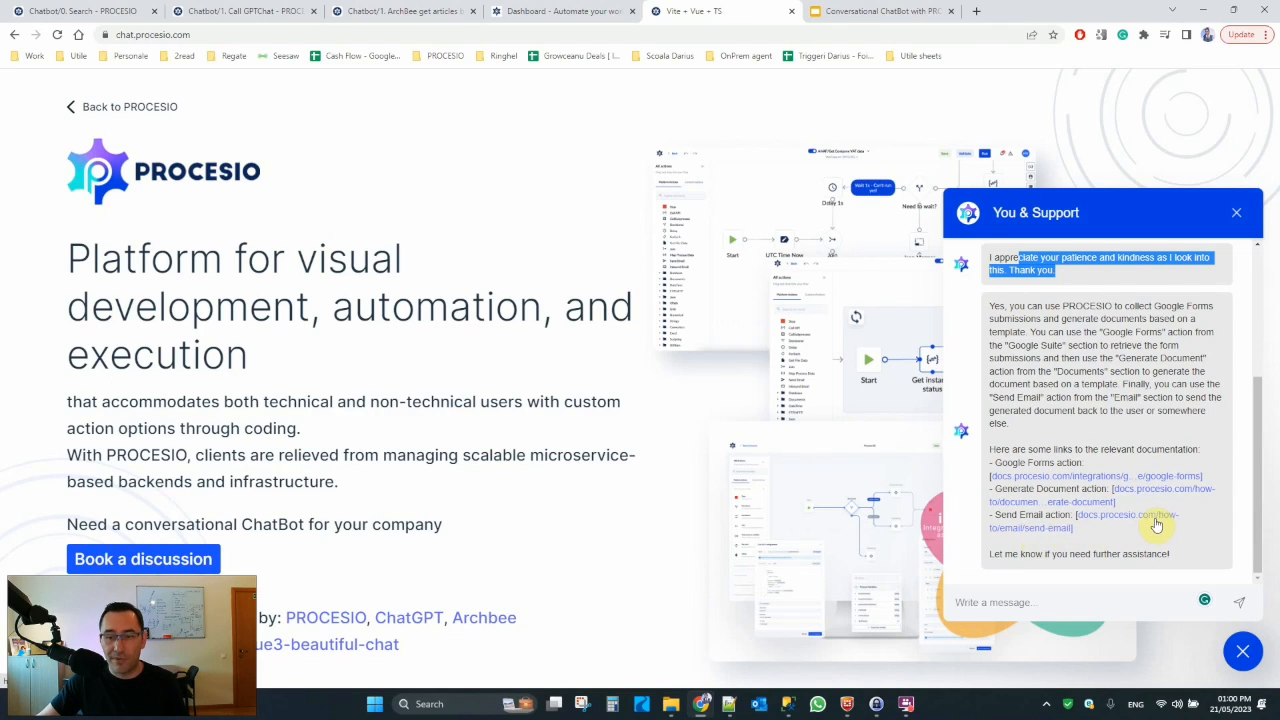
mouse_move(1020, 558)
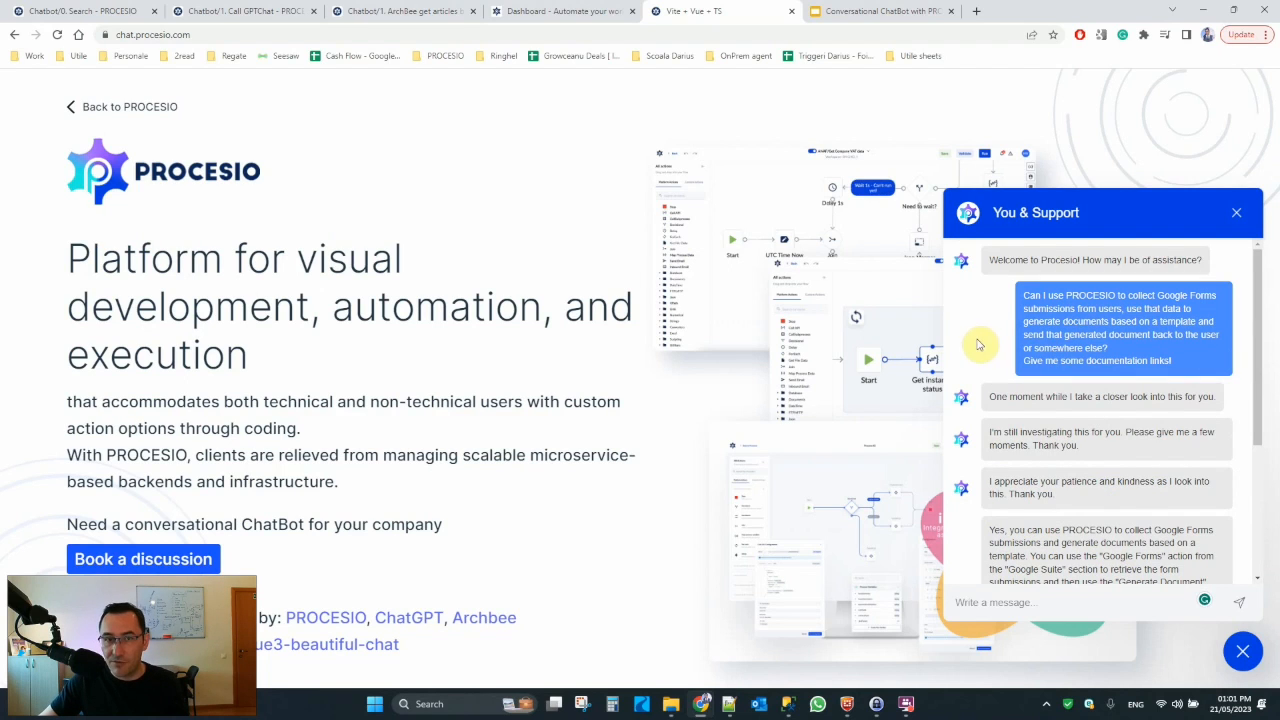
mouse_move(1004, 380)
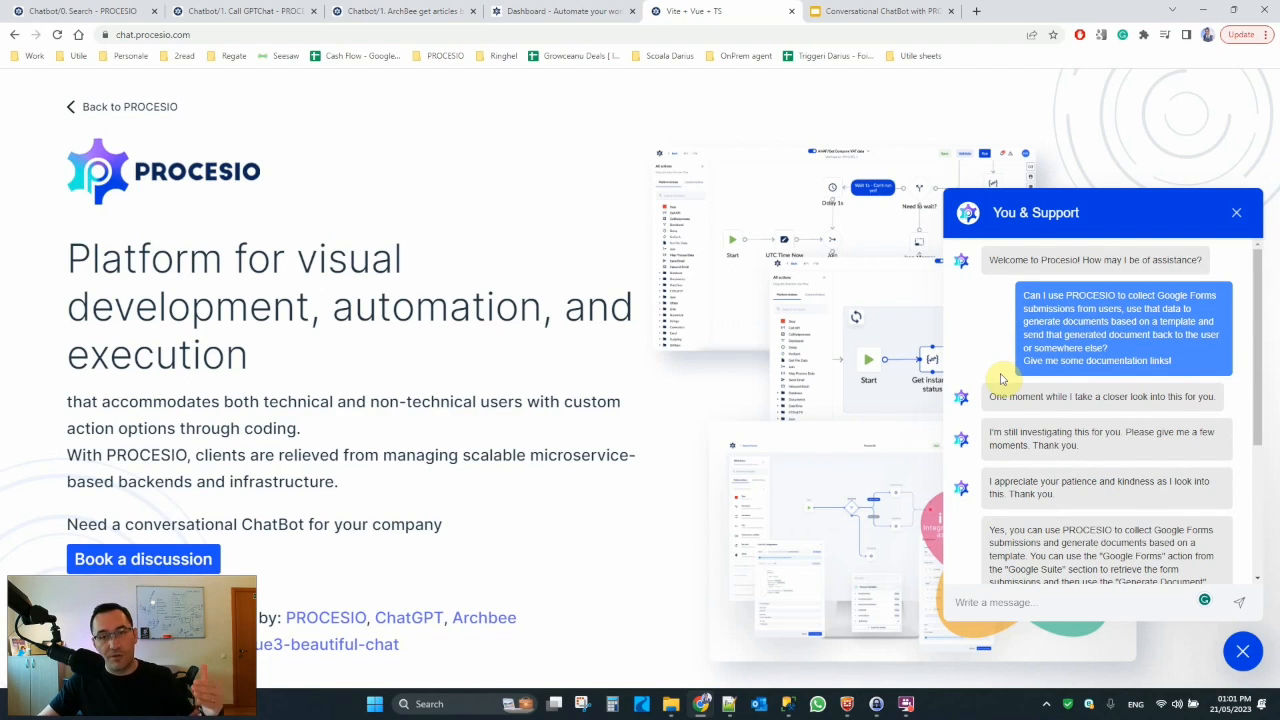
mouse_move(1010, 390)
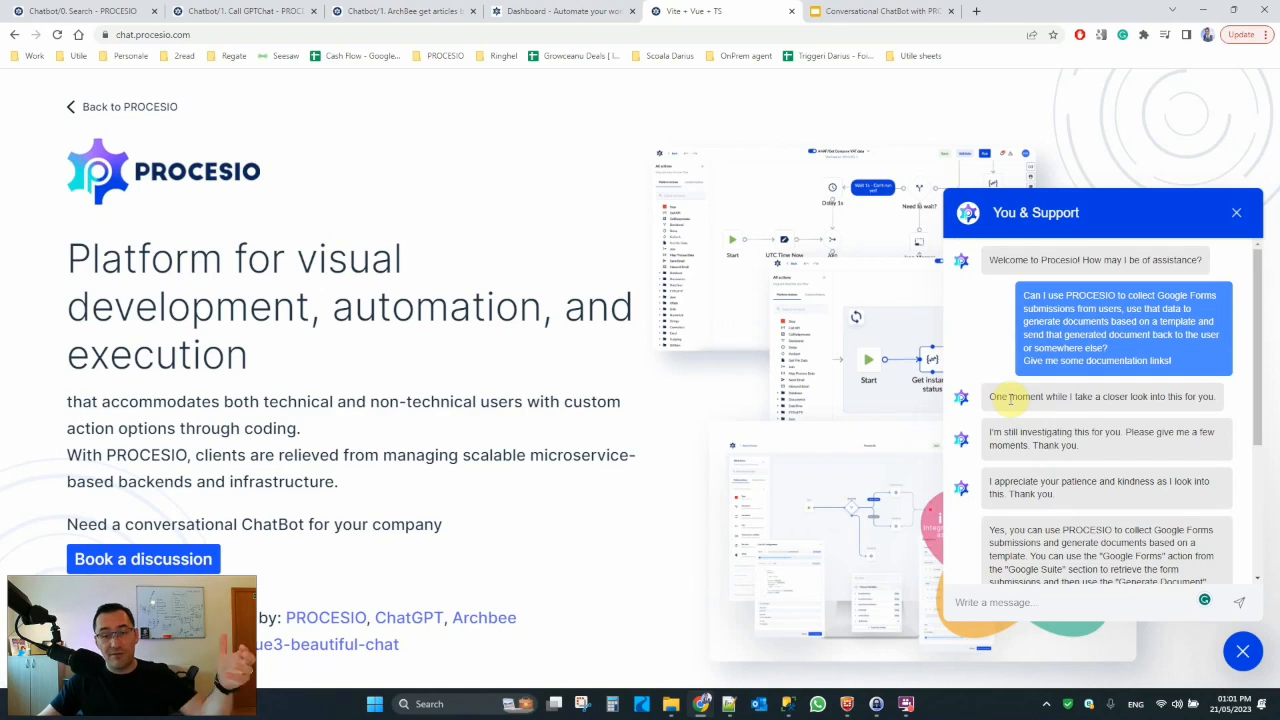